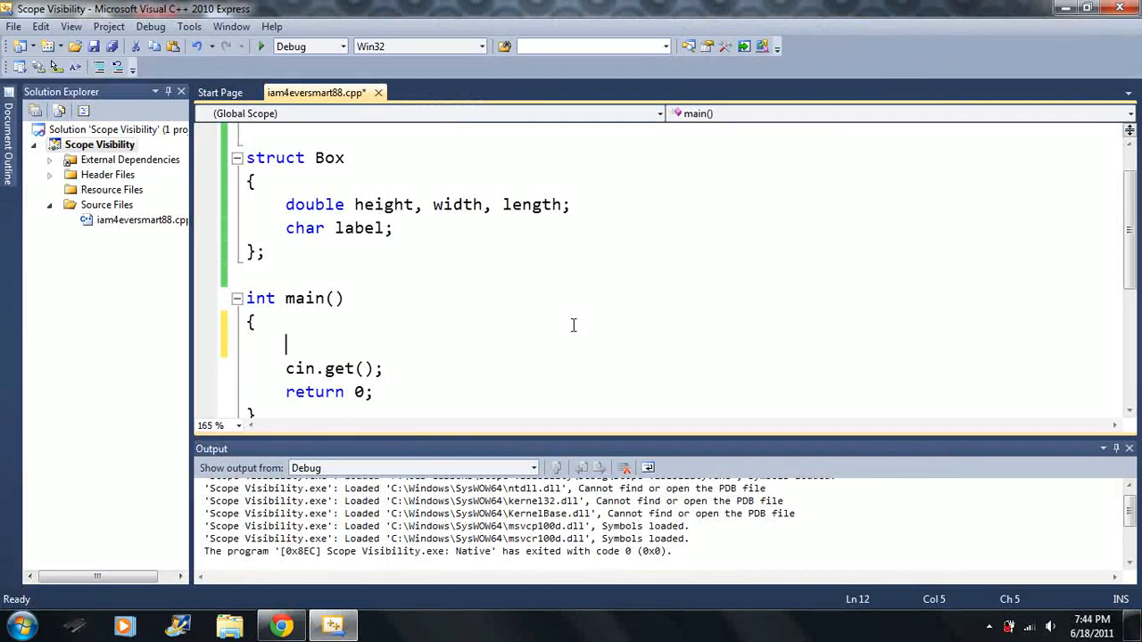
{"action": "mouse_move", "coordinate": [321, 164]}
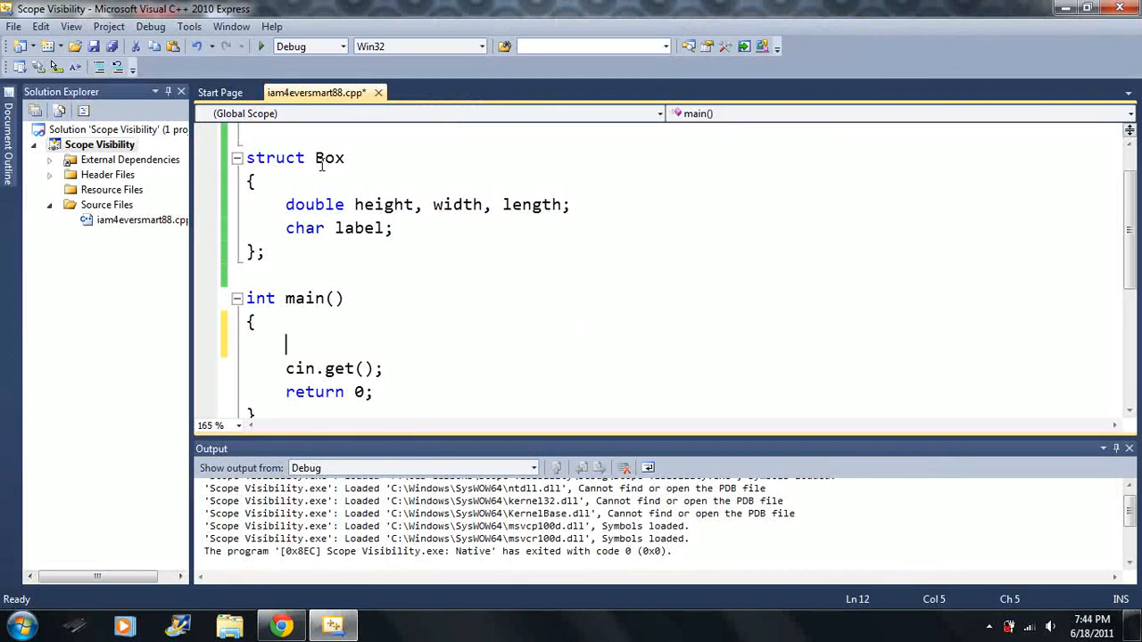
Declare an array of Box named x in main (Box x[...];).
{"action": "double_click", "coordinate": [328, 157]}
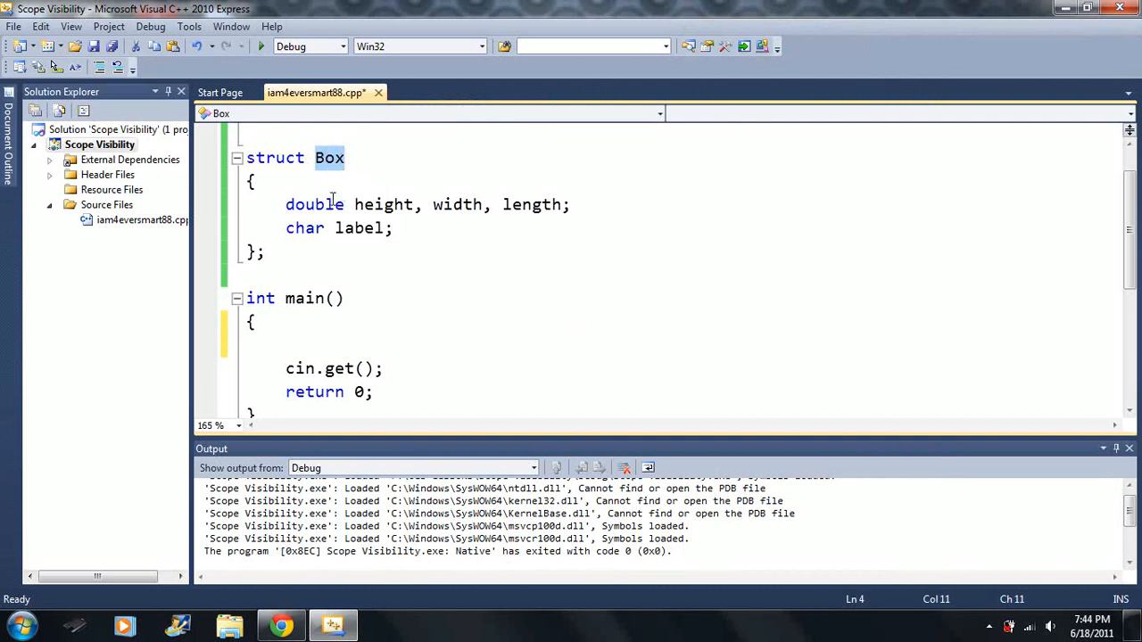
{"action": "left_click_drag", "start_coordinate": [286, 203], "coordinate": [392, 228]}
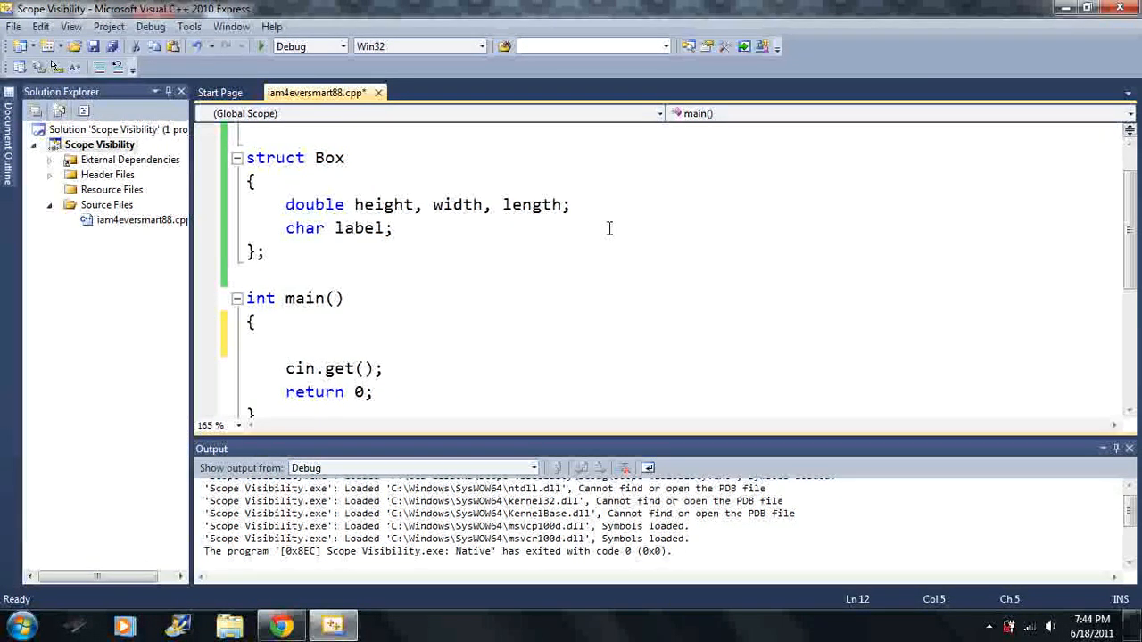
{"action": "type", "text": "Box"}
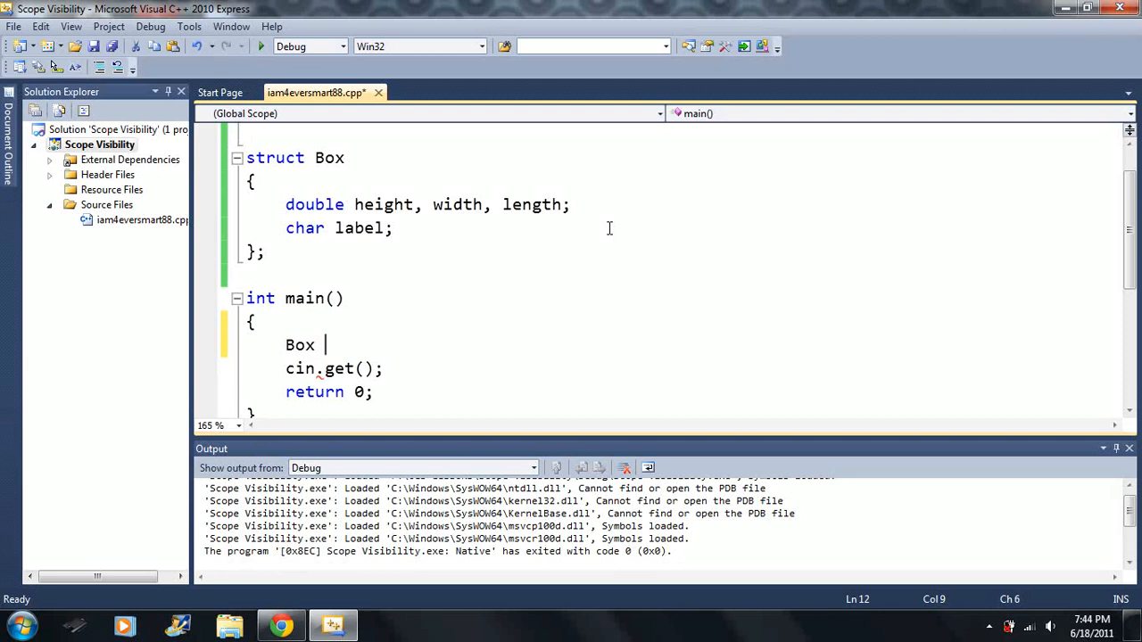
{"action": "type", "text": "x"}
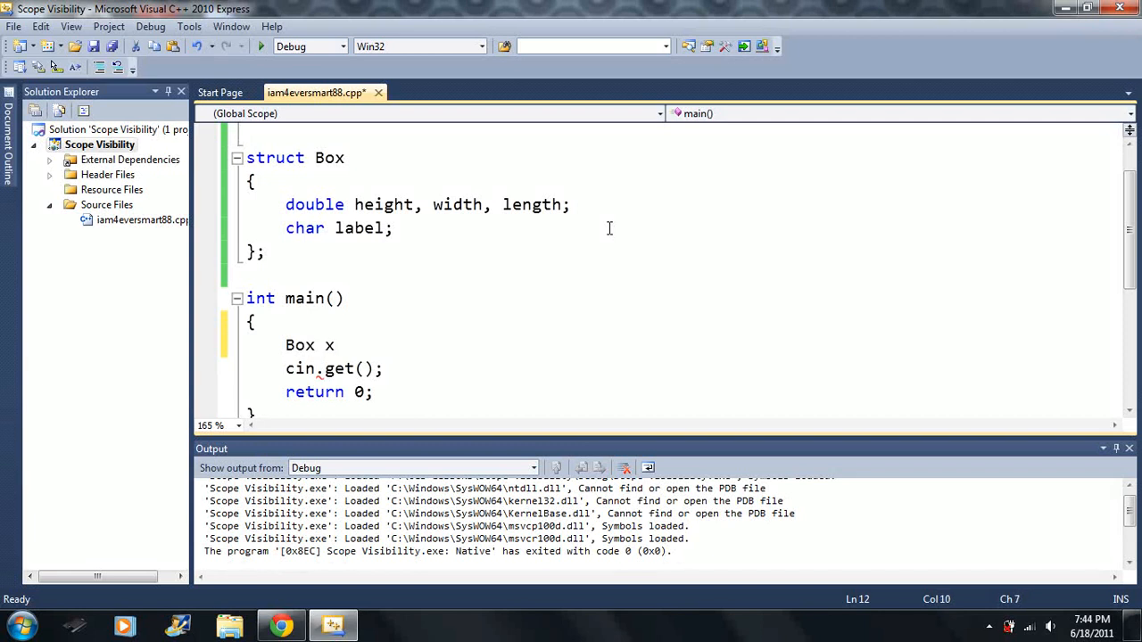
{"action": "left_click", "coordinate": [392, 228]}
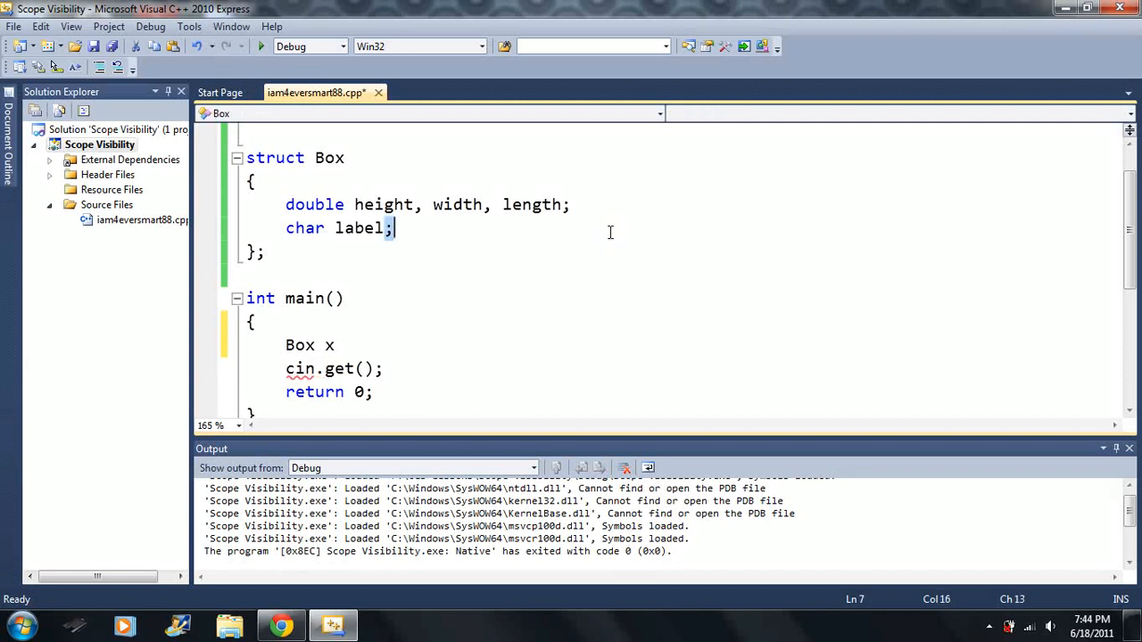
{"action": "left_click", "coordinate": [342, 298]}
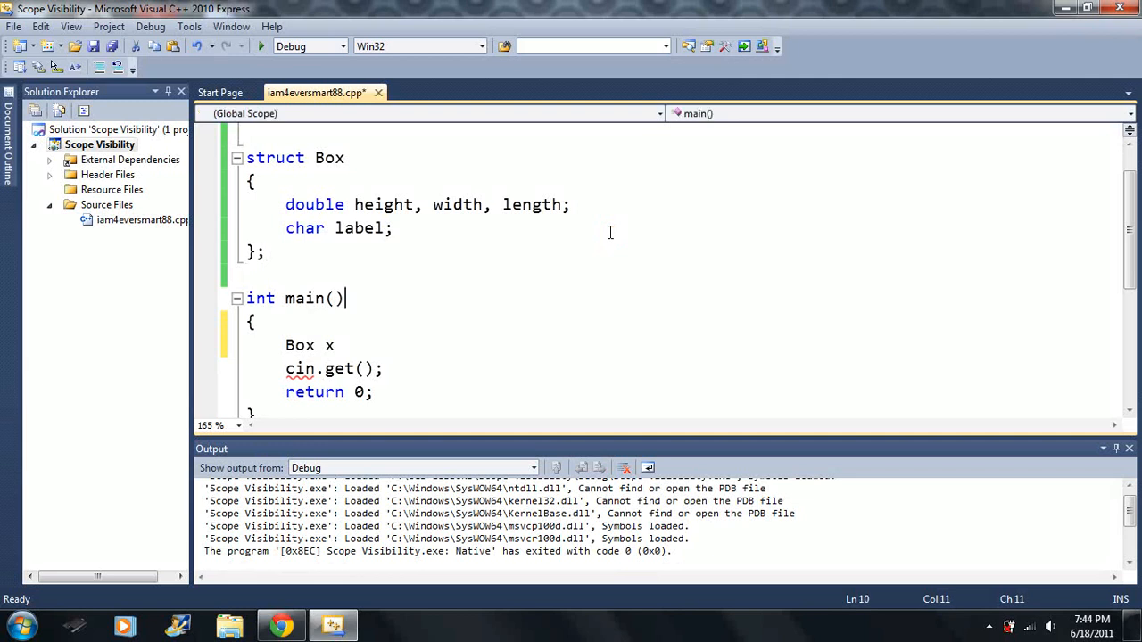
{"action": "type", "text": "["}
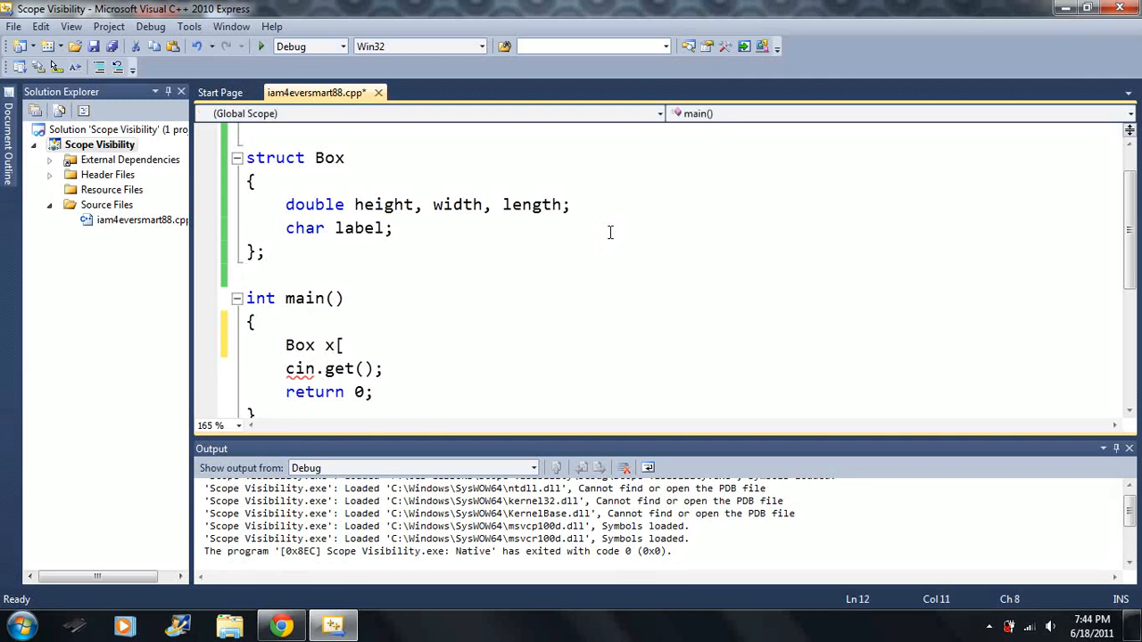
{"action": "type", "text": "20]"}
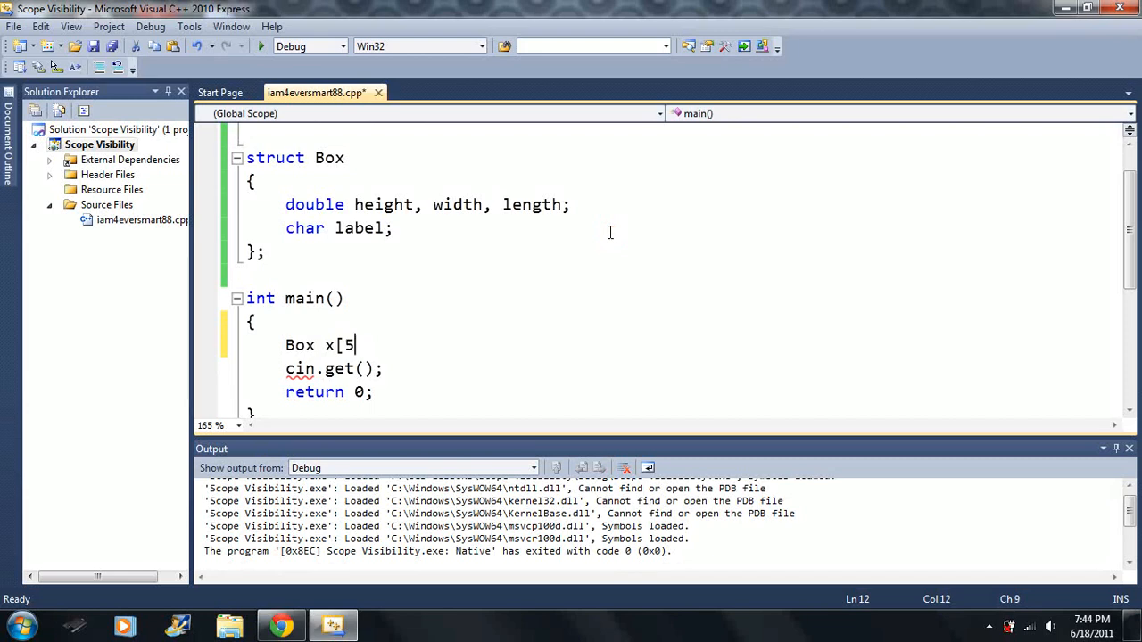
{"action": "type", "text": "];"}
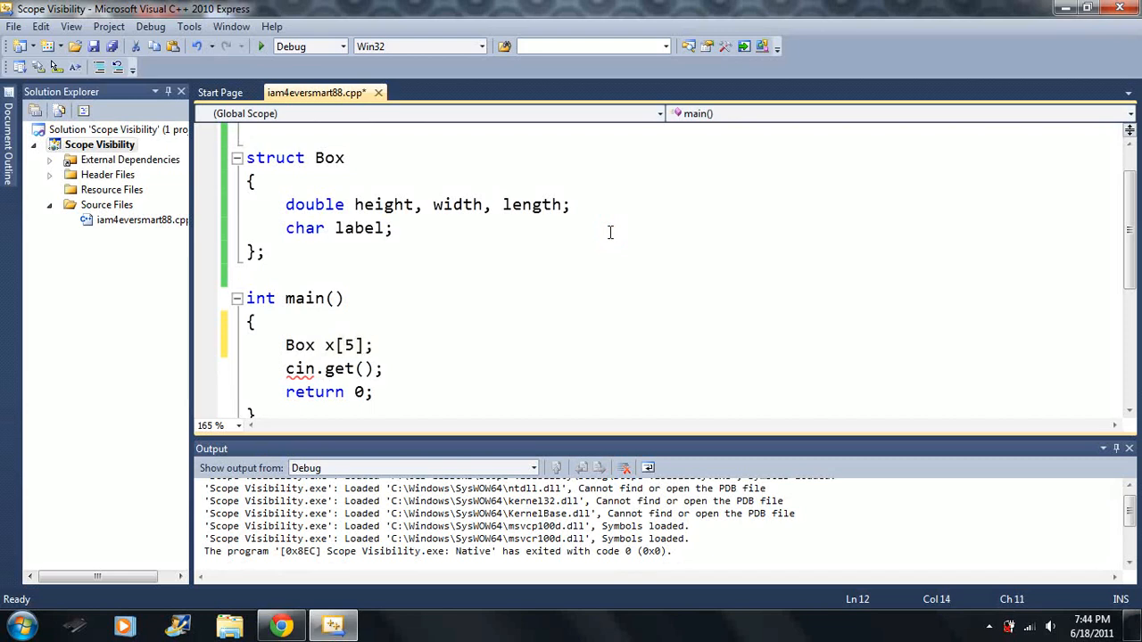
Assign x[2].height = 4 and x[4].length = 99 on the array elements.
{"action": "type", "text": "x"}
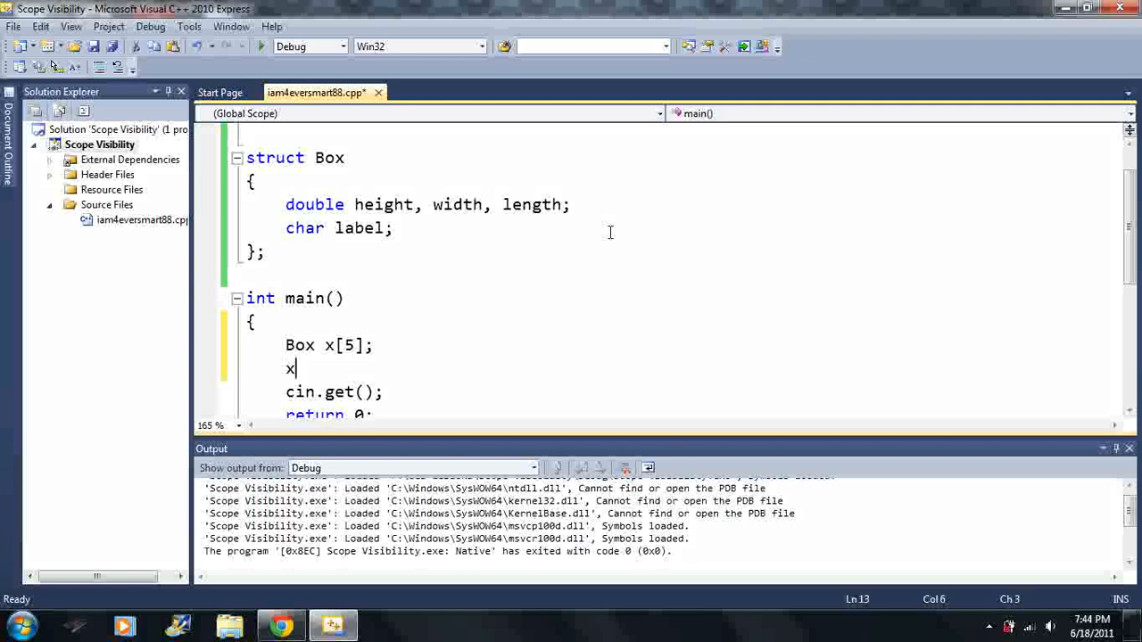
{"action": "type", "text": "[2]"}
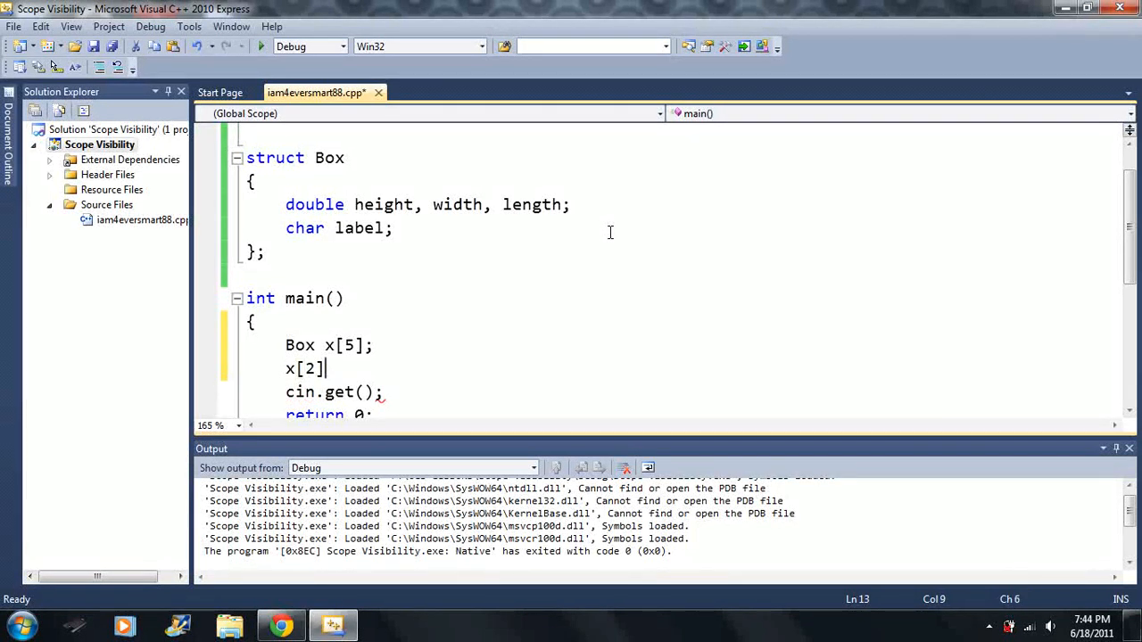
{"action": "type", "text": ".height=4;"}
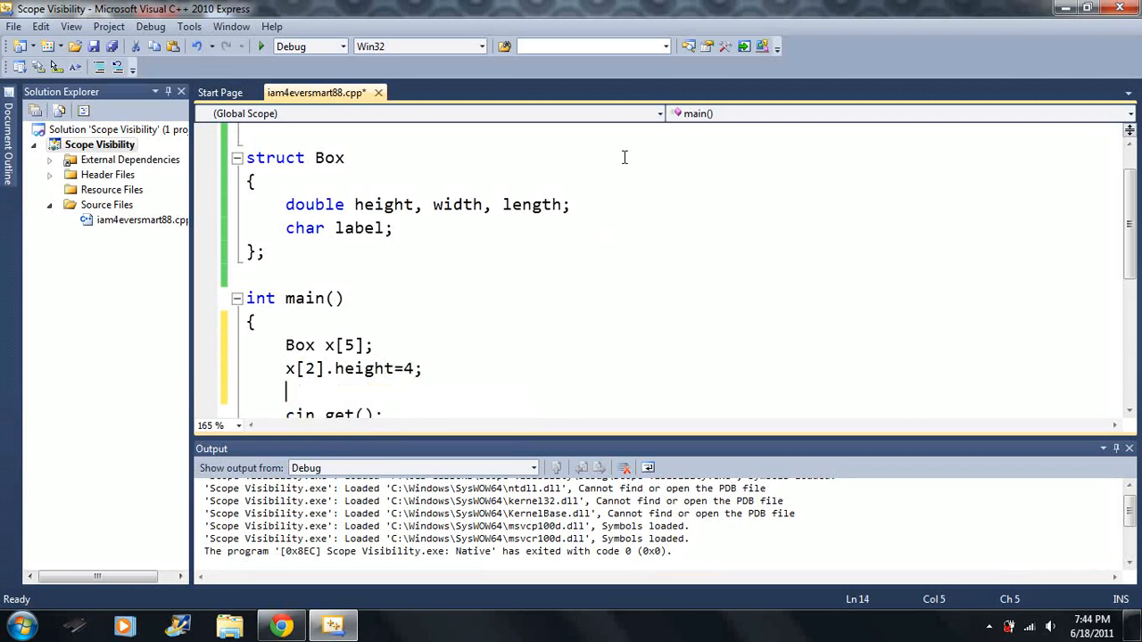
{"action": "type", "text": "x["}
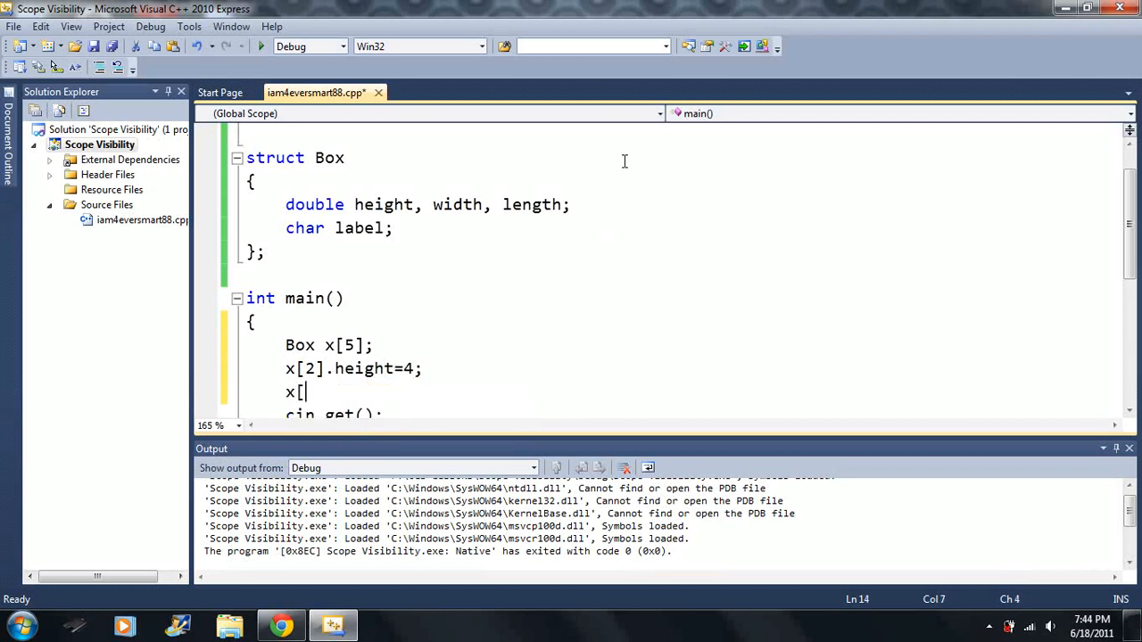
{"action": "type", "text": "4]"}
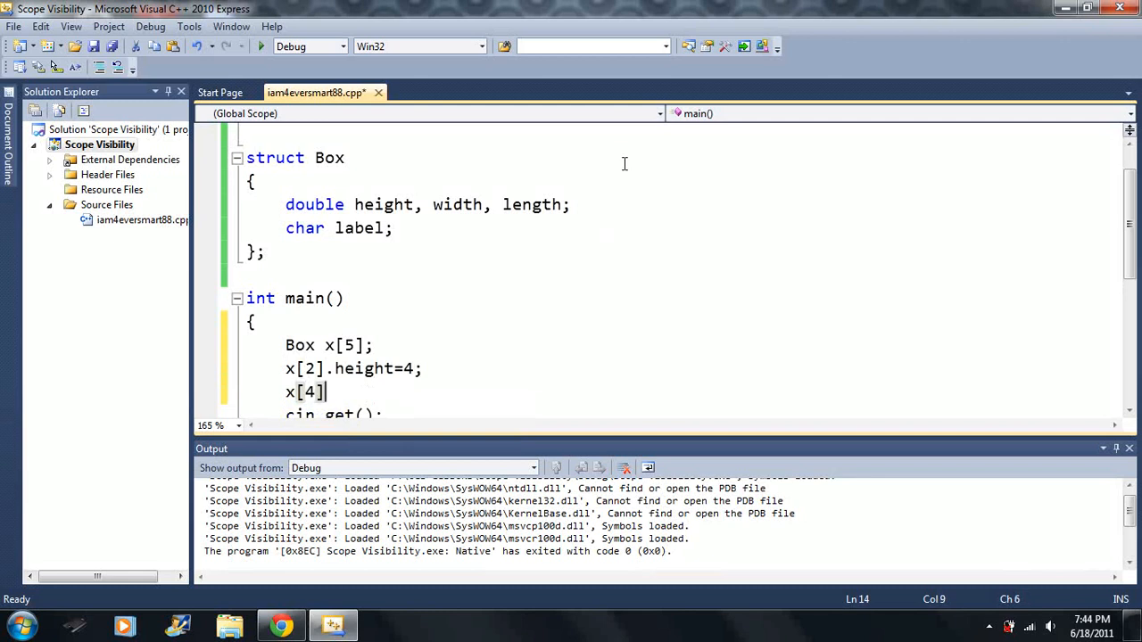
{"action": "type", "text": ".length"}
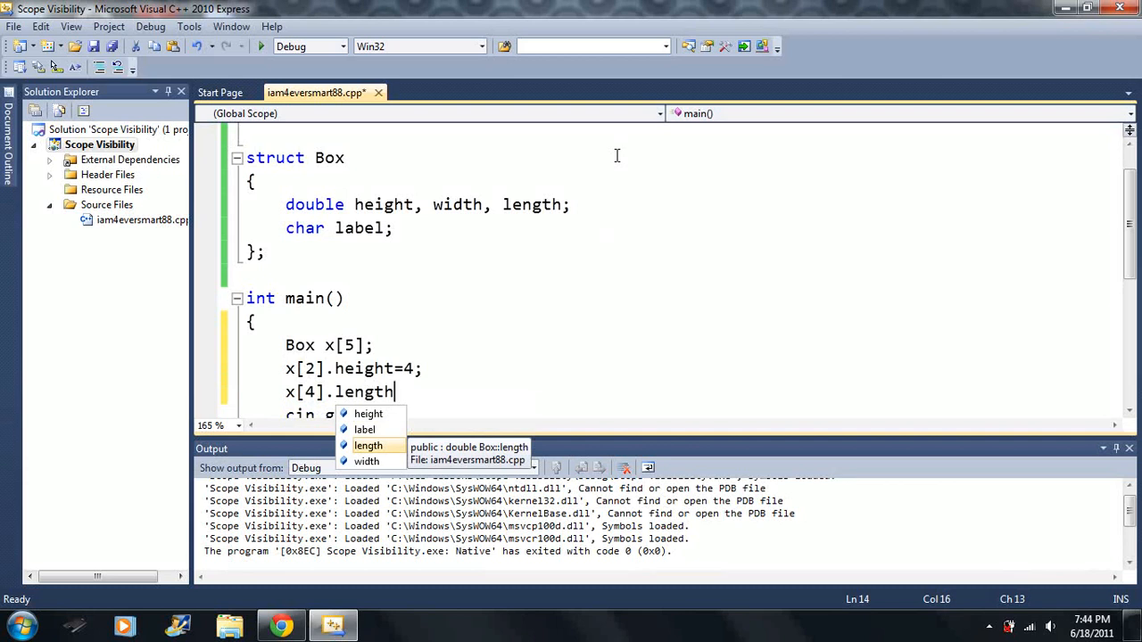
{"action": "type", "text": "=99;"}
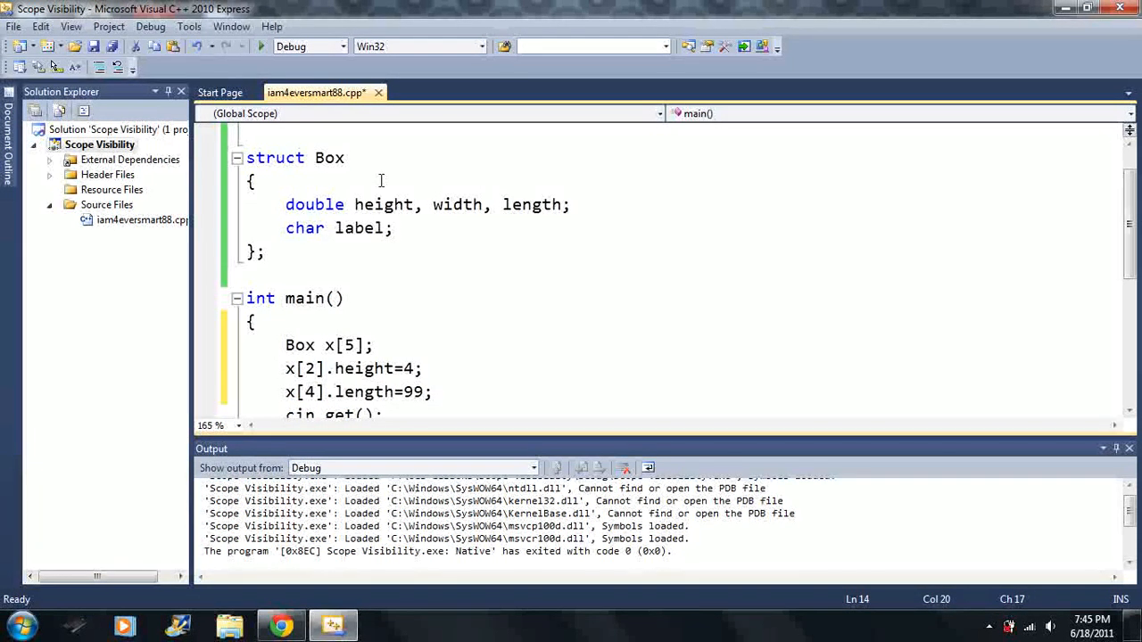
Build and run the program once, then delete the three Box array lines from main.
{"action": "double_click", "coordinate": [299, 347]}
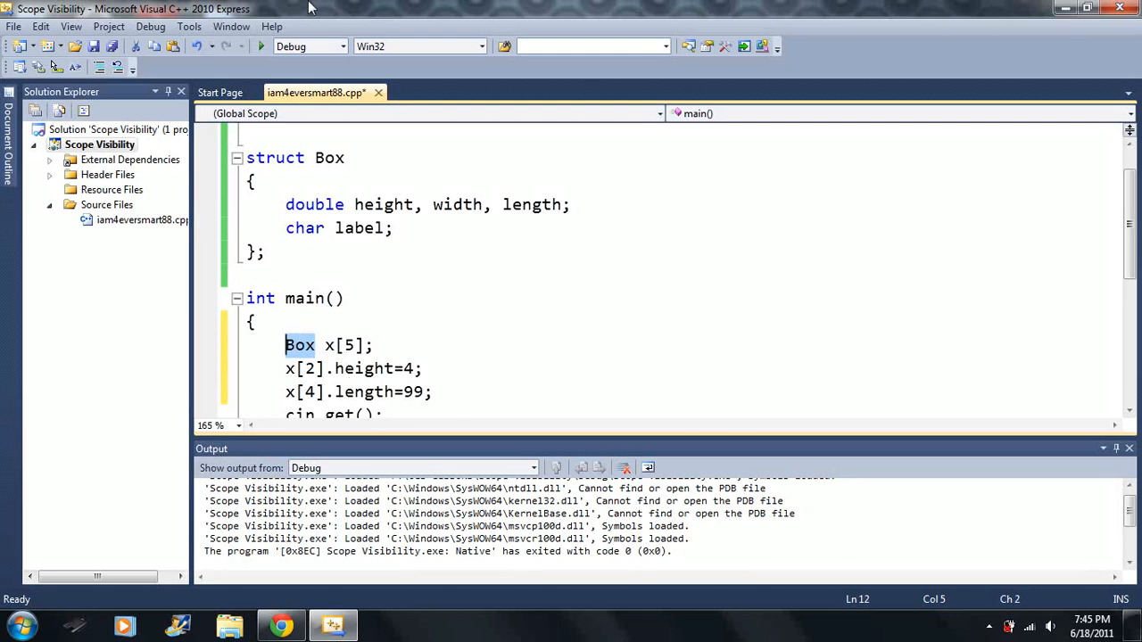
{"action": "key", "text": "F7"}
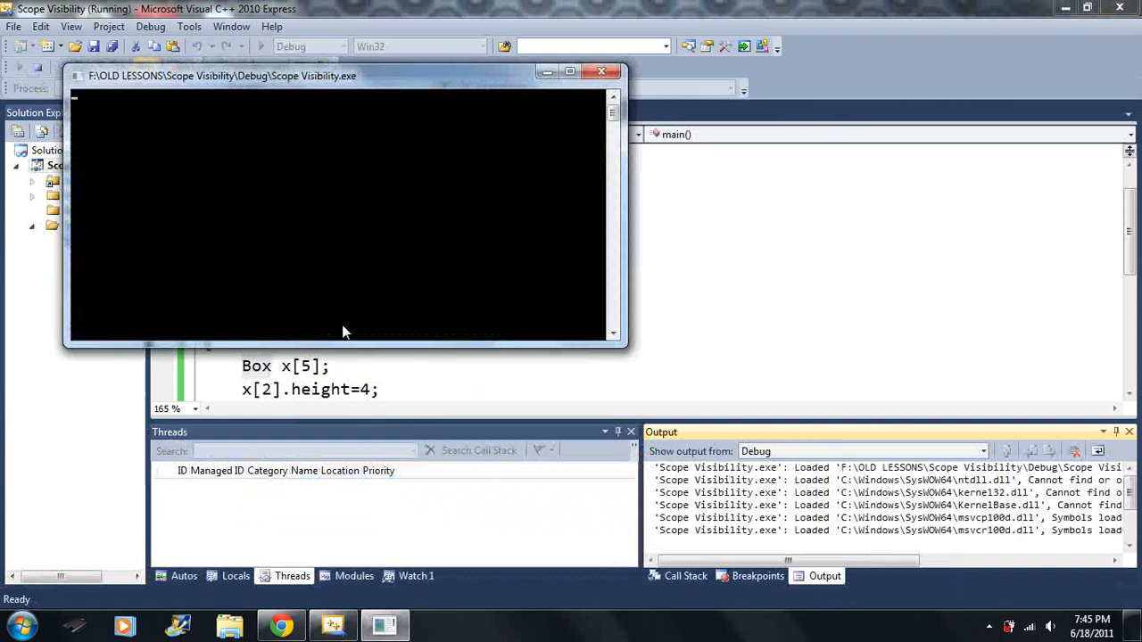
{"action": "left_click", "coordinate": [601, 71]}
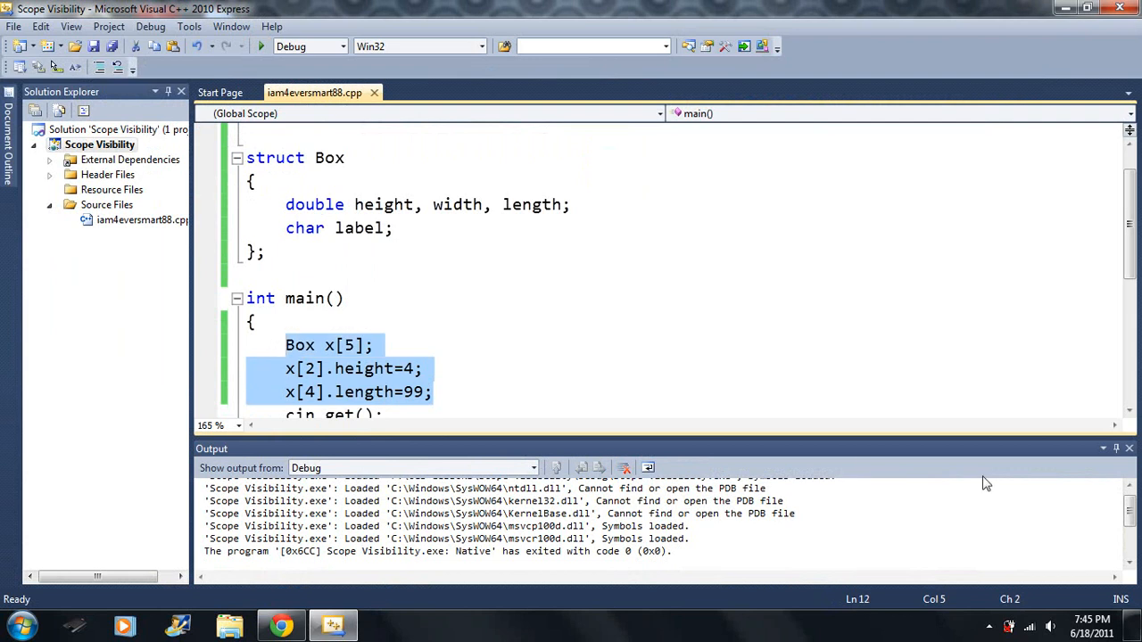
{"action": "key", "text": "Delete"}
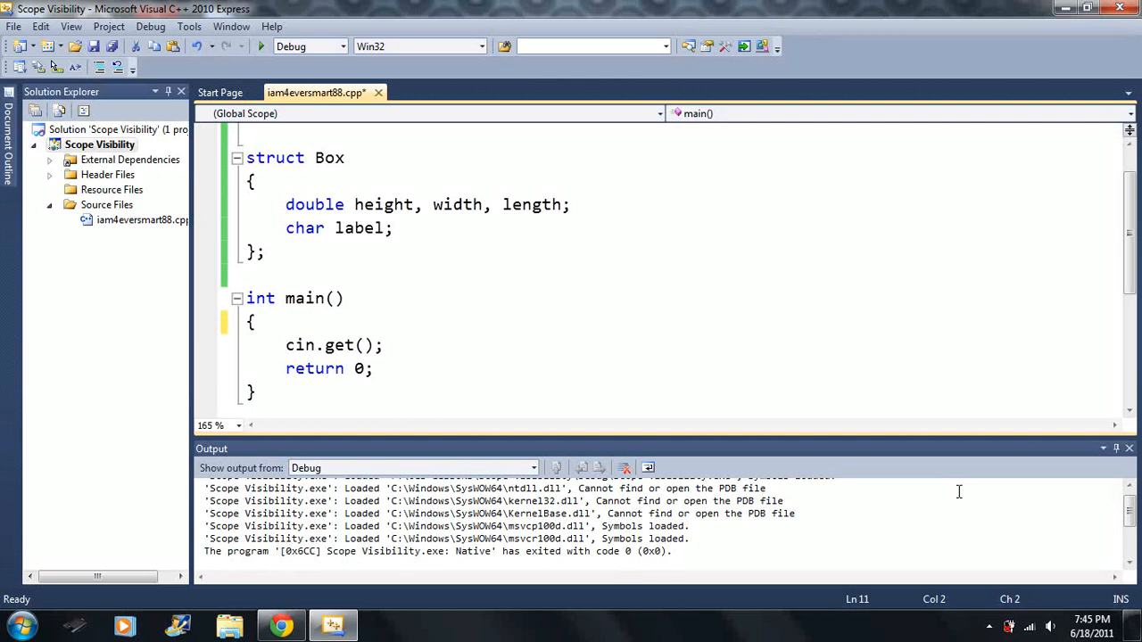
{"action": "mouse_move", "coordinate": [426, 200]}
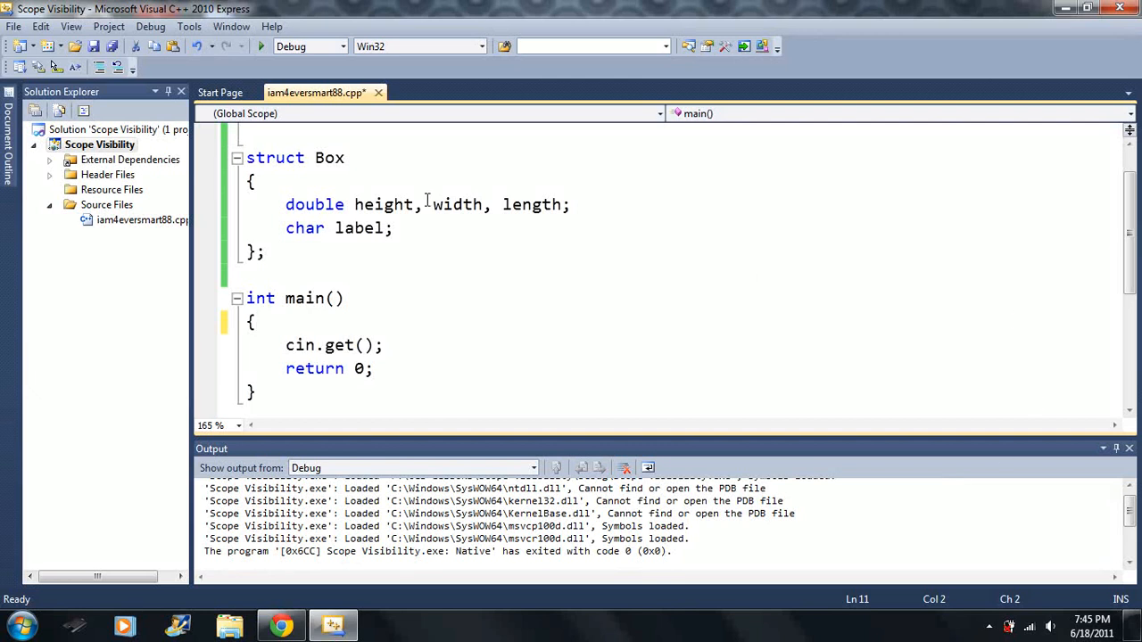
{"action": "left_click", "coordinate": [246, 156]}
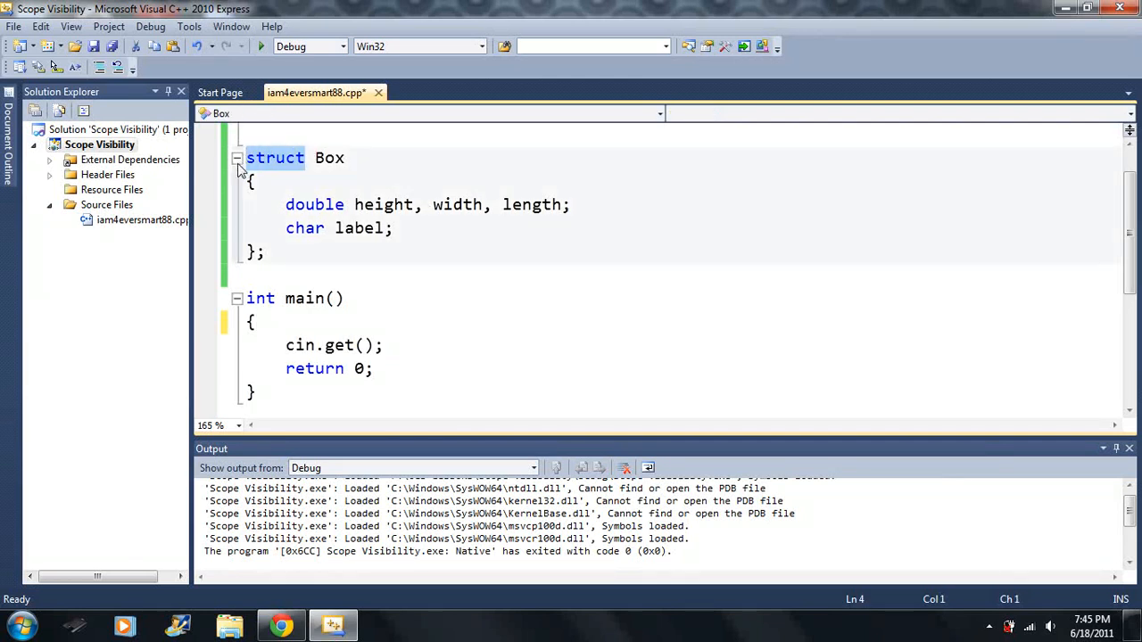
{"action": "type", "text": "class"}
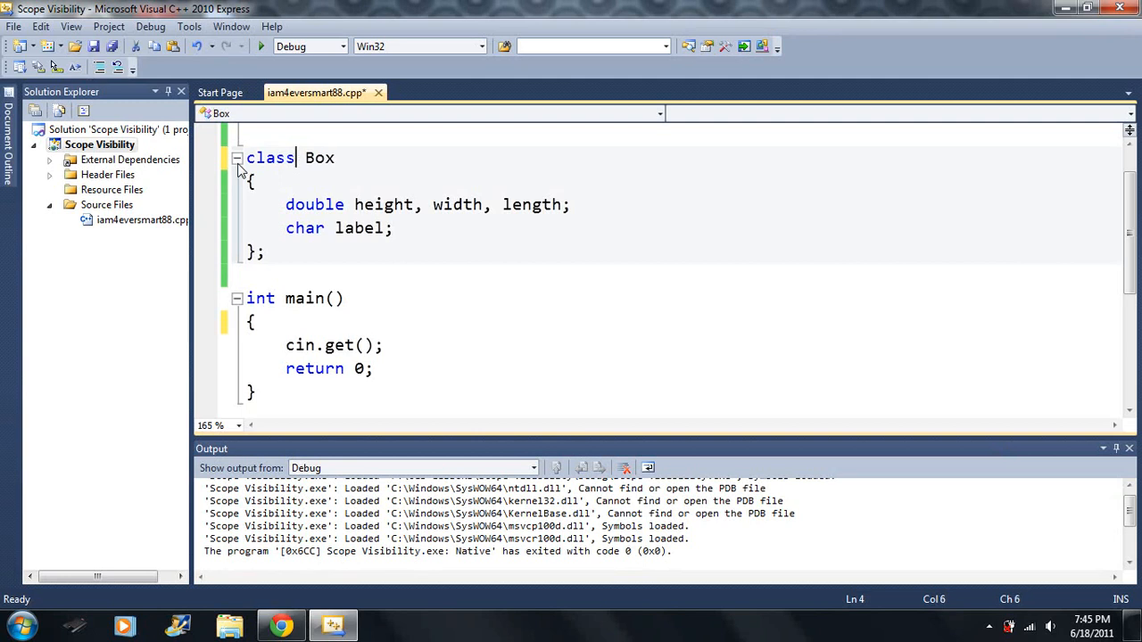
{"action": "type", "text": "struct"}
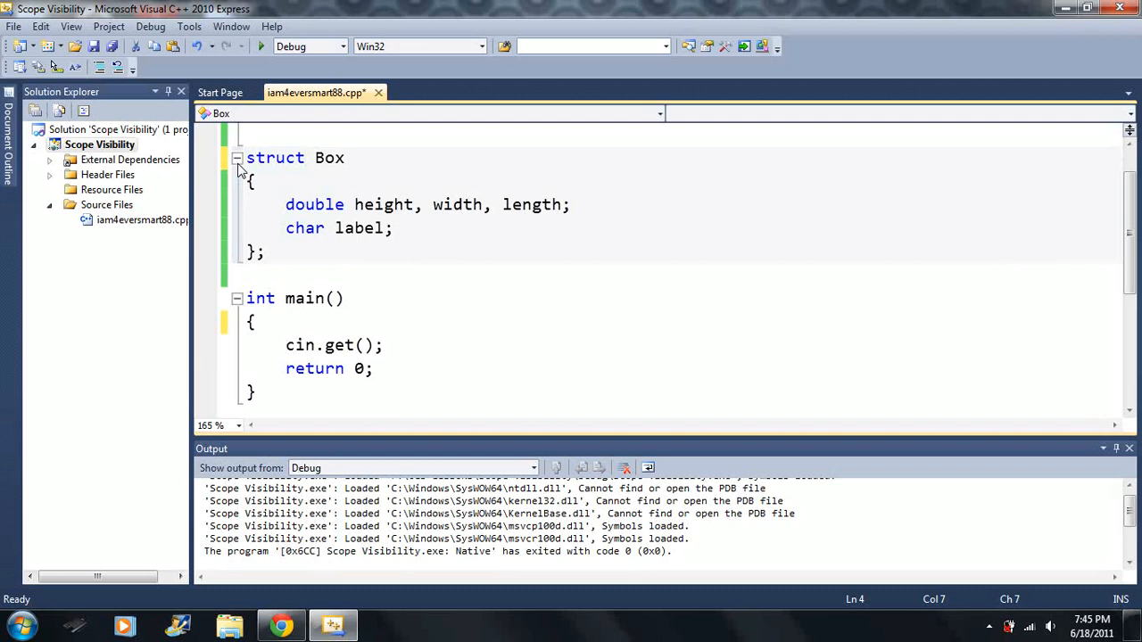
{"action": "left_click", "coordinate": [307, 157]}
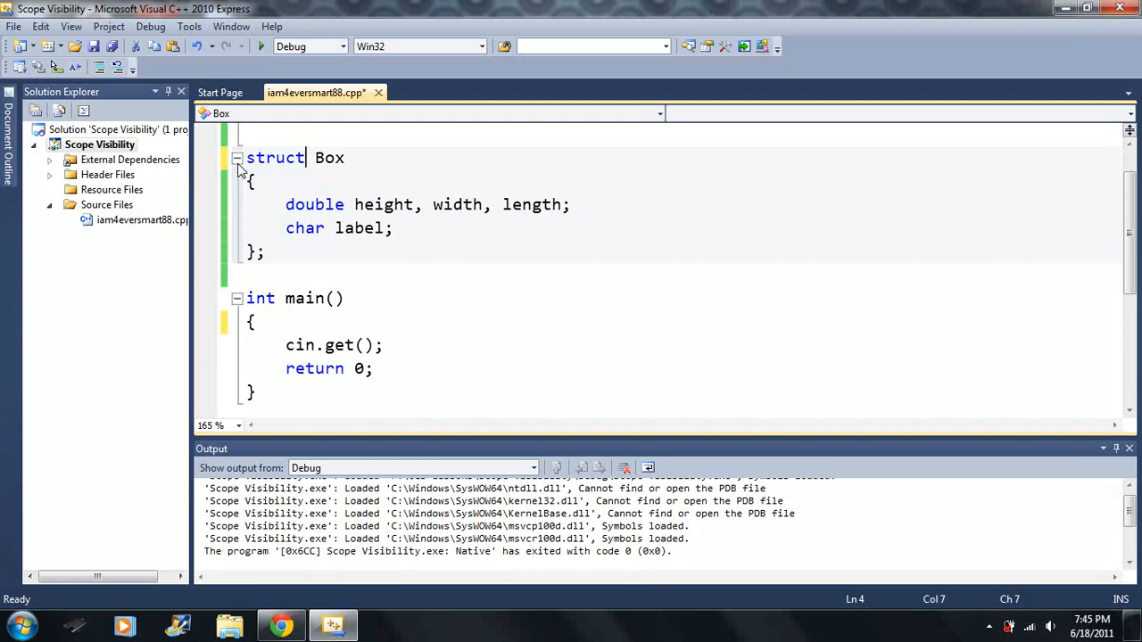
{"action": "left_click", "coordinate": [394, 228]}
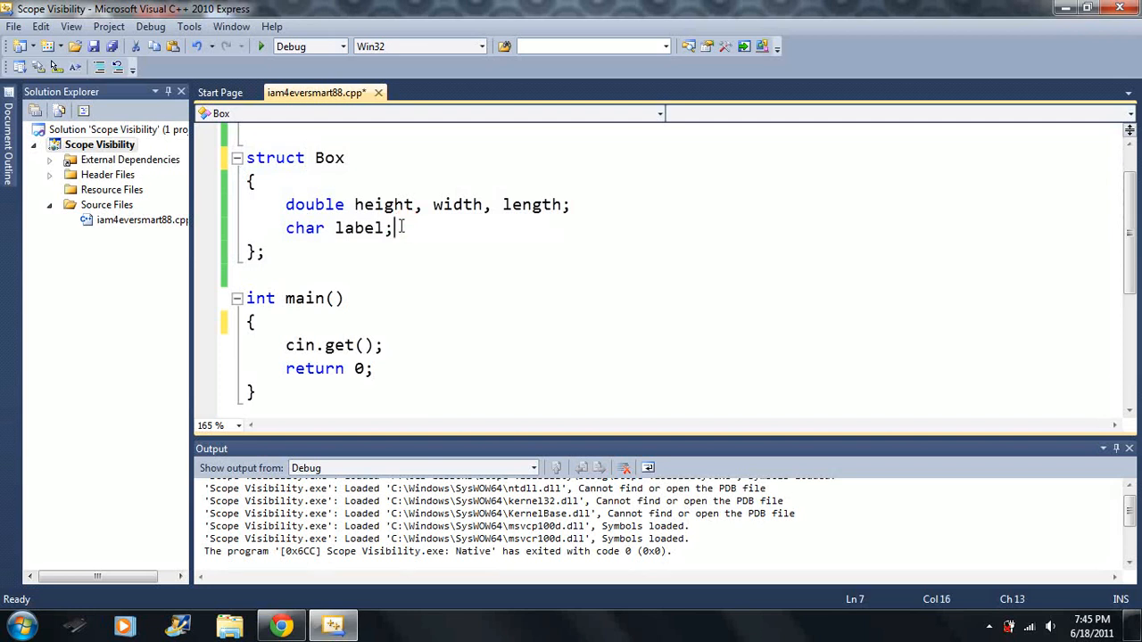
Add a double Volume() member signature to Box, dropping the initial parameter.
{"action": "key", "text": "Enter"}
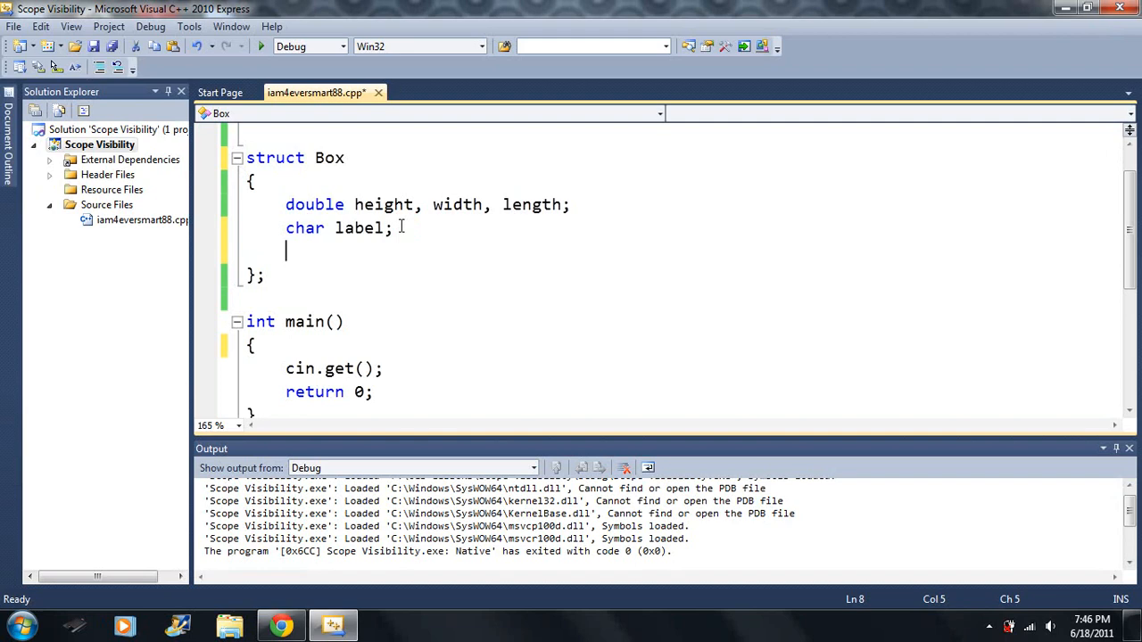
{"action": "type", "text": "double"}
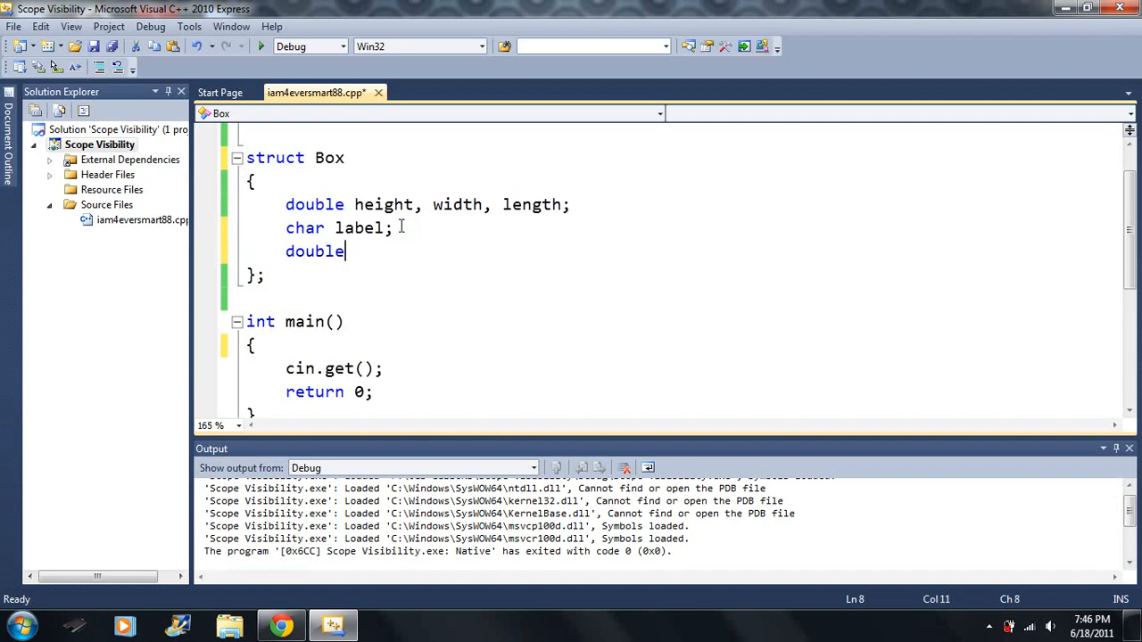
{"action": "type", "text": "Vol"}
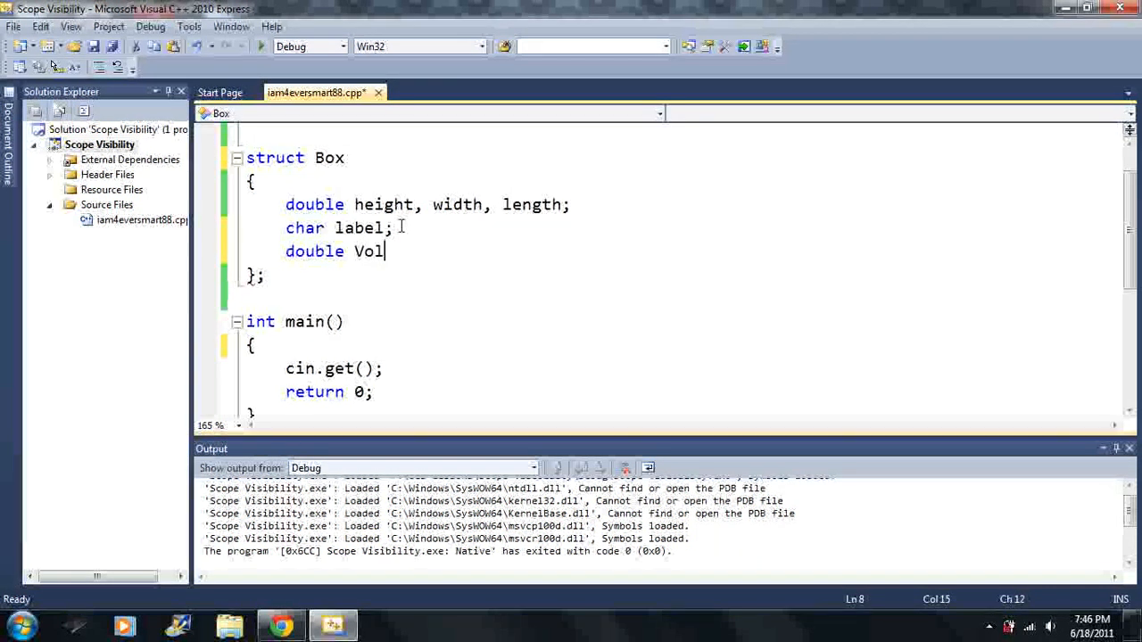
{"action": "type", "text": "ume"}
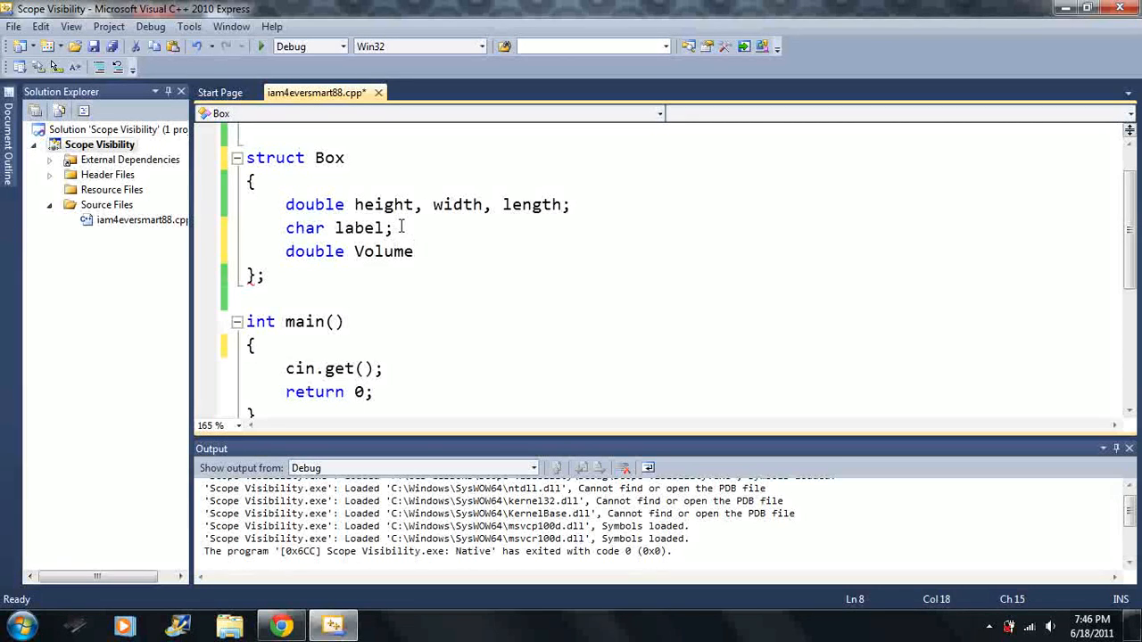
{"action": "type", "text": "("}
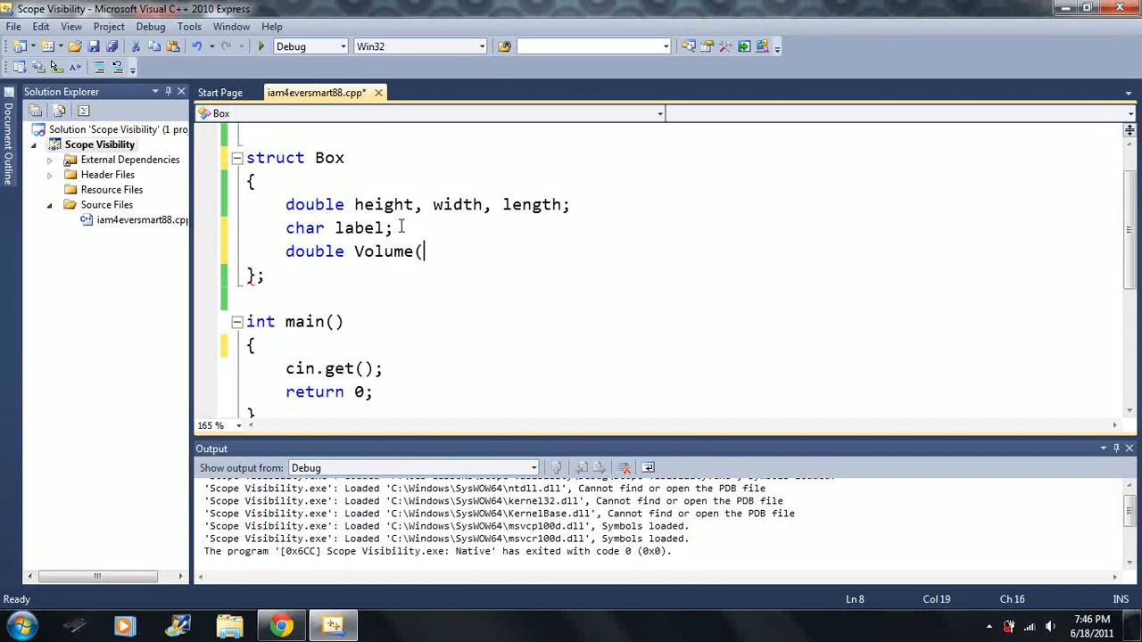
{"action": "type", "text": "double"}
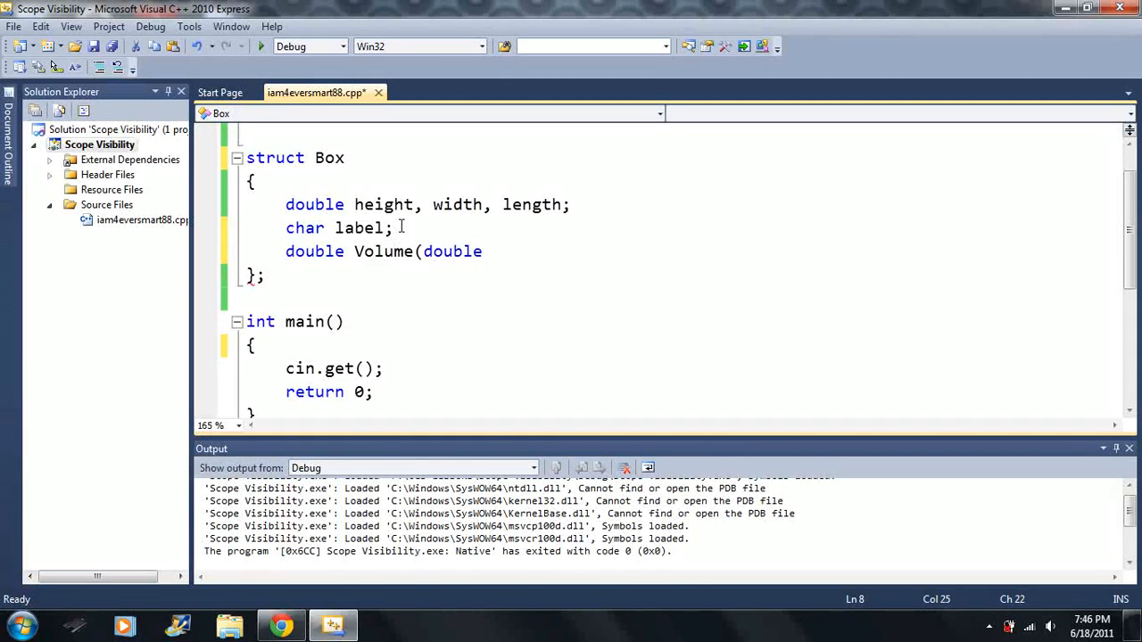
{"action": "type", "text": "x,"}
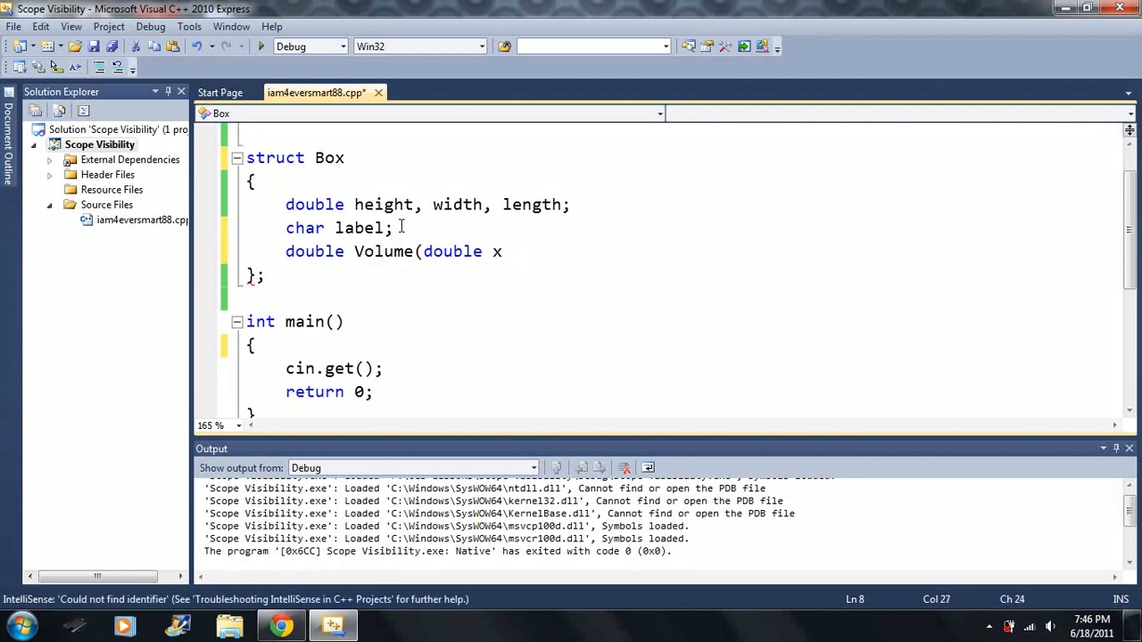
{"action": "key", "text": "BackSpace"}
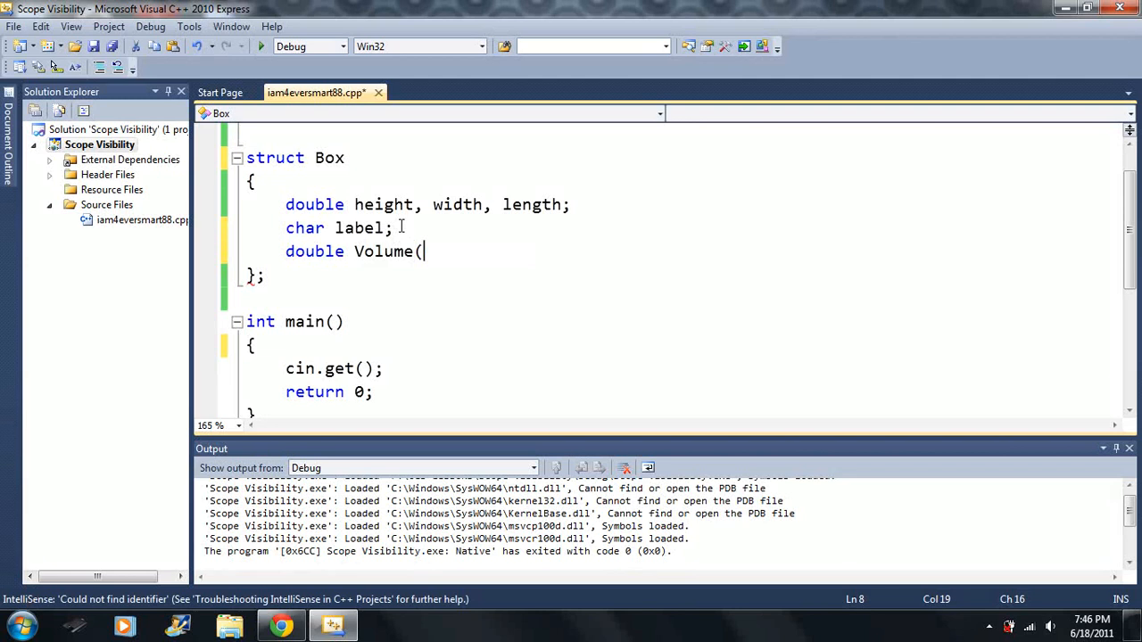
{"action": "type", "text": ")"}
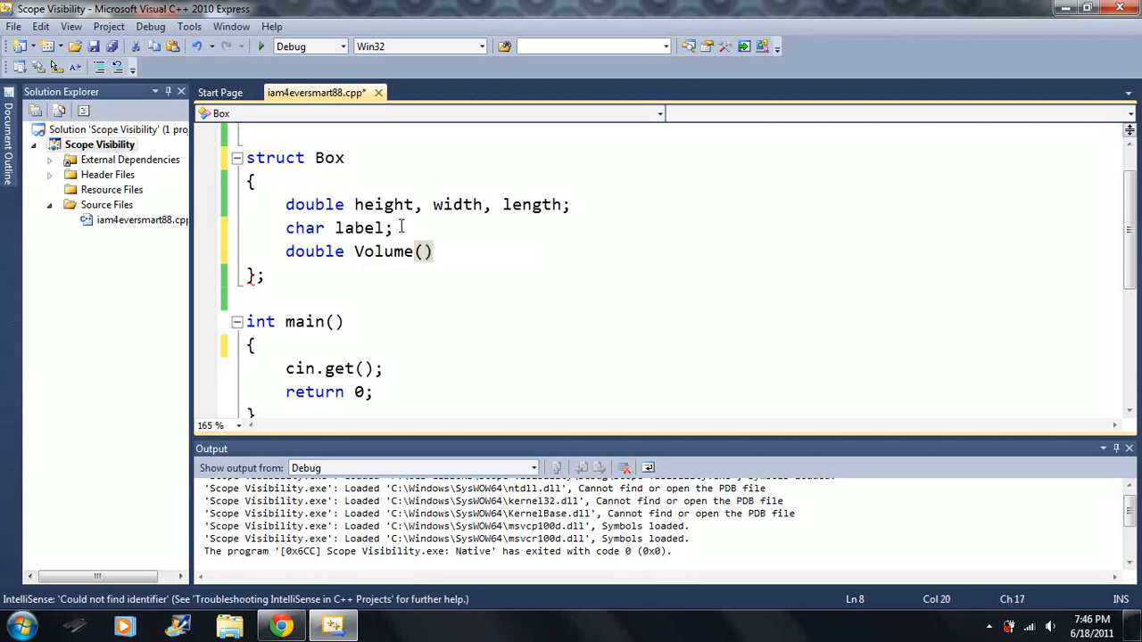
Give Volume() the body return height*width*depth;.
{"action": "left_click", "coordinate": [434, 250]}
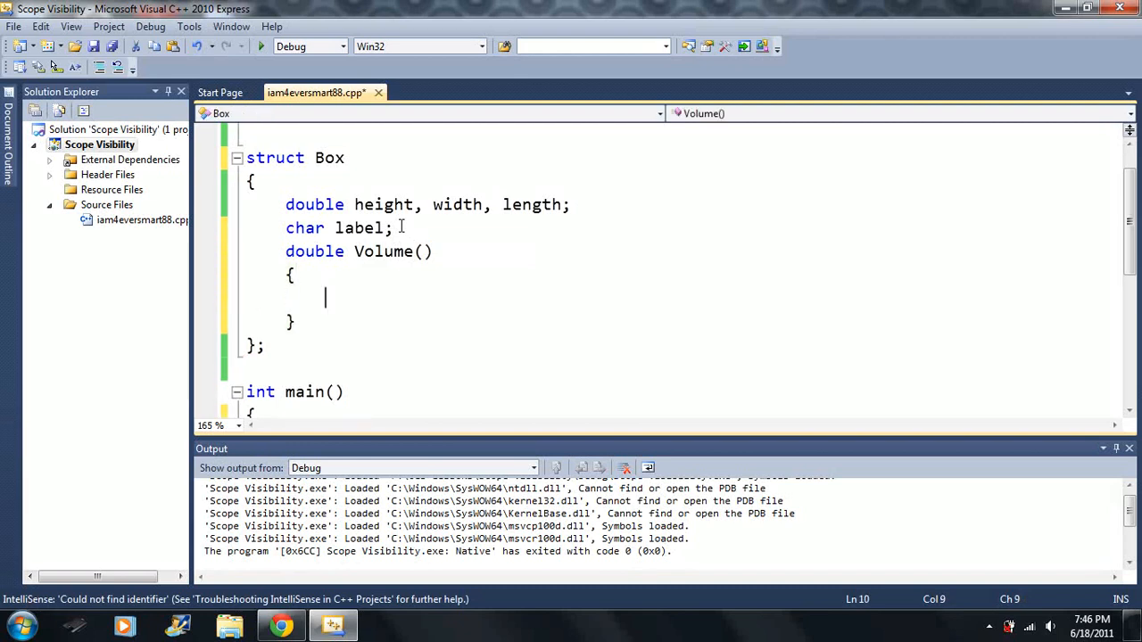
{"action": "type", "text": "r"}
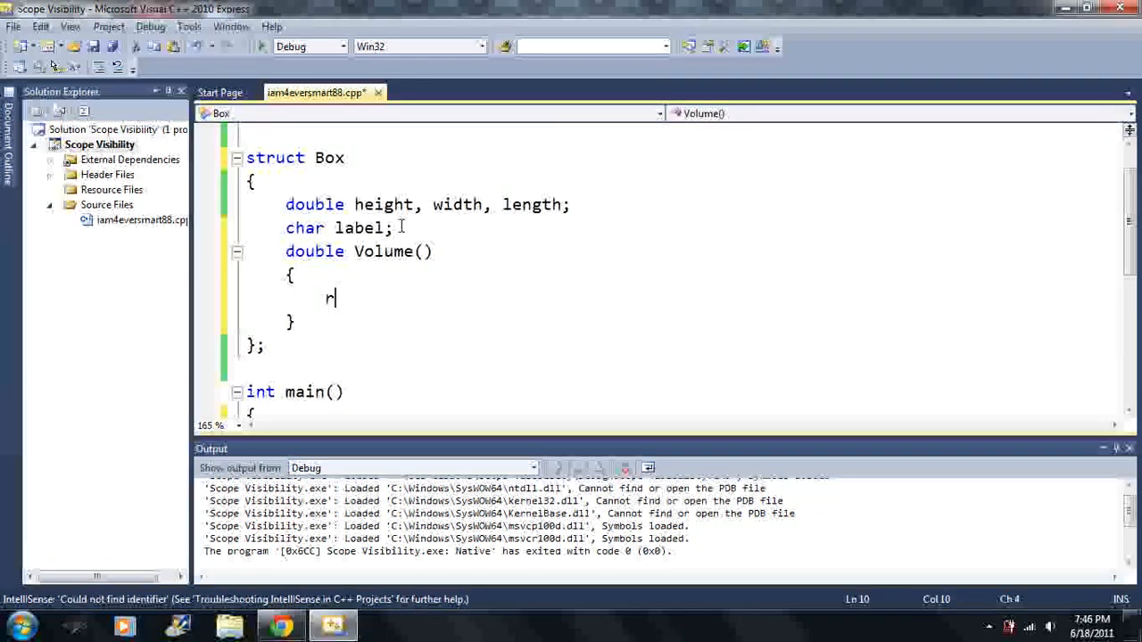
{"action": "type", "text": "eturn eh"}
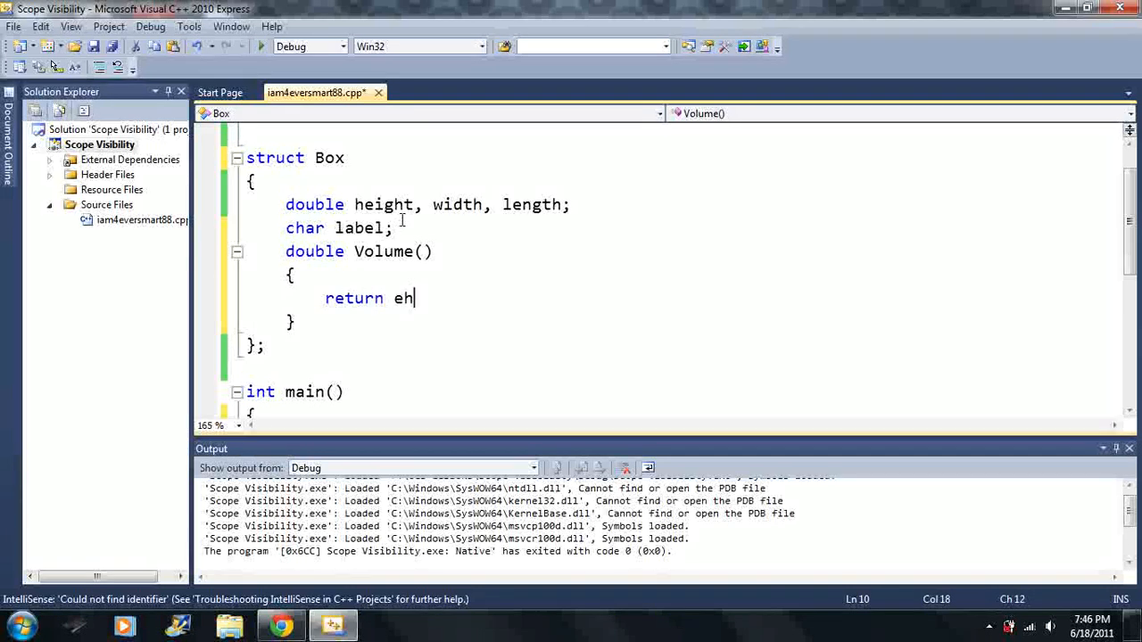
{"action": "type", "text": "eight"}
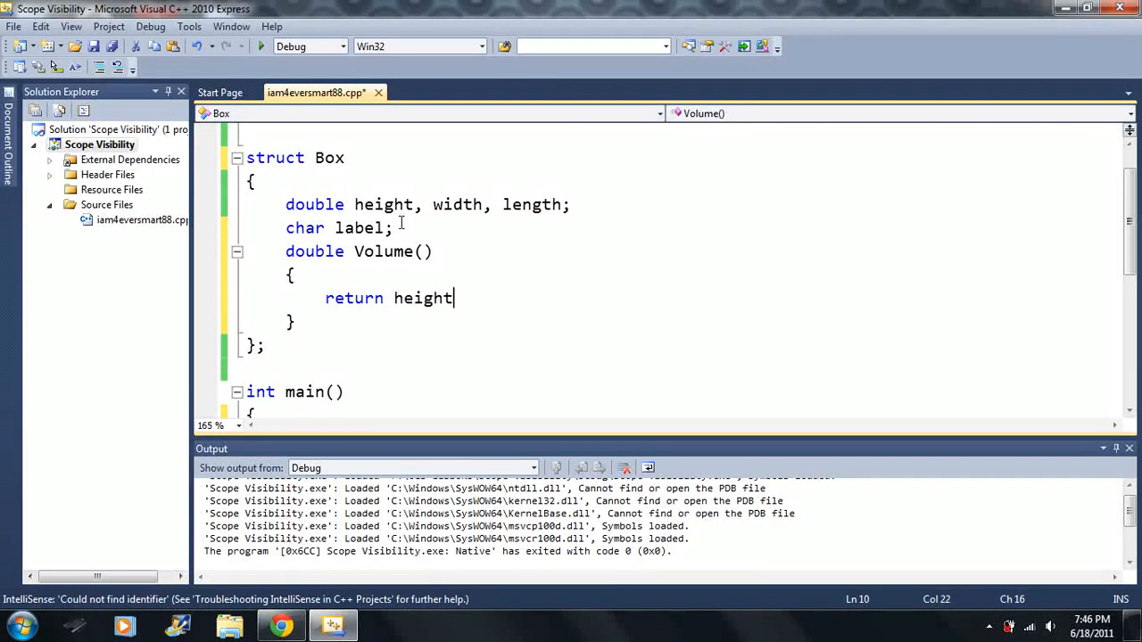
{"action": "type", "text": "*width"}
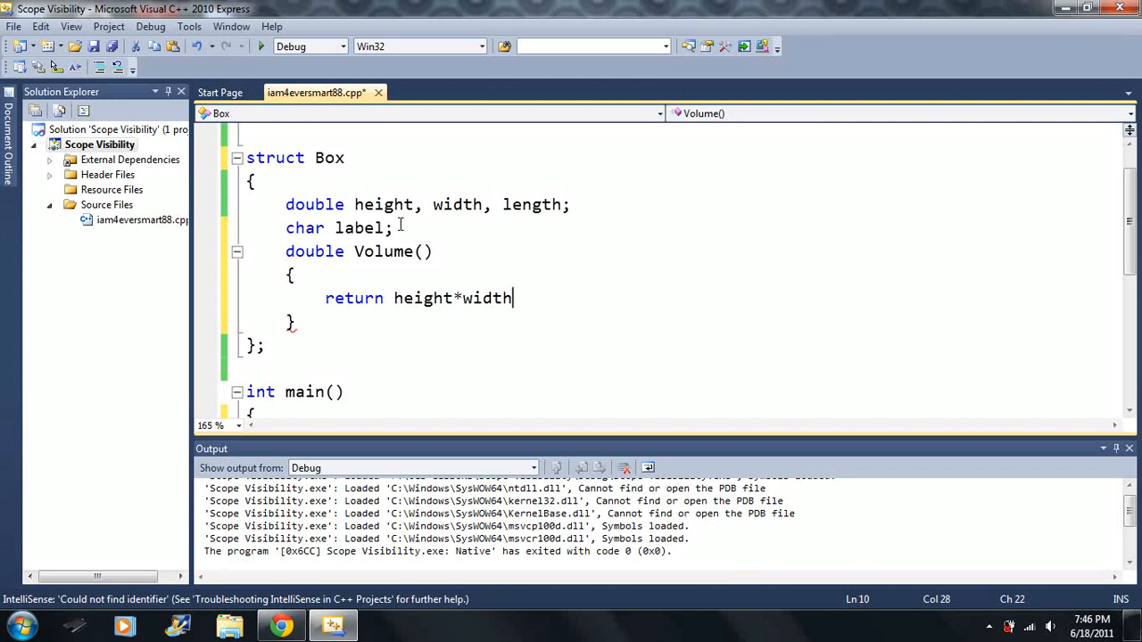
{"action": "type", "text": "*depth"}
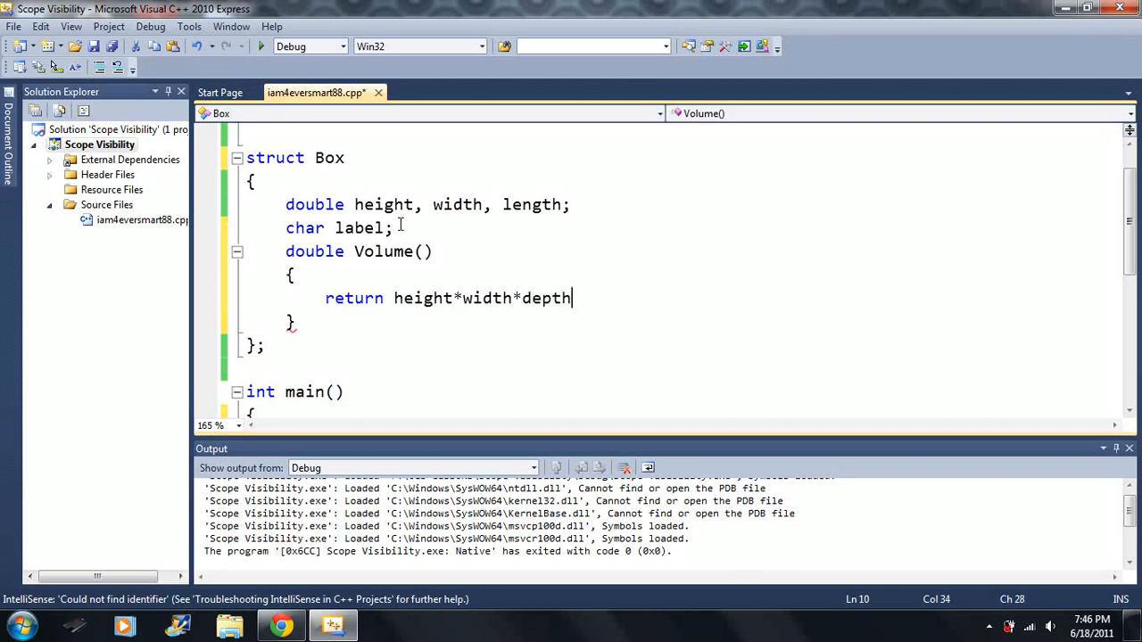
{"action": "type", "text": ";"}
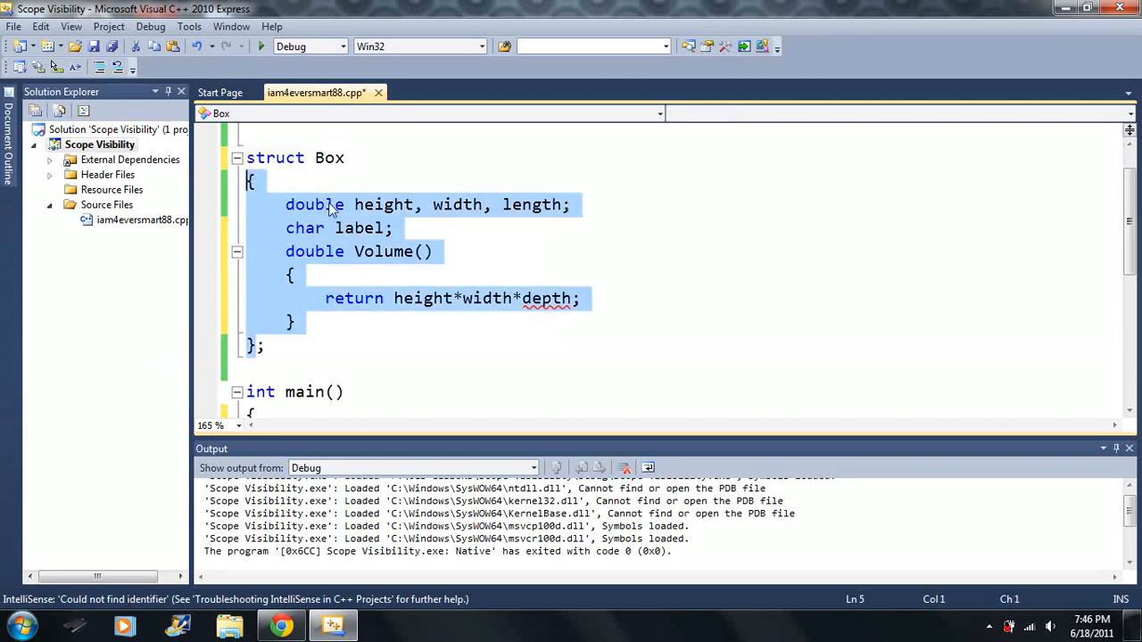
Review the struct and main, briefly expanding and collapsing the project's header files.
{"action": "left_click", "coordinate": [253, 346]}
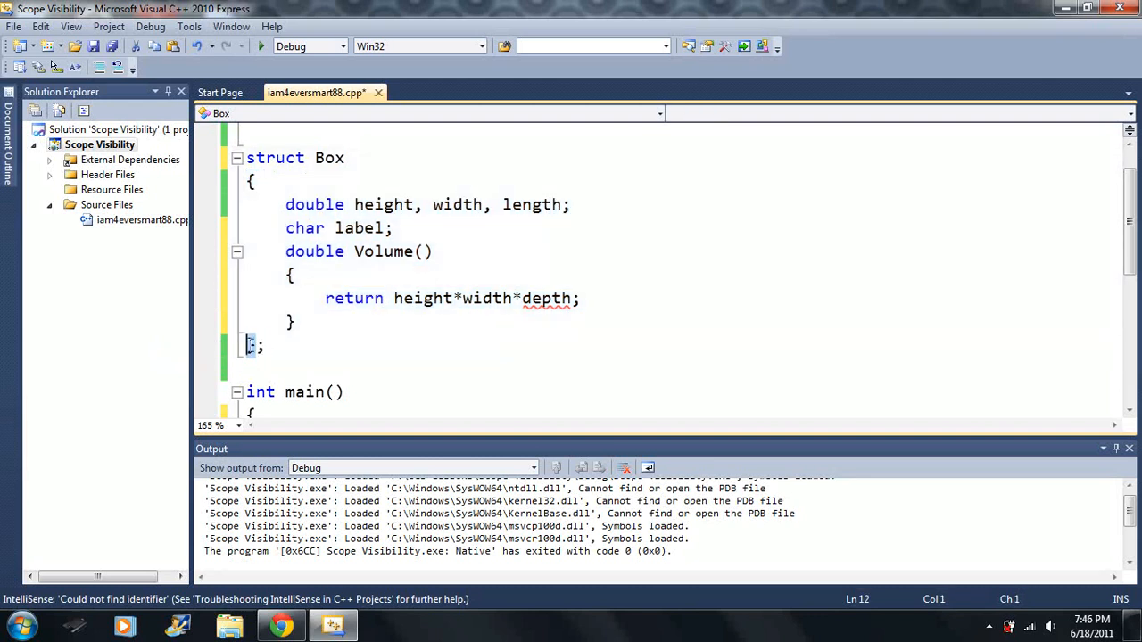
{"action": "left_click", "coordinate": [286, 311]}
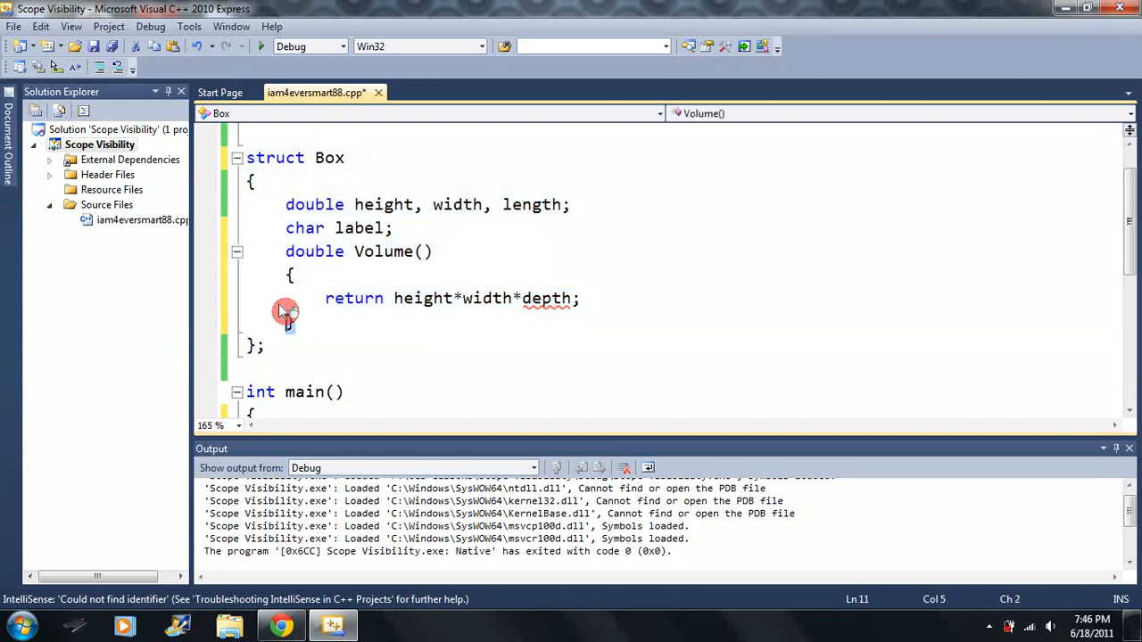
{"action": "left_click", "coordinate": [367, 204]}
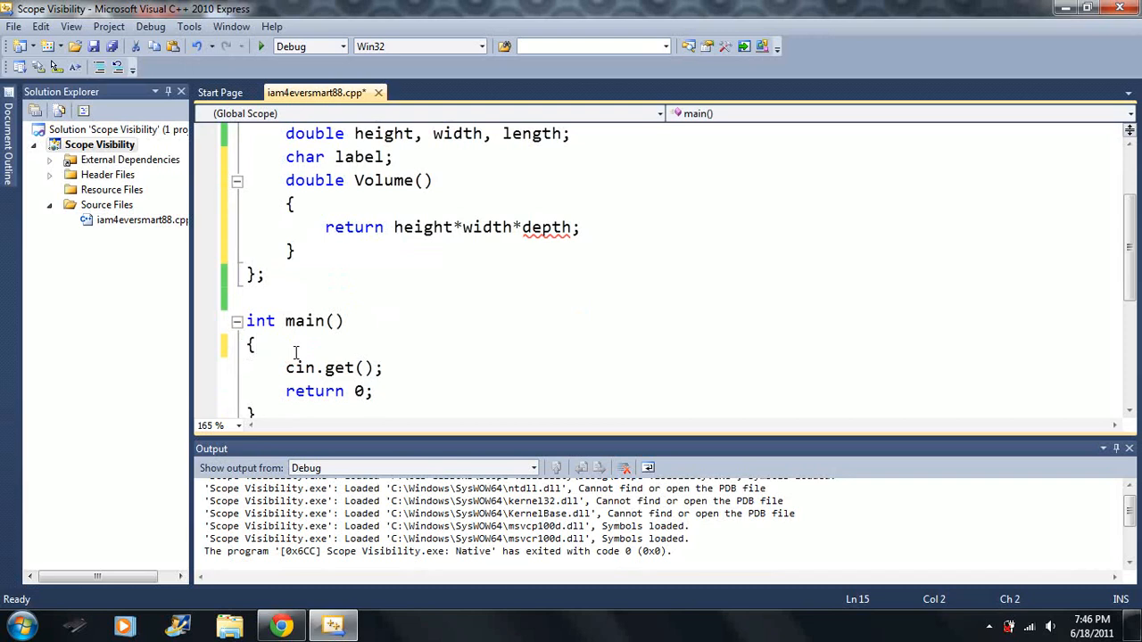
{"action": "scroll", "scroll_direction": "up", "scroll_amount": 3}
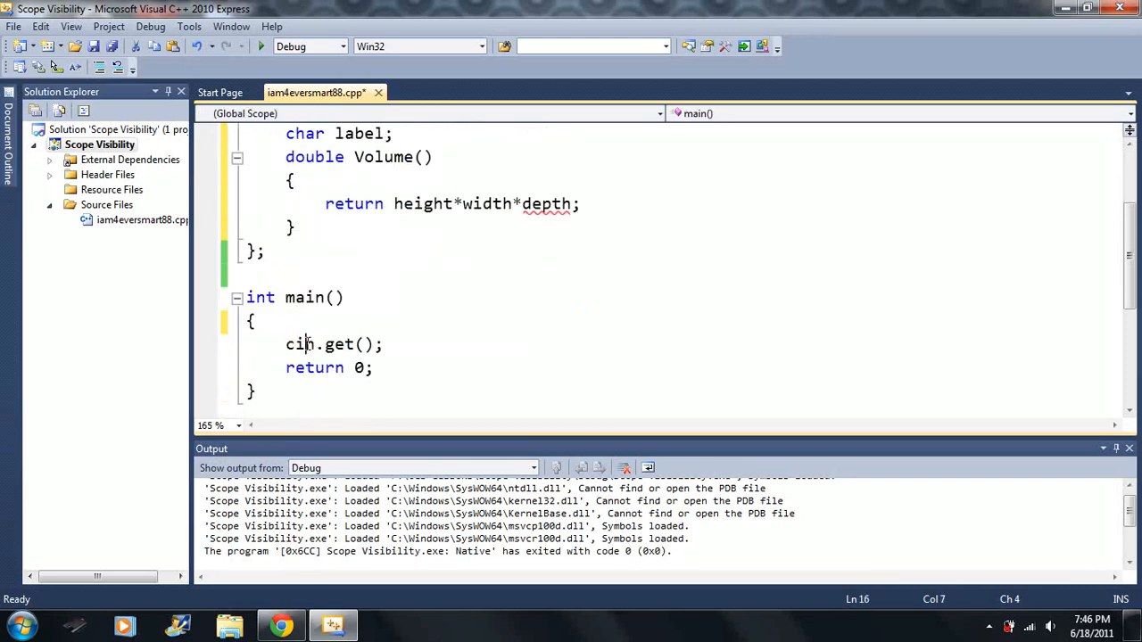
{"action": "scroll", "scroll_direction": "up", "scroll_amount": 3}
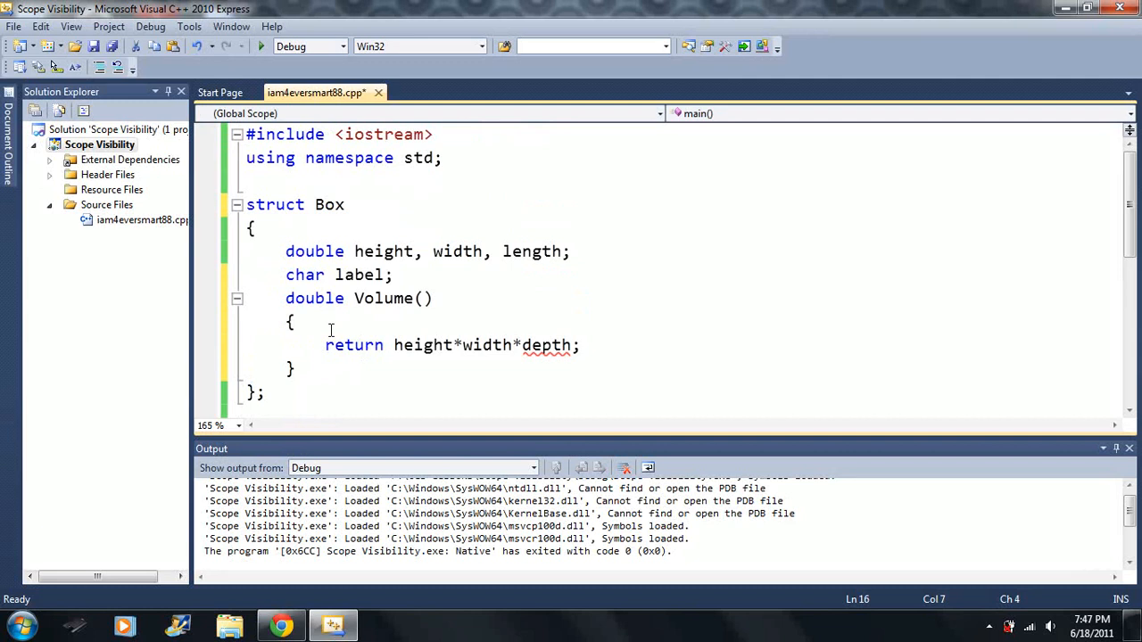
{"action": "left_click", "coordinate": [50, 175]}
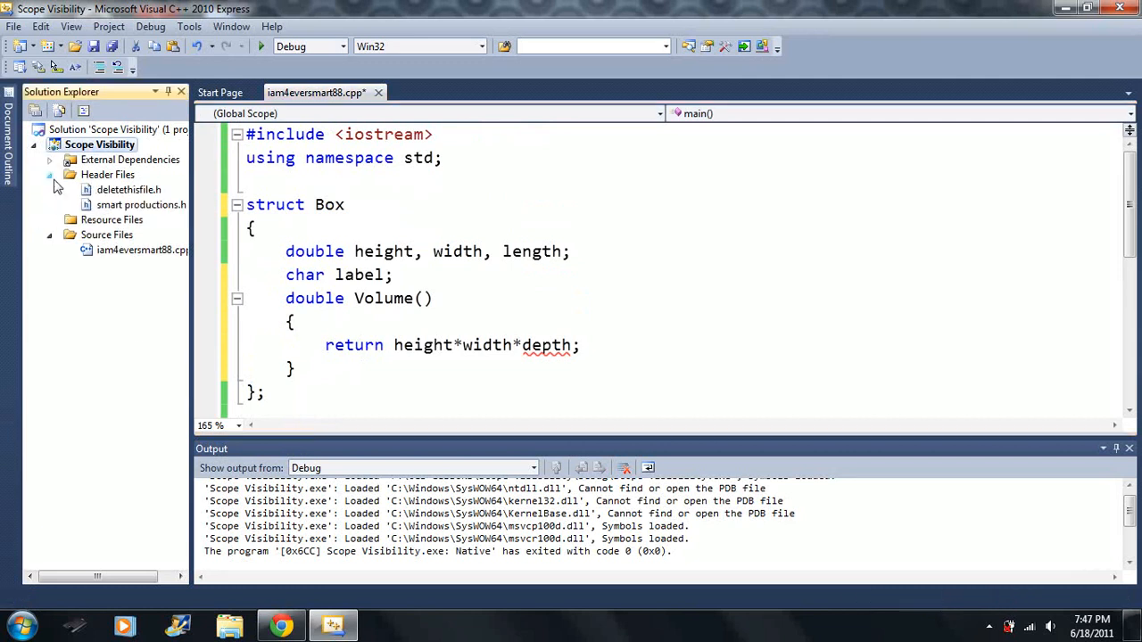
{"action": "left_click", "coordinate": [50, 175]}
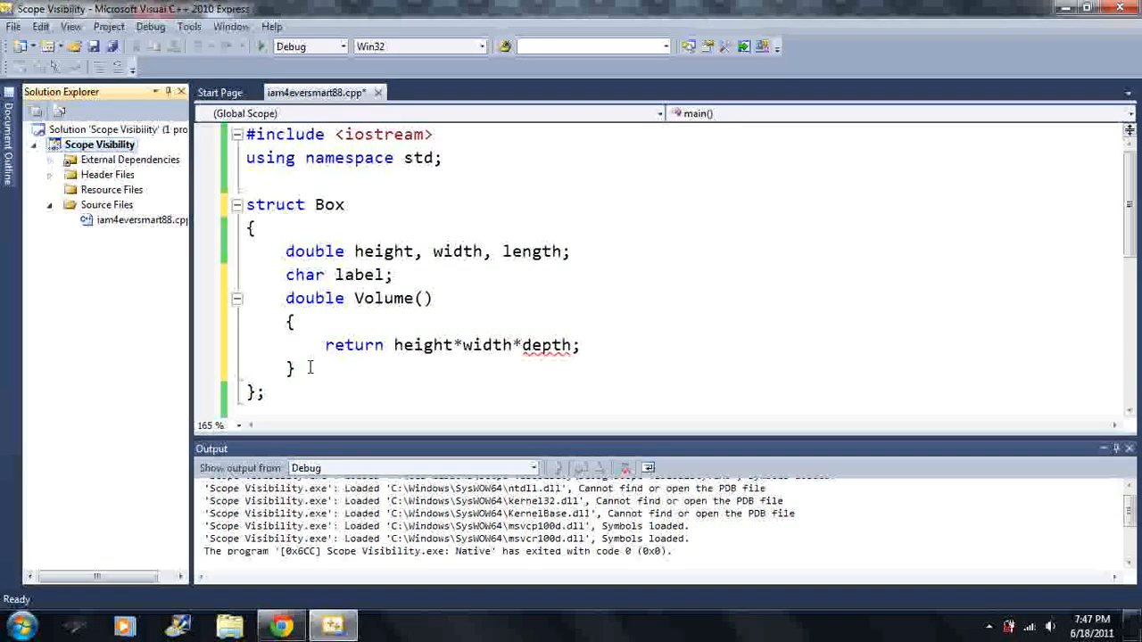
Replace the undeclared depth in Volume() with length, giving height*width*length.
{"action": "left_click", "coordinate": [436, 134]}
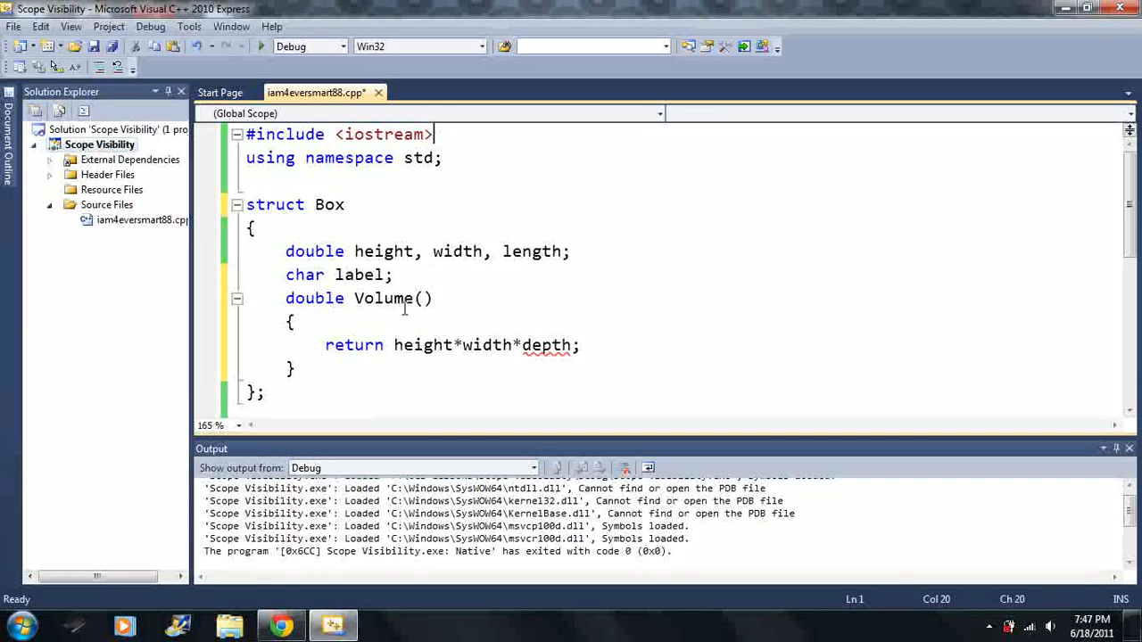
{"action": "left_click", "coordinate": [528, 275]}
{"action": "type", "text": "len"}
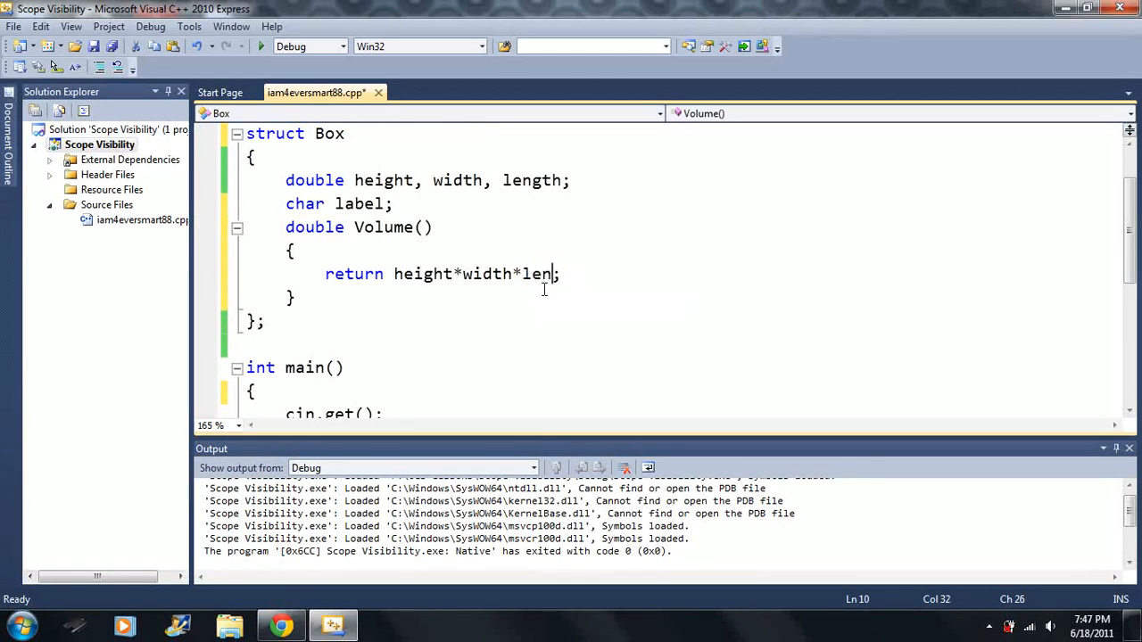
{"action": "type", "text": "gth"}
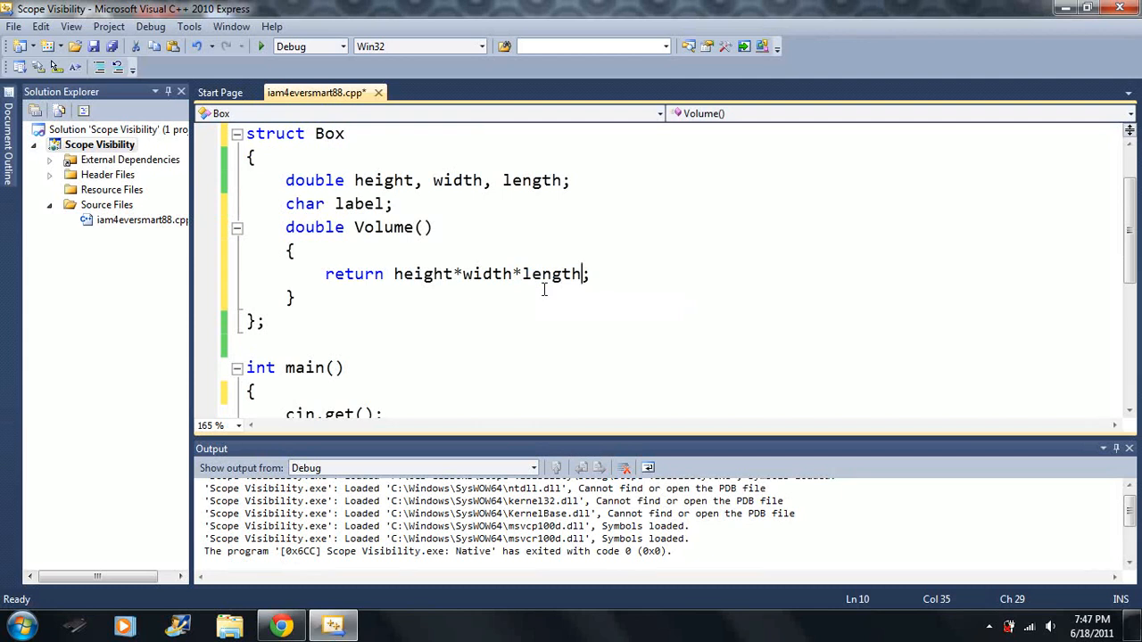
{"action": "mouse_move", "coordinate": [410, 235]}
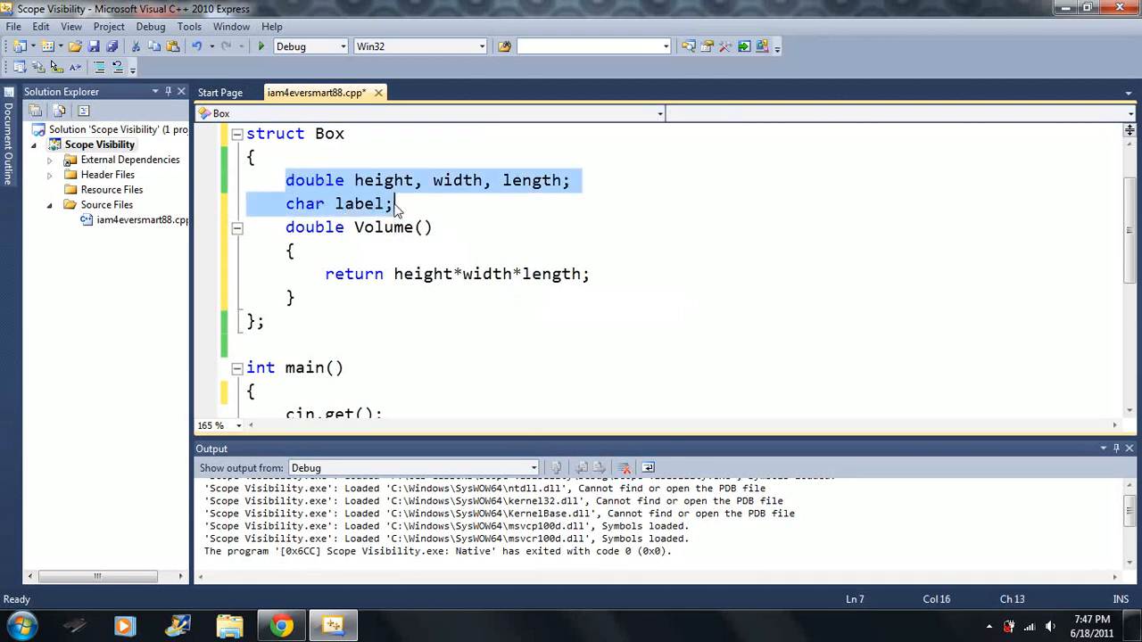
{"action": "left_click", "coordinate": [254, 157]}
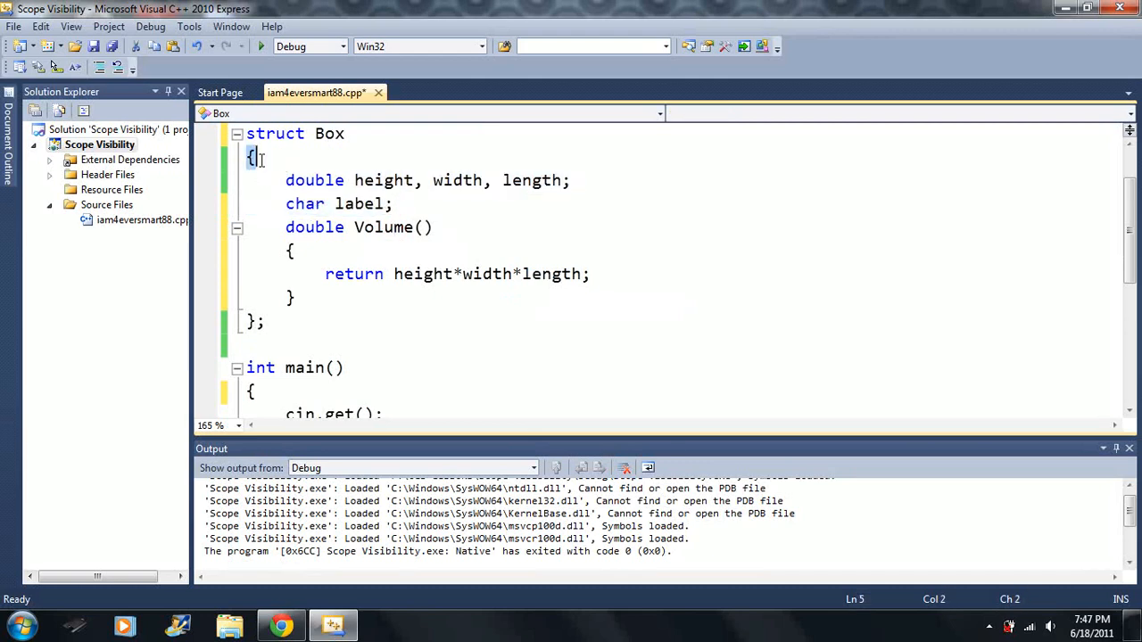
{"action": "scroll", "scroll_direction": "up", "scroll_amount": 3}
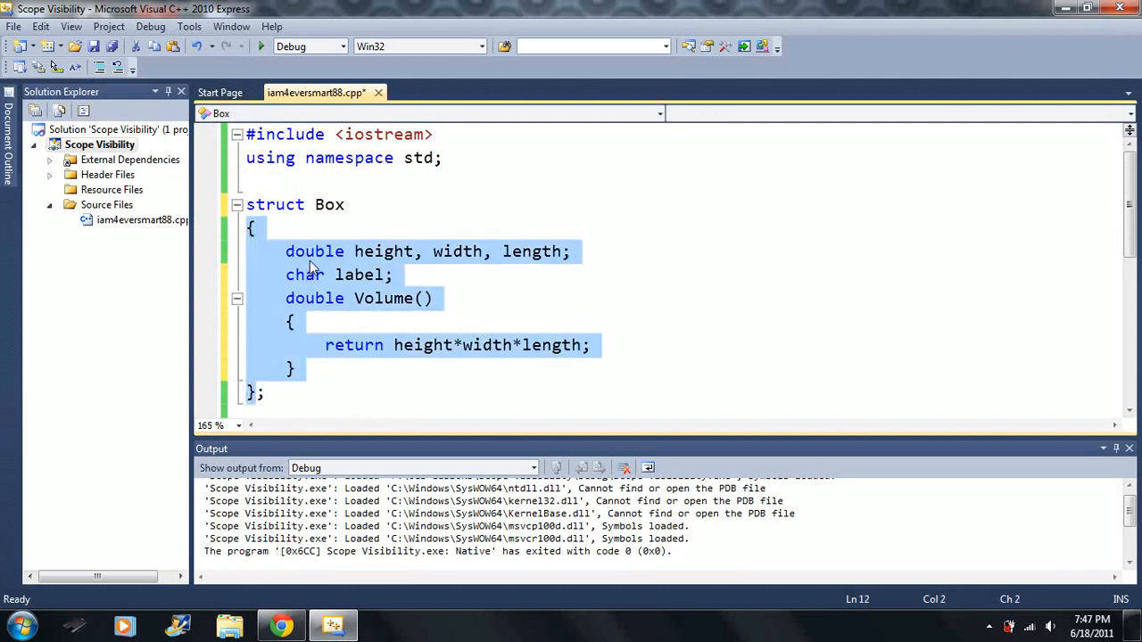
{"action": "left_click", "coordinate": [371, 330]}
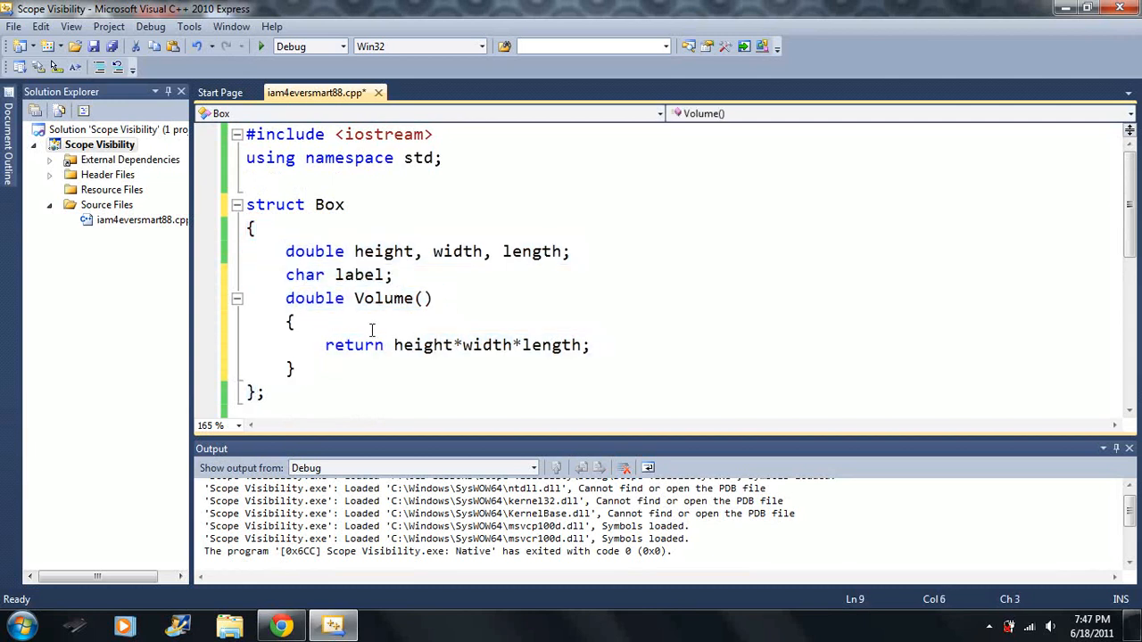
{"action": "left_click", "coordinate": [382, 274]}
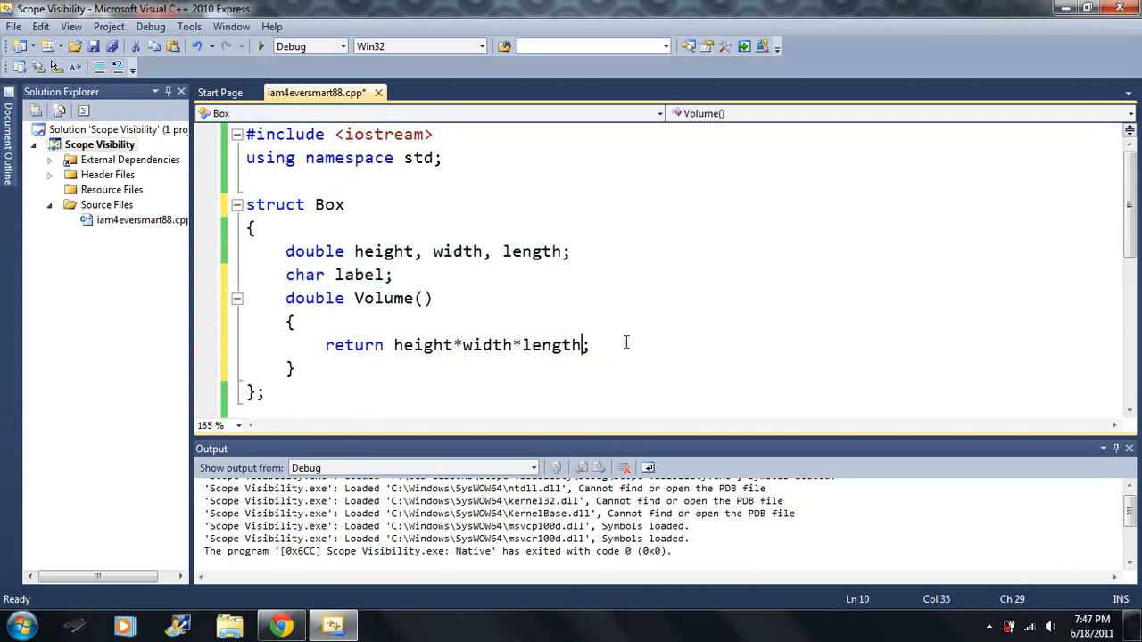
{"action": "scroll", "scroll_direction": "down", "scroll_amount": 3}
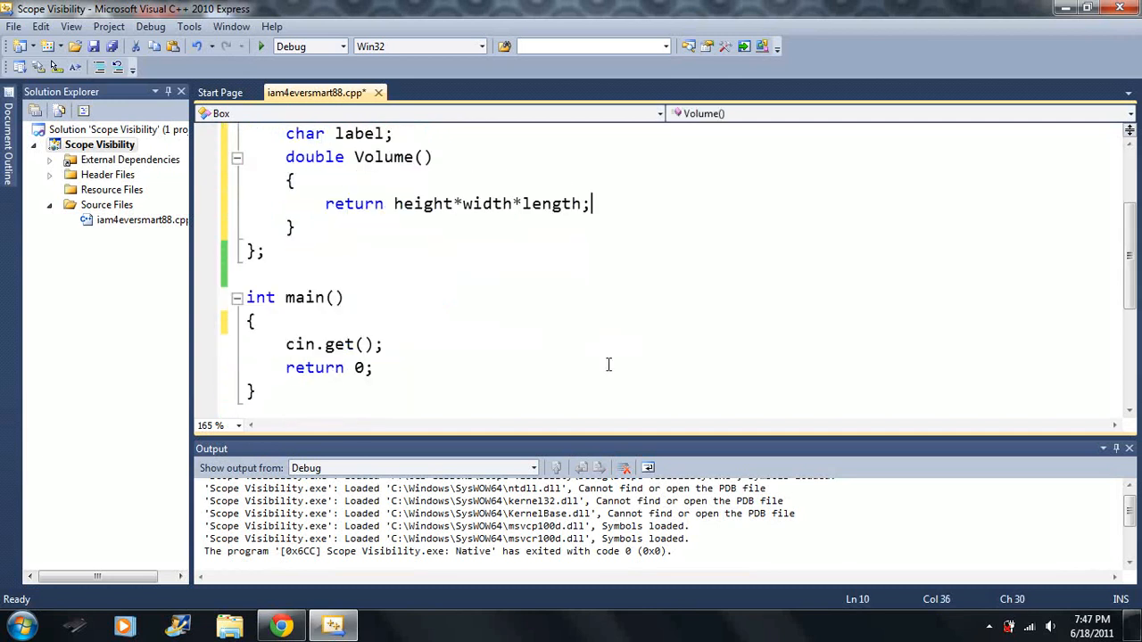
Declare Box x in main and set height 2, width 3, length 4.
{"action": "left_click", "coordinate": [254, 321]}
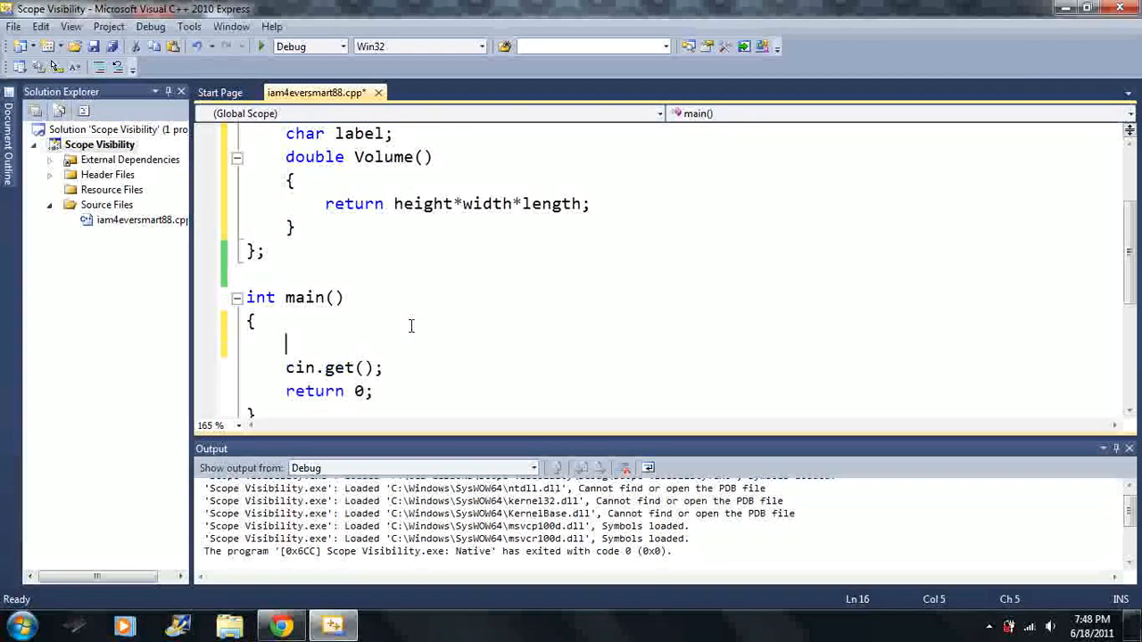
{"action": "type", "text": "Box x;"}
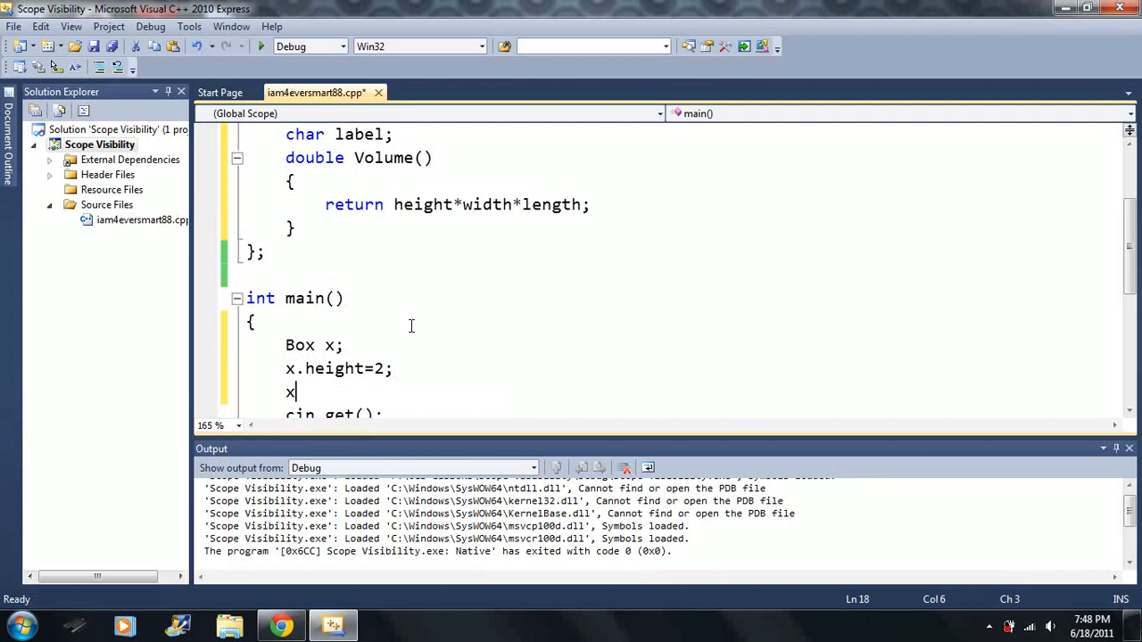
{"action": "type", "text": "width=3;"}
{"action": "type", "text": "x"}
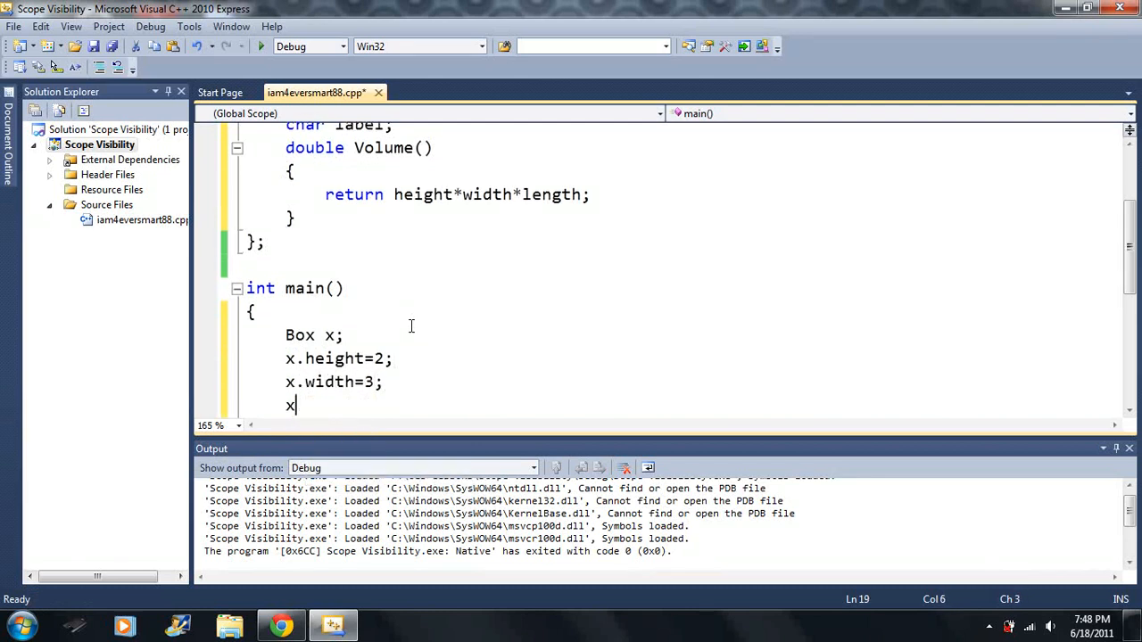
{"action": "type", "text": "length="}
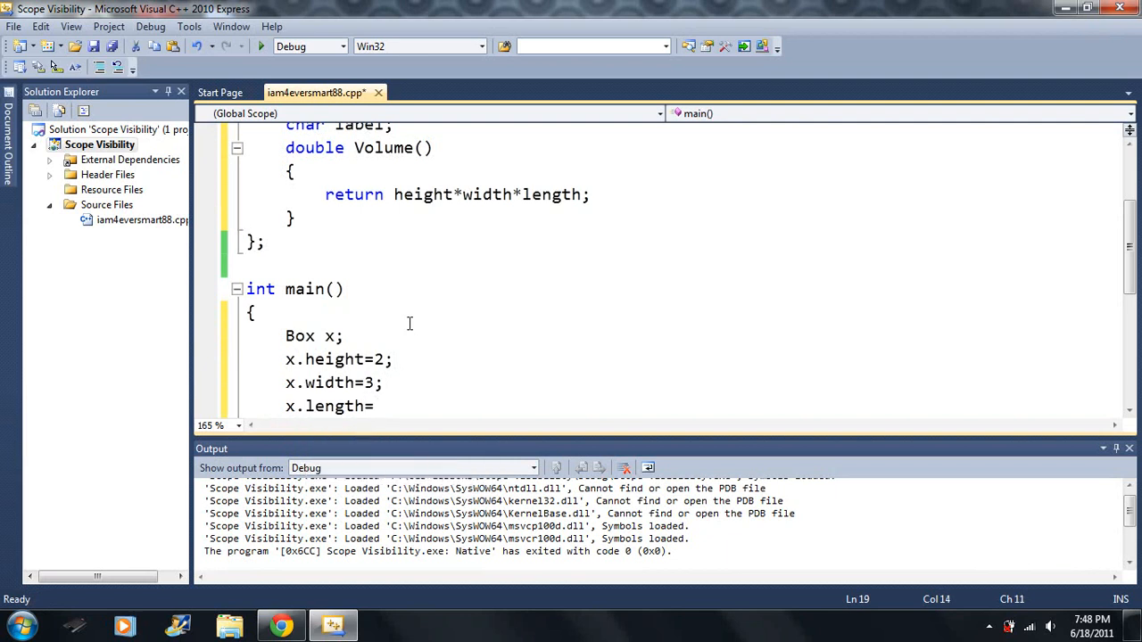
{"action": "type", "text": "4;"}
{"action": "type", "text": "cout << x."}
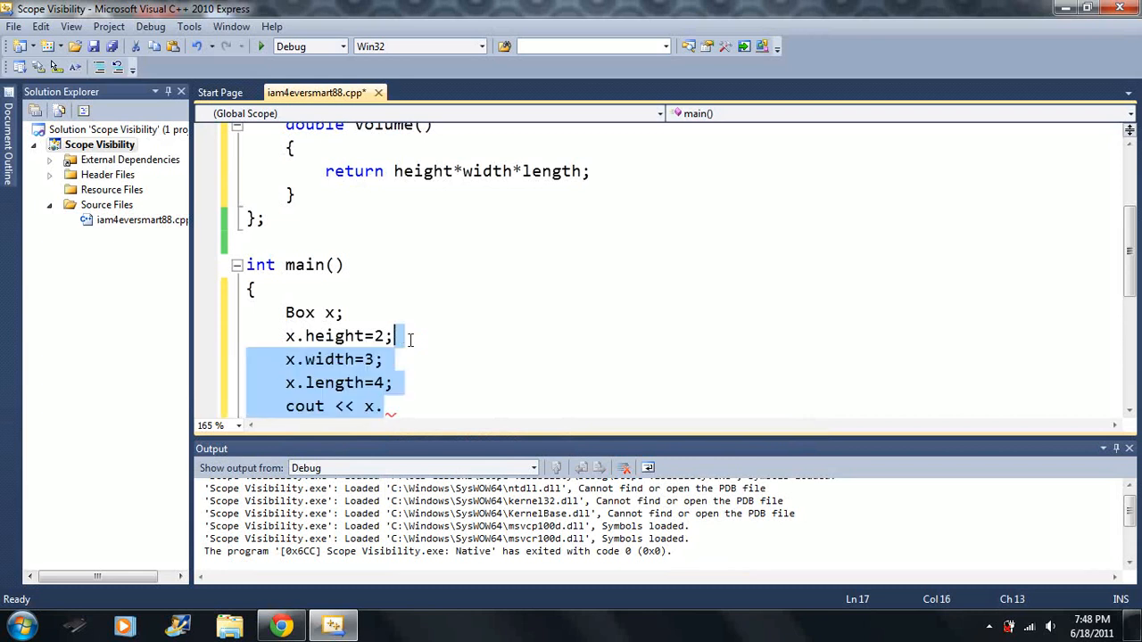
Complete the output line as cout << x.Volume();.
{"action": "left_click", "coordinate": [383, 407]}
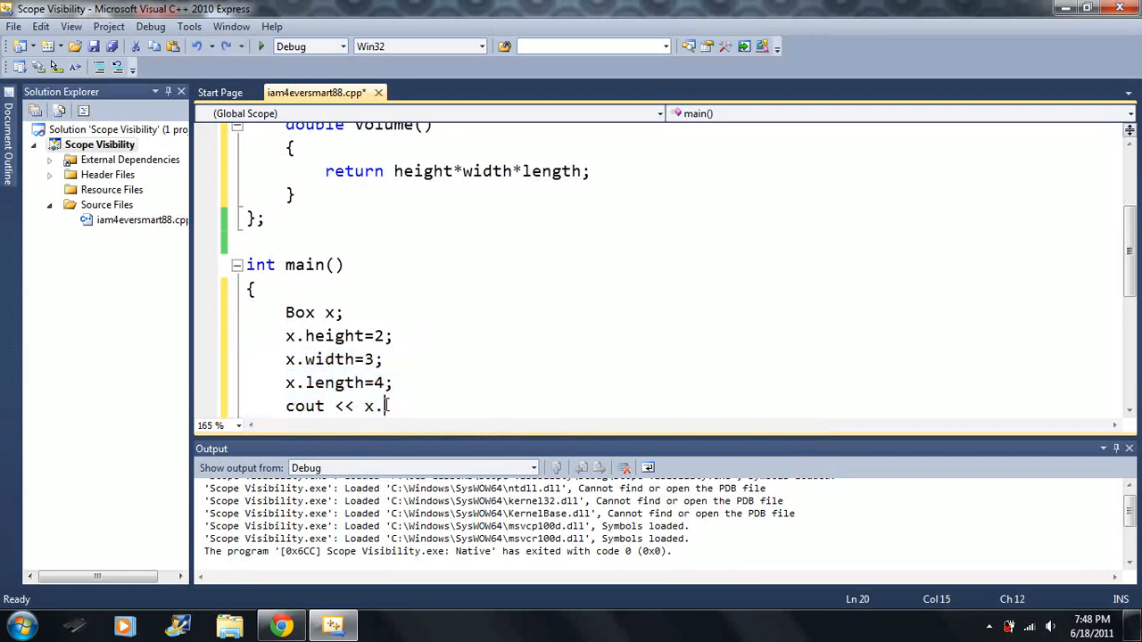
{"action": "type", "text": "Volume"}
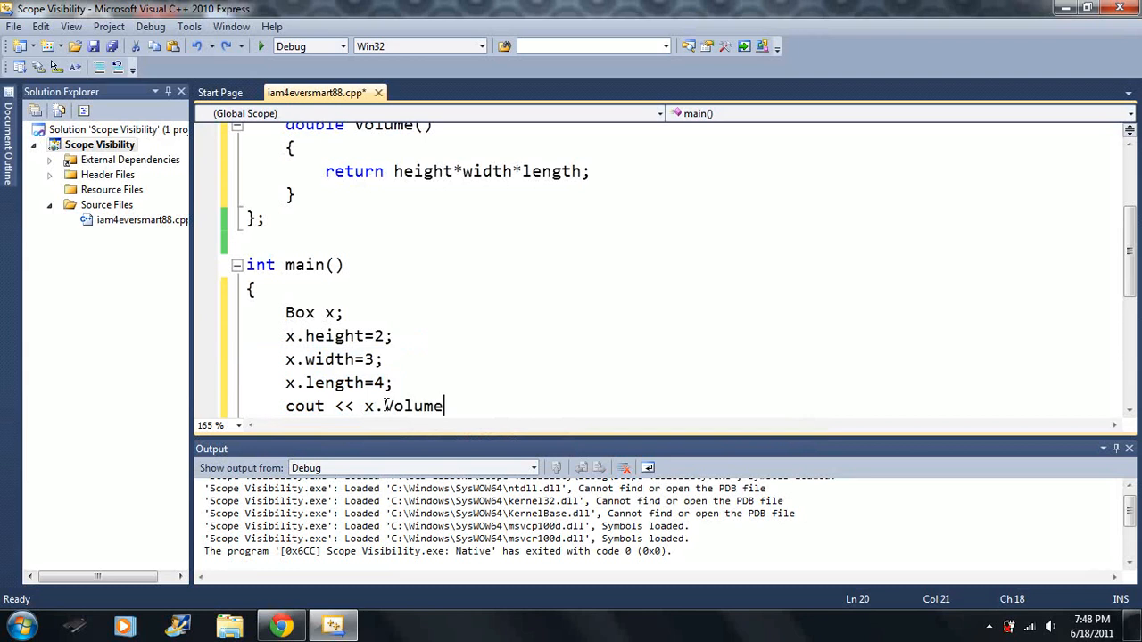
{"action": "type", "text": "();"}
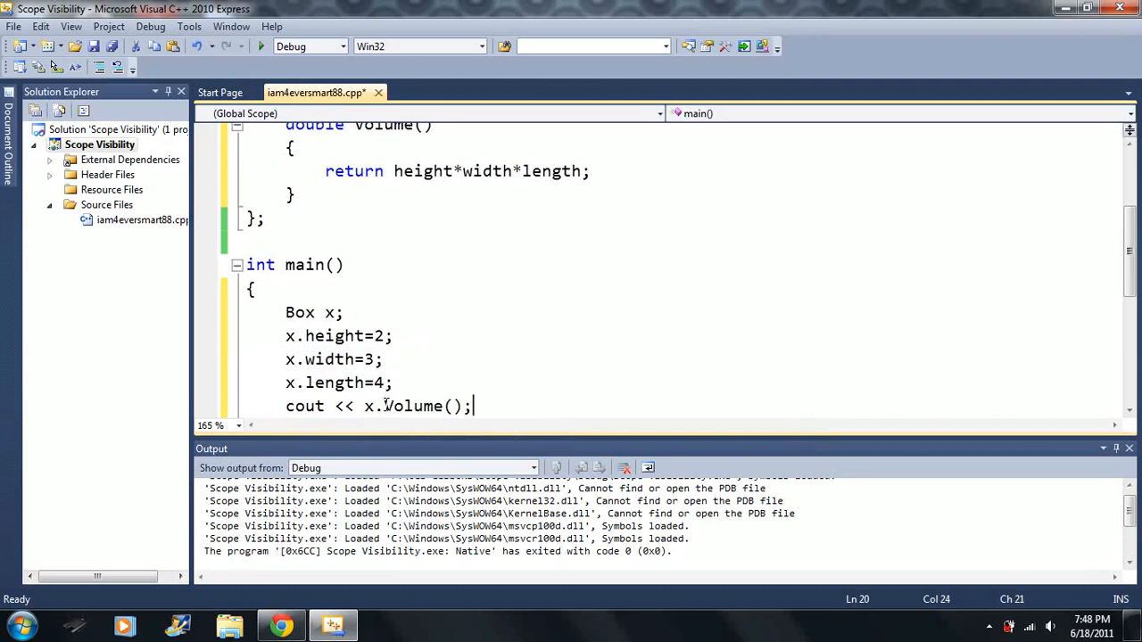
{"action": "mouse_move", "coordinate": [444, 382]}
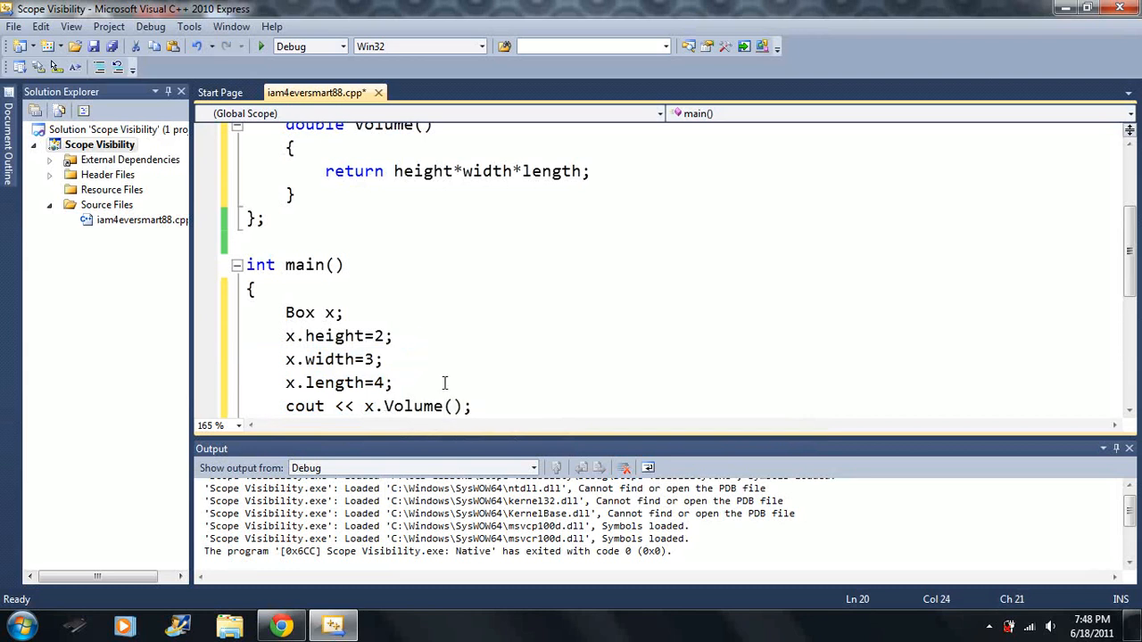
{"action": "mouse_move", "coordinate": [429, 372]}
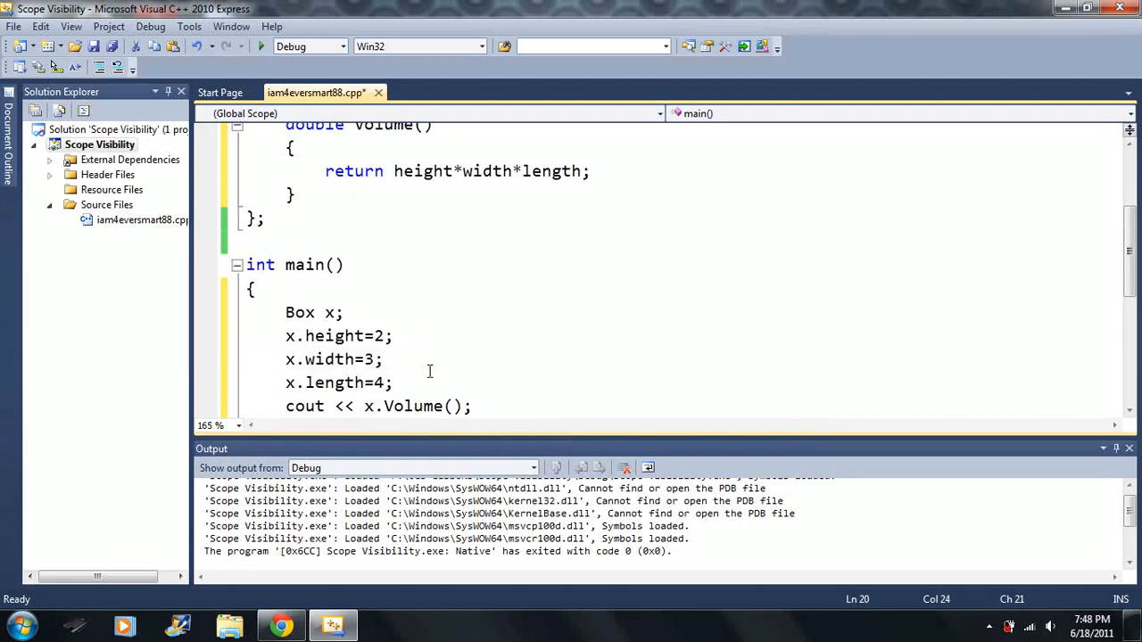
Build and run the volume program via Start Debugging and review the struct.
{"action": "left_click", "coordinate": [260, 46]}
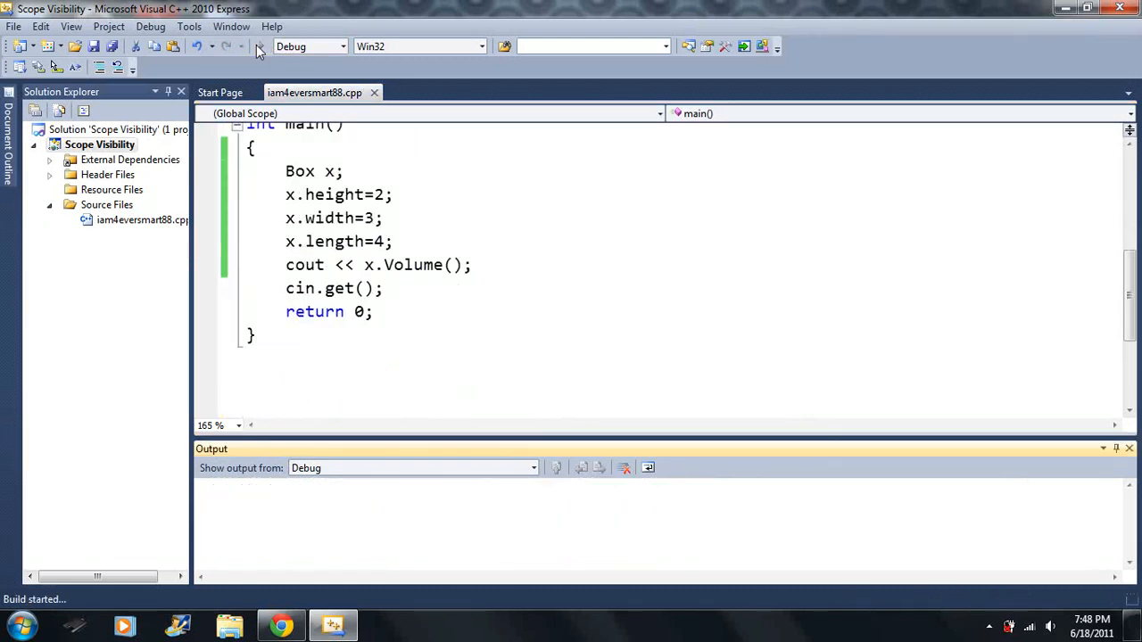
{"action": "left_click", "coordinate": [258, 46]}
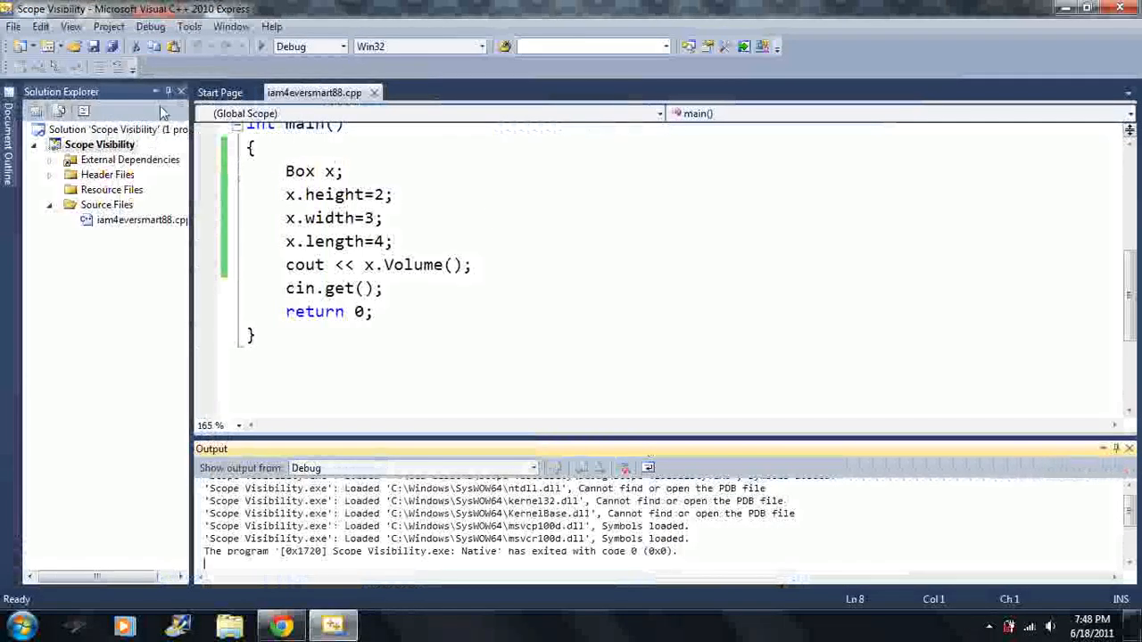
{"action": "scroll", "scroll_direction": "up", "scroll_amount": 3}
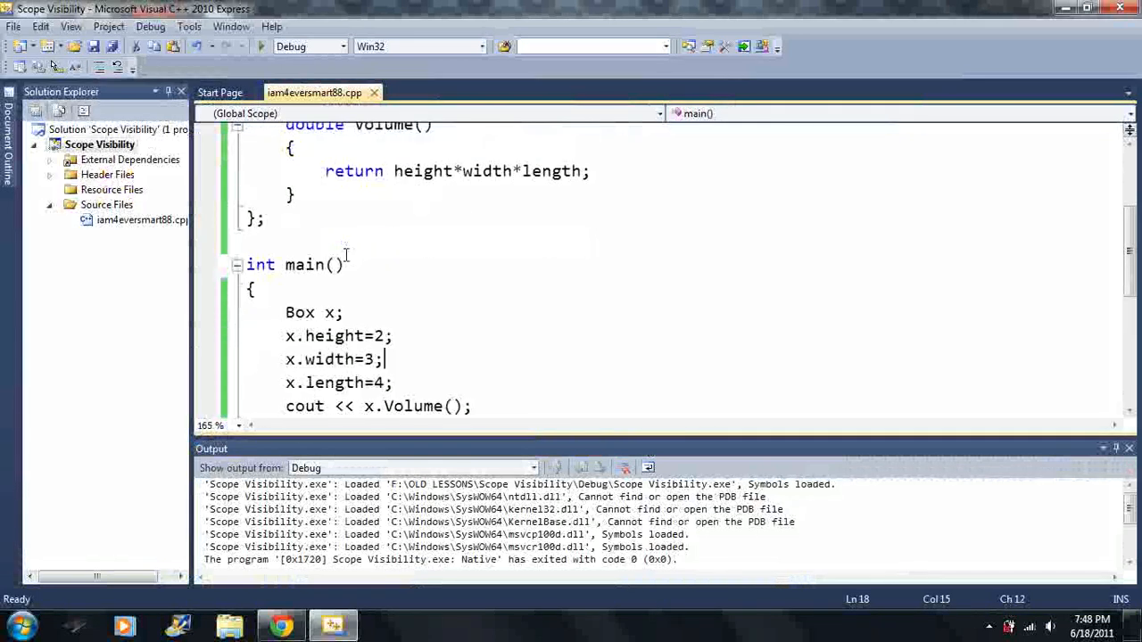
{"action": "scroll", "scroll_direction": "up", "scroll_amount": 3}
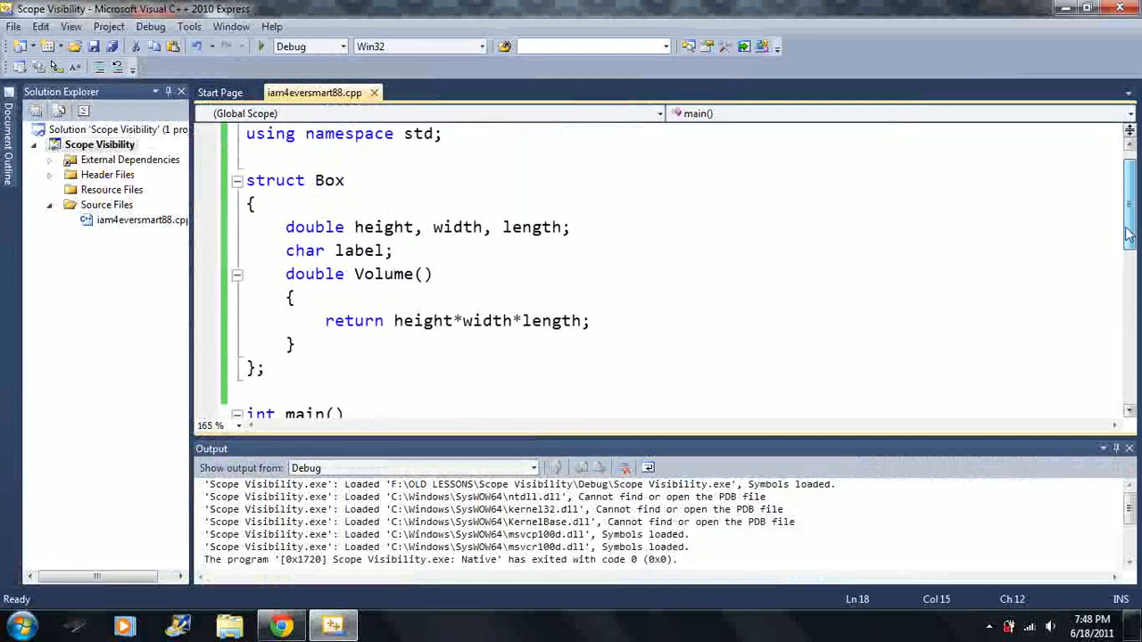
{"action": "left_click", "coordinate": [298, 344]}
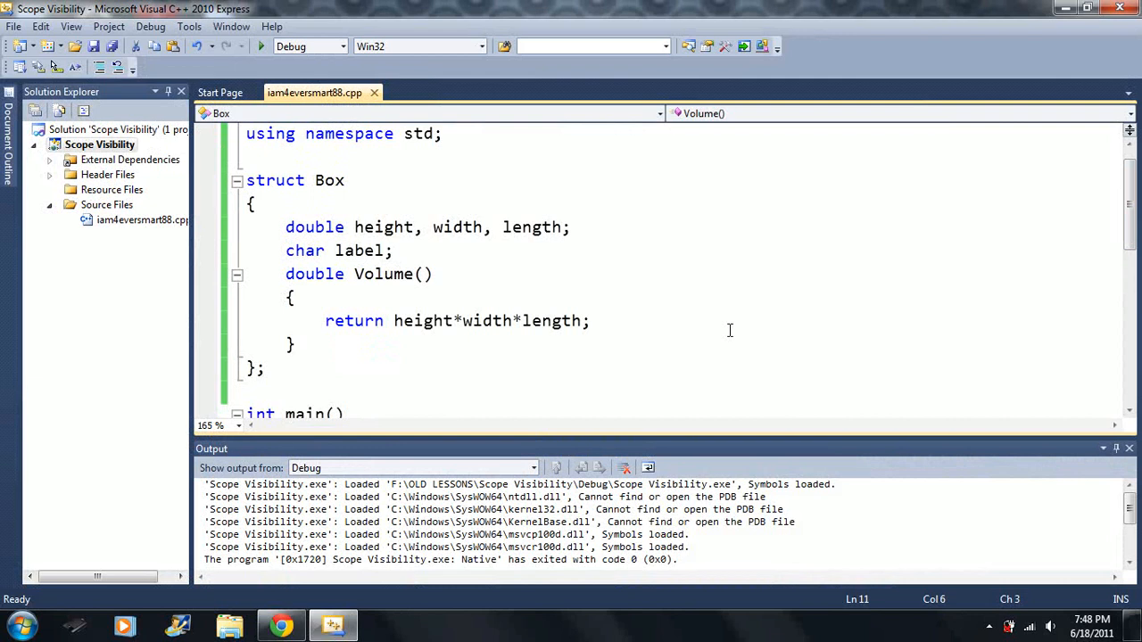
{"action": "left_click", "coordinate": [296, 346]}
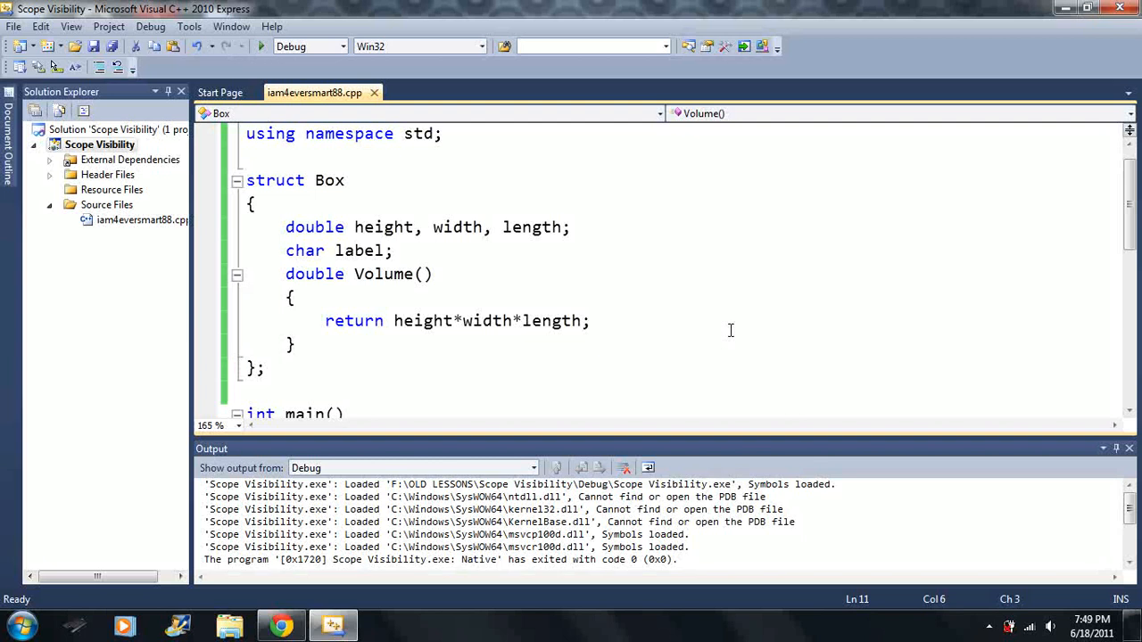
Insert a blank line before Box x; at the start of main.
{"action": "scroll", "scroll_direction": "down", "scroll_amount": 3}
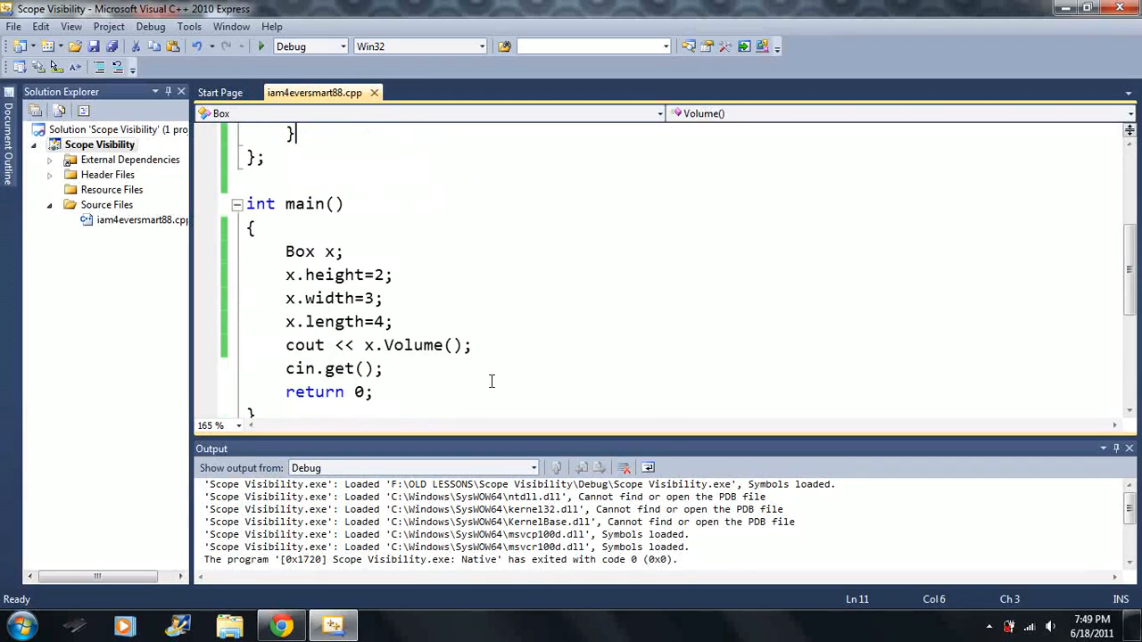
{"action": "left_click", "coordinate": [339, 346]}
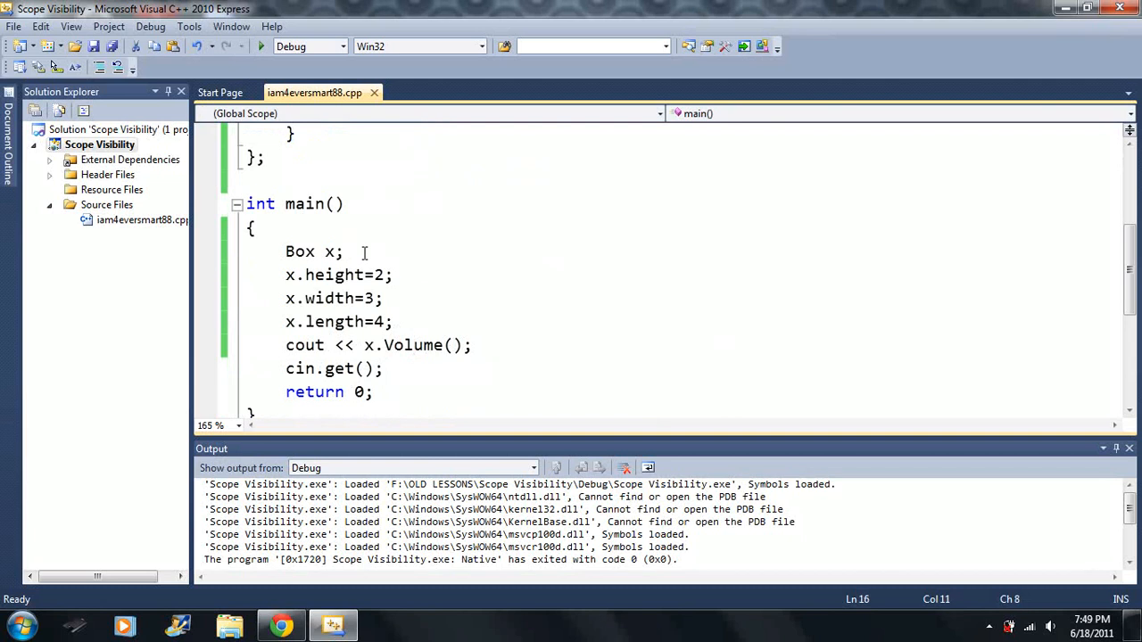
{"action": "key", "text": "Return"}
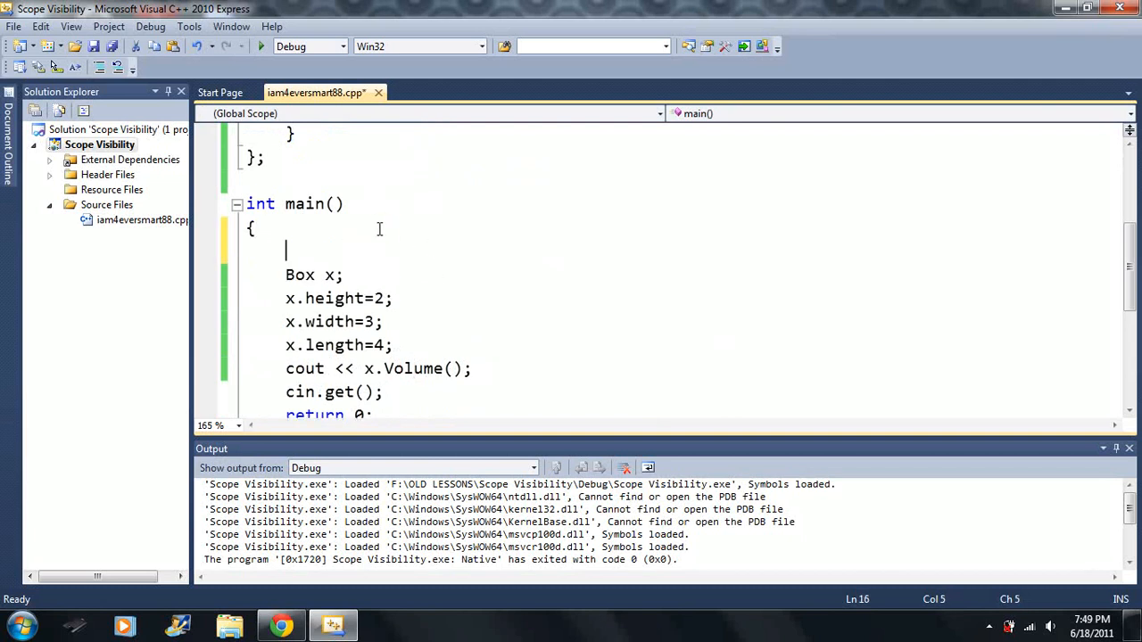
Declare double VOLUME; and change the line to VOLUME = x.Volume();.
{"action": "type", "text": "d"}
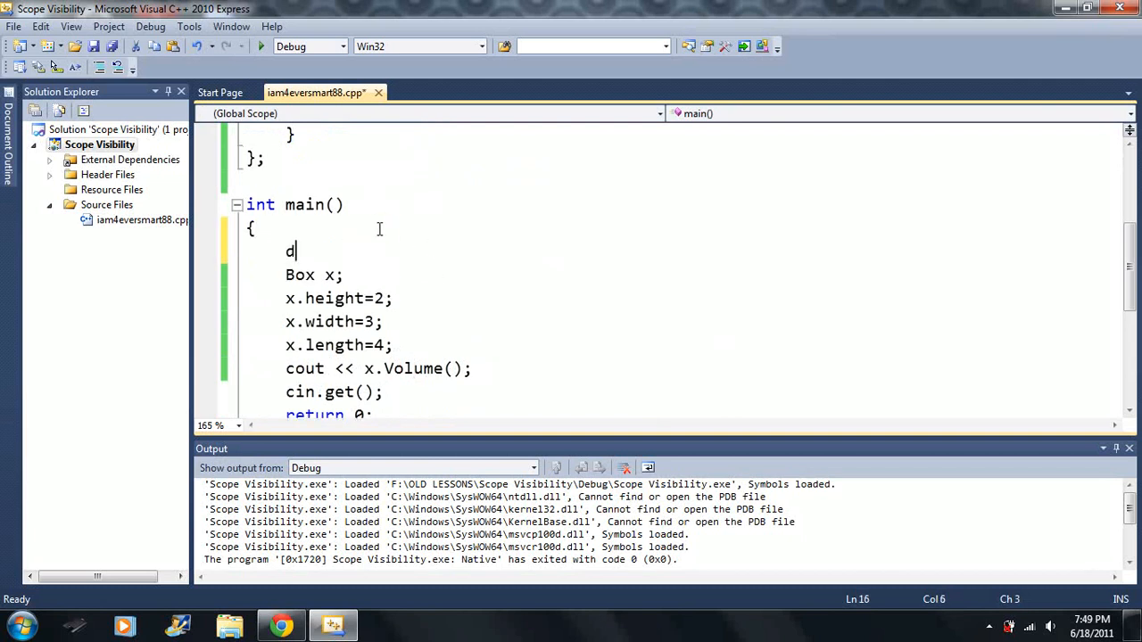
{"action": "type", "text": "ouble"}
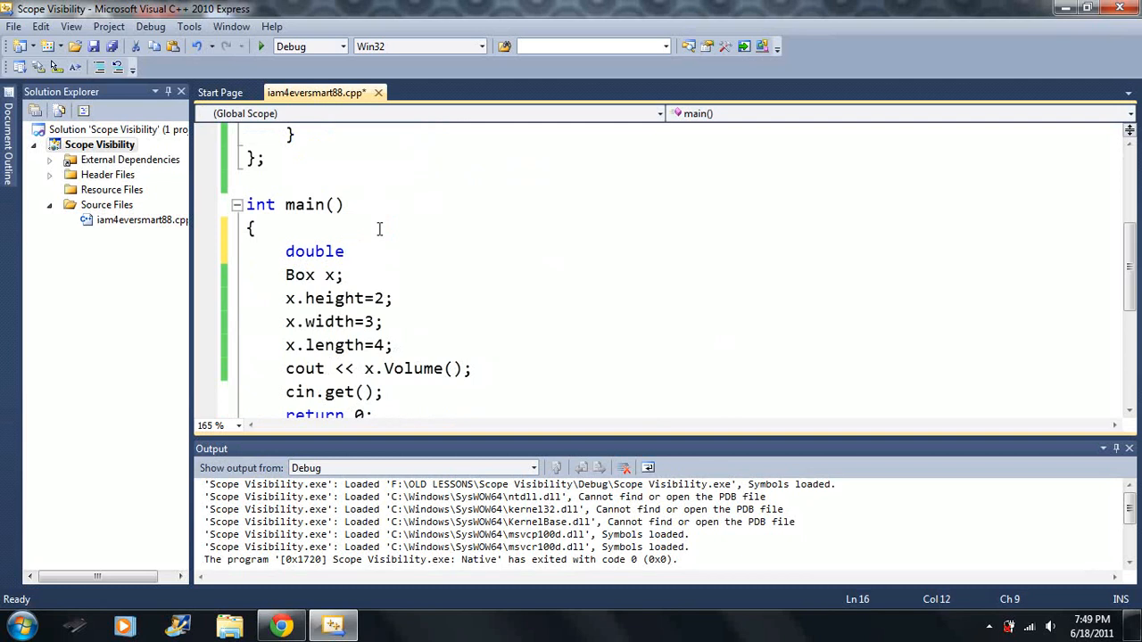
{"action": "type", "text": "VOLU"}
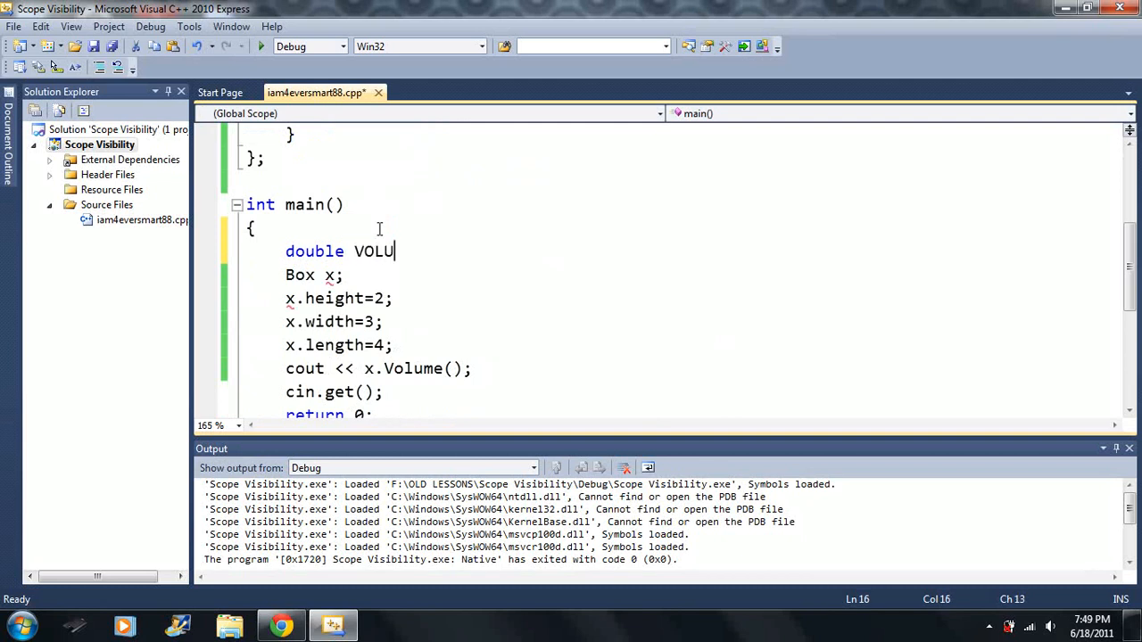
{"action": "type", "text": "ME;"}
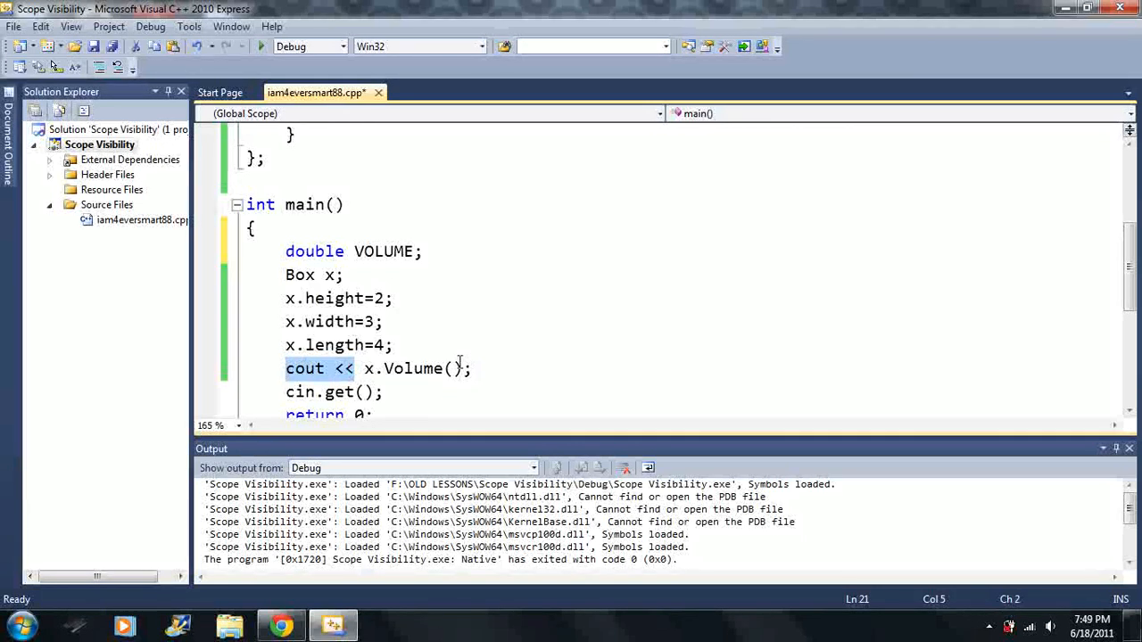
{"action": "type", "text": "VOLUME"}
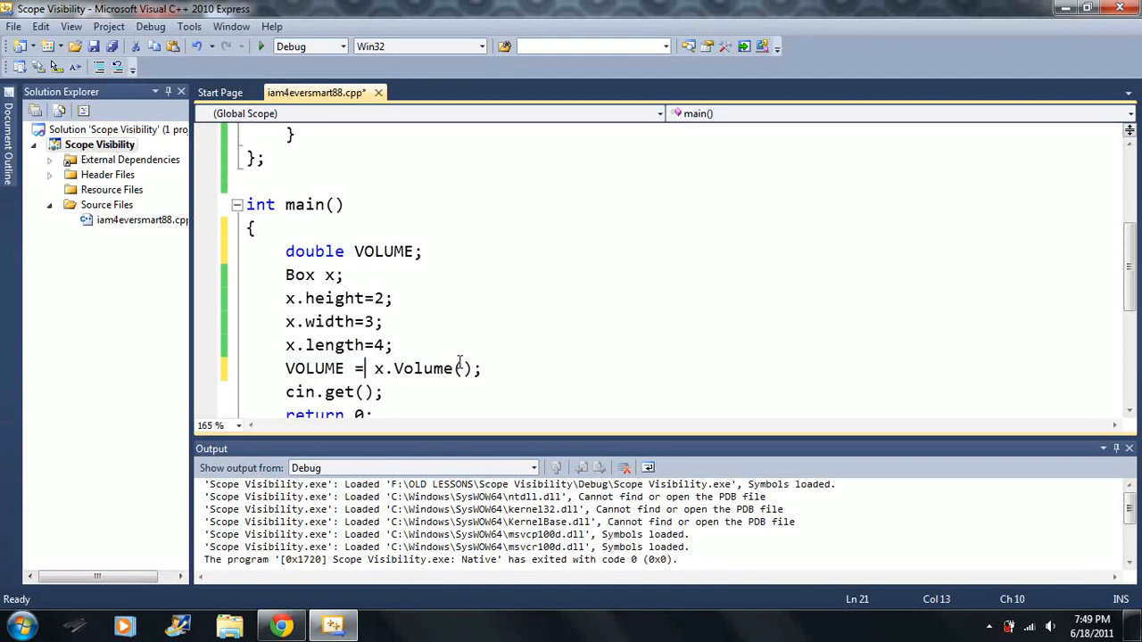
Add cout << VOLUME; and rebuild and run the program.
{"action": "type", "text": "c"}
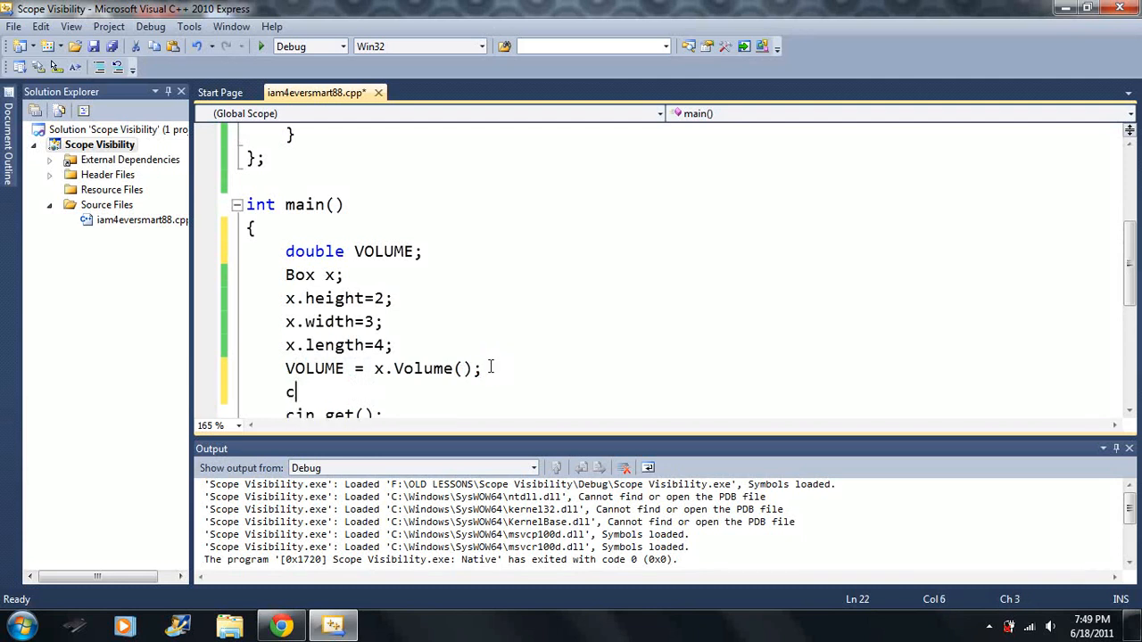
{"action": "type", "text": "out << B"}
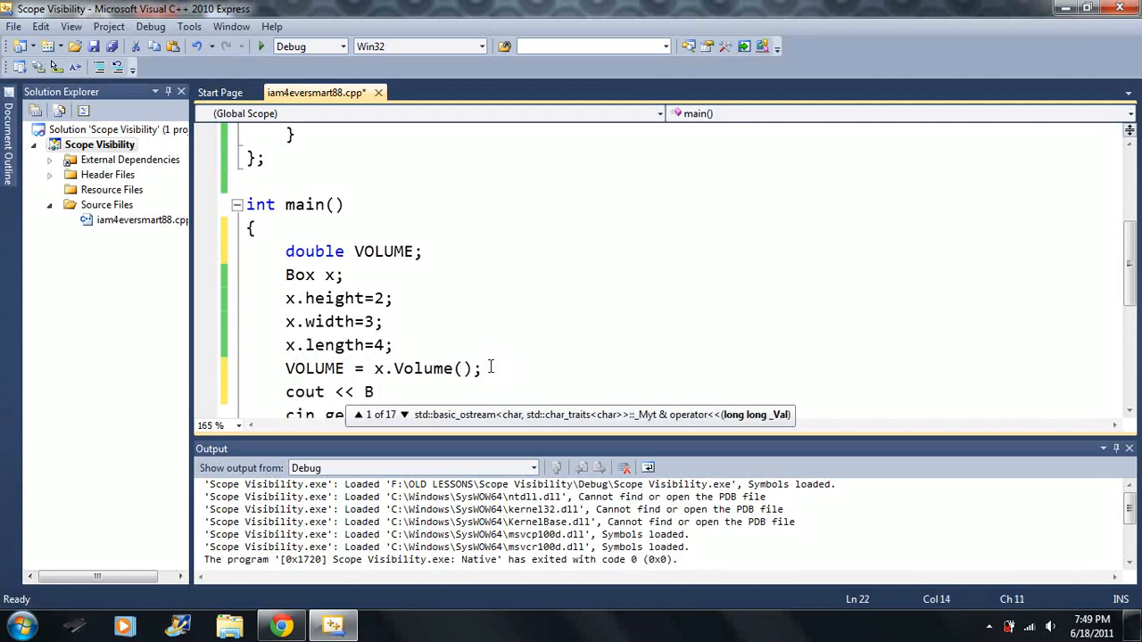
{"action": "type", "text": "VO"}
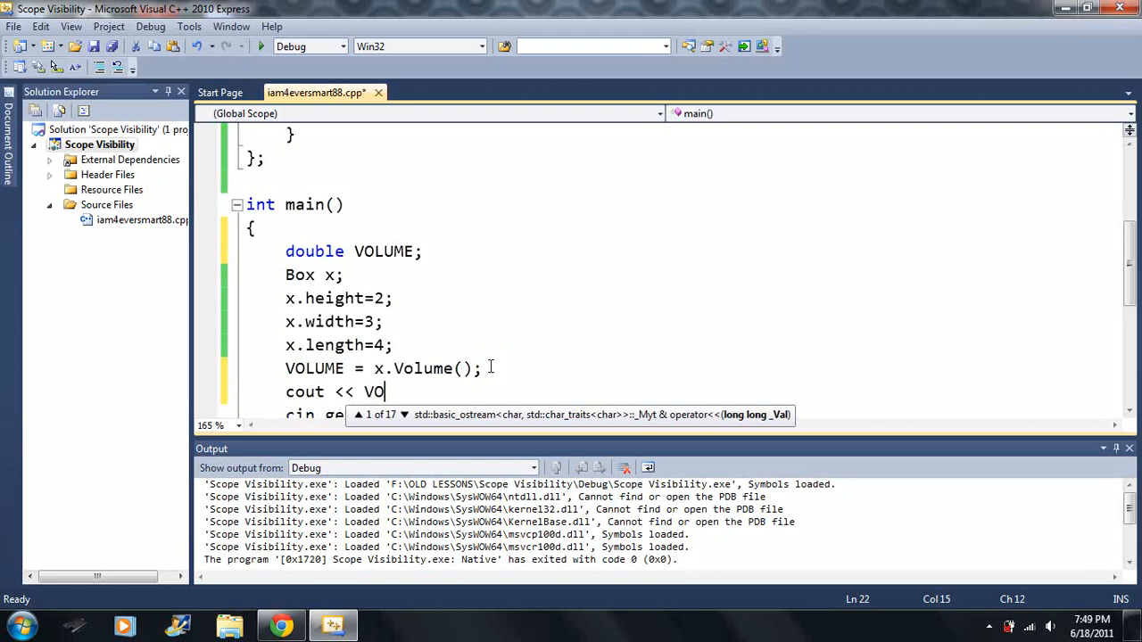
{"action": "type", "text": "LUME;"}
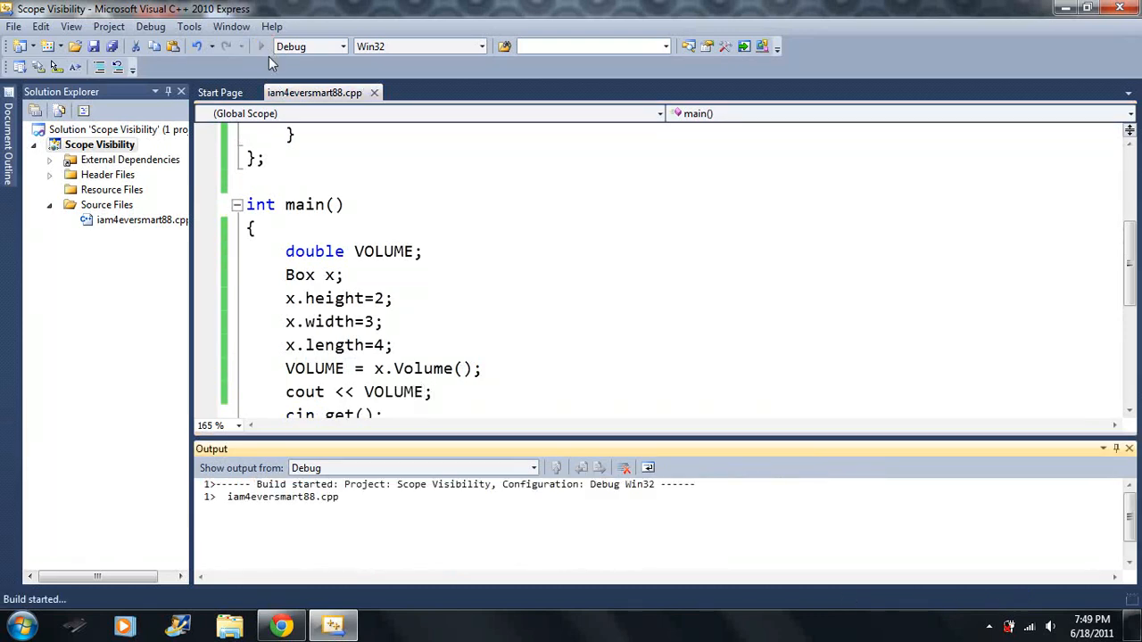
{"action": "left_click", "coordinate": [260, 46]}
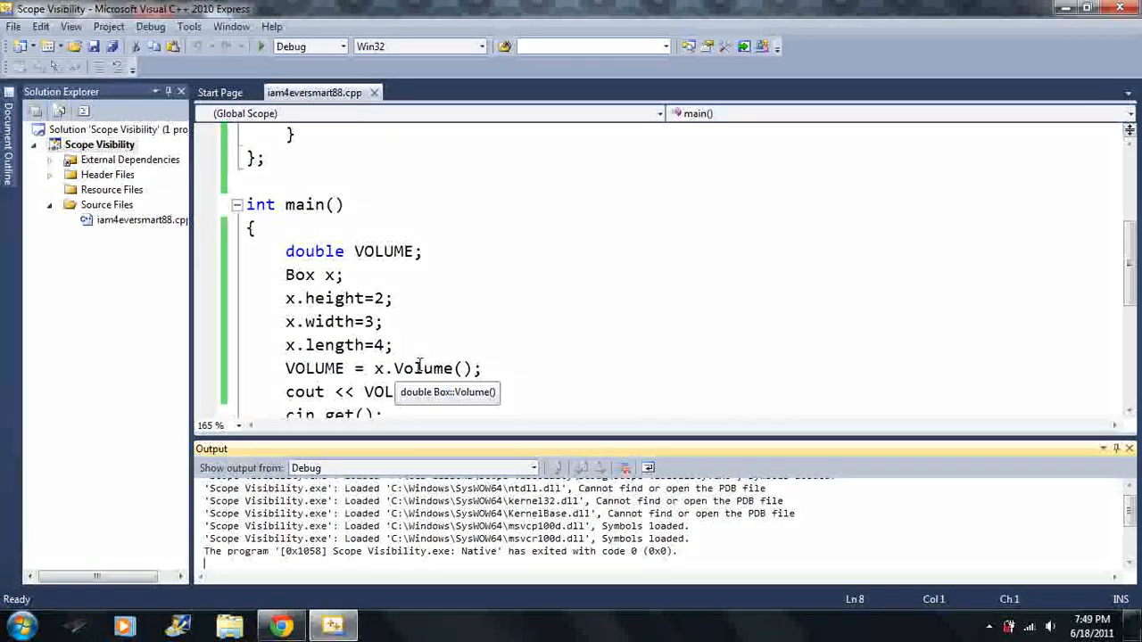
{"action": "scroll", "scroll_direction": "up", "scroll_amount": 3}
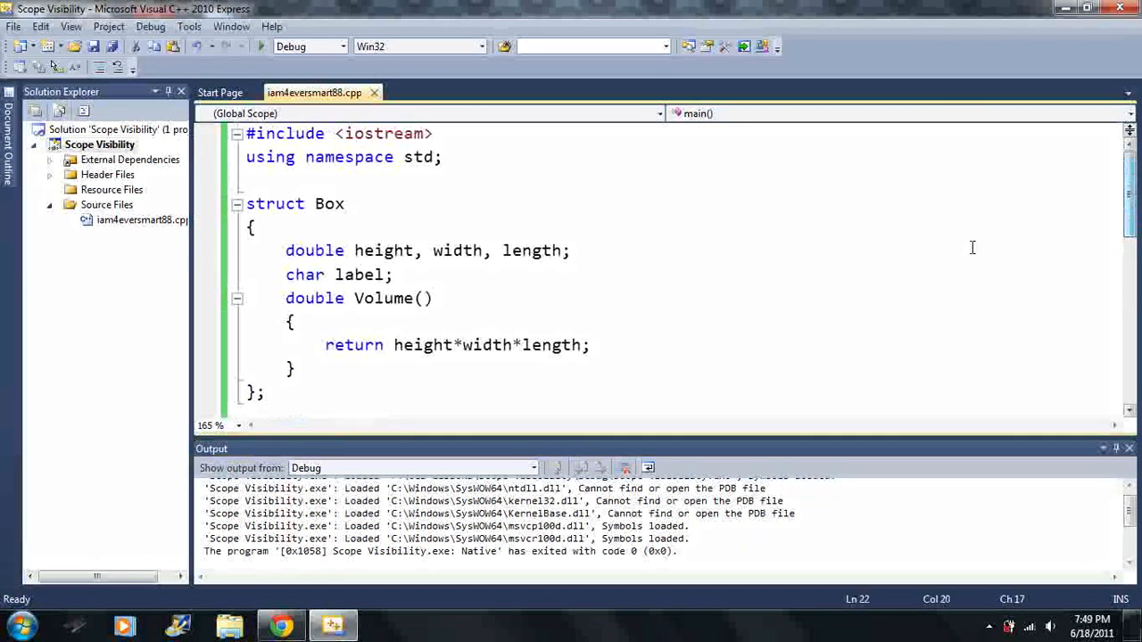
{"action": "left_click", "coordinate": [296, 367]}
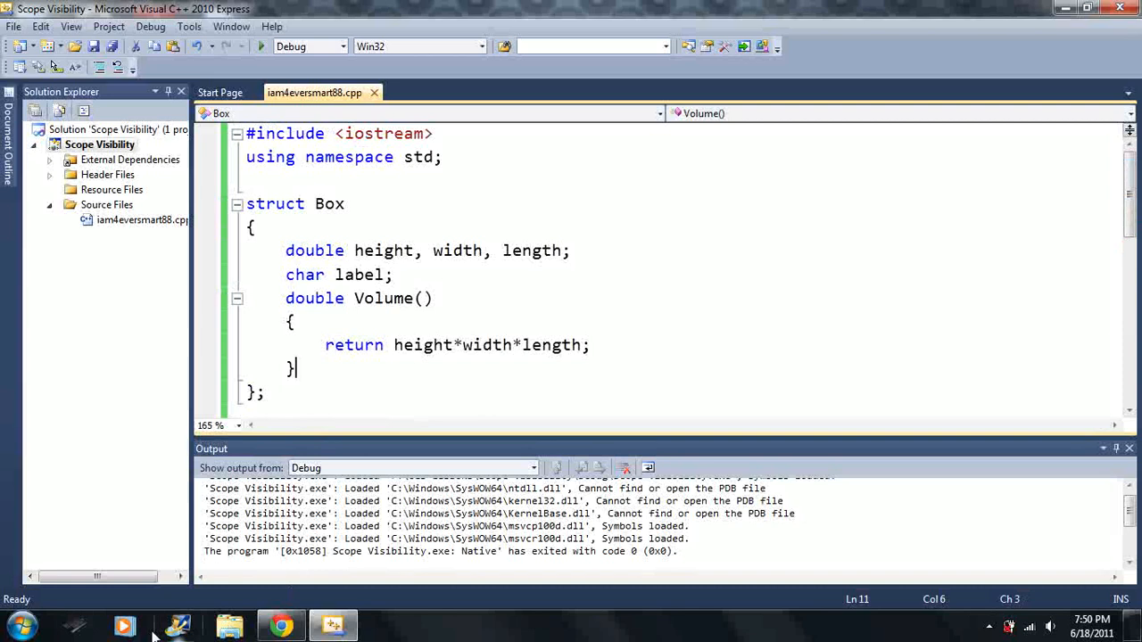
Launch Paint, enlarge the canvas to about 854x516 and start sketching a box.
{"action": "left_click", "coordinate": [18, 624]}
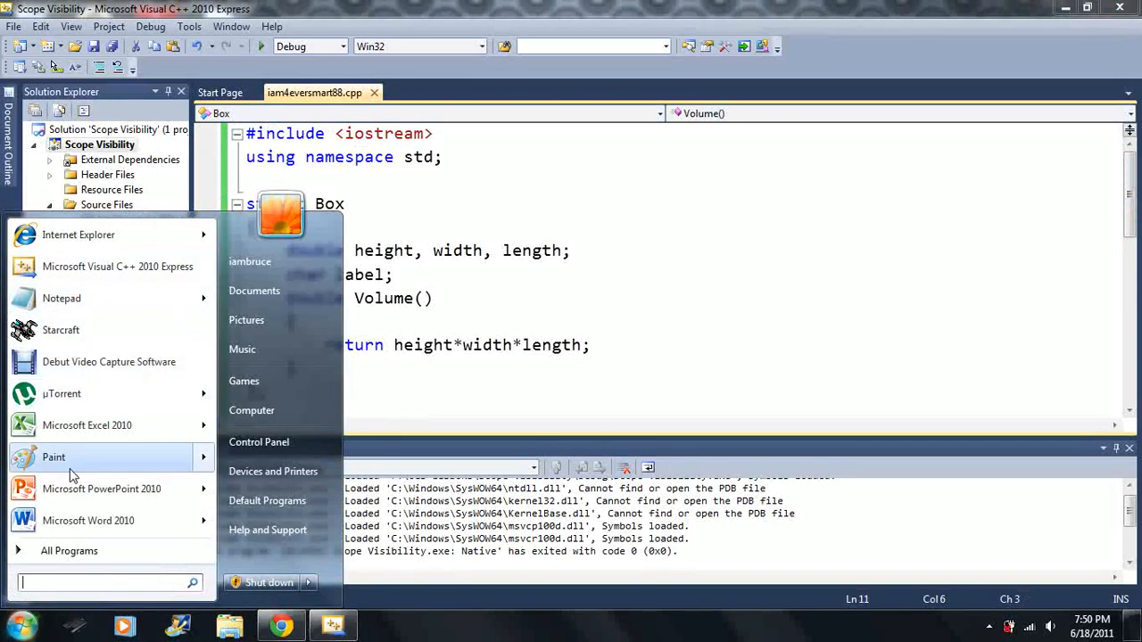
{"action": "left_click", "coordinate": [53, 457]}
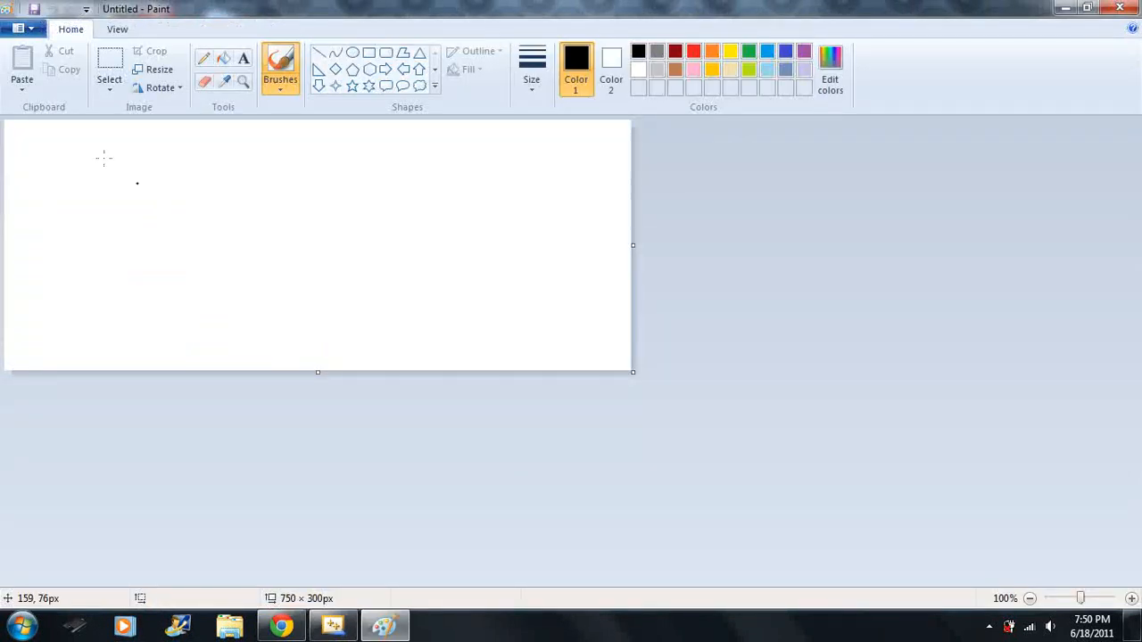
{"action": "left_click_drag", "start_coordinate": [632, 373], "coordinate": [687, 543]}
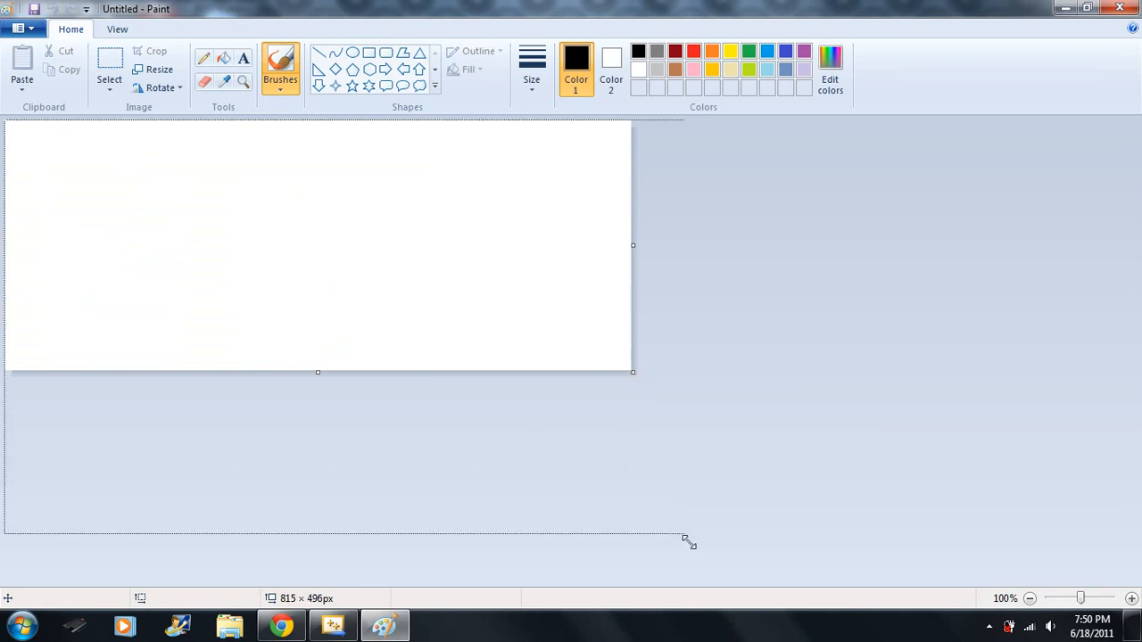
{"action": "left_click_drag", "start_coordinate": [632, 372], "coordinate": [718, 553]}
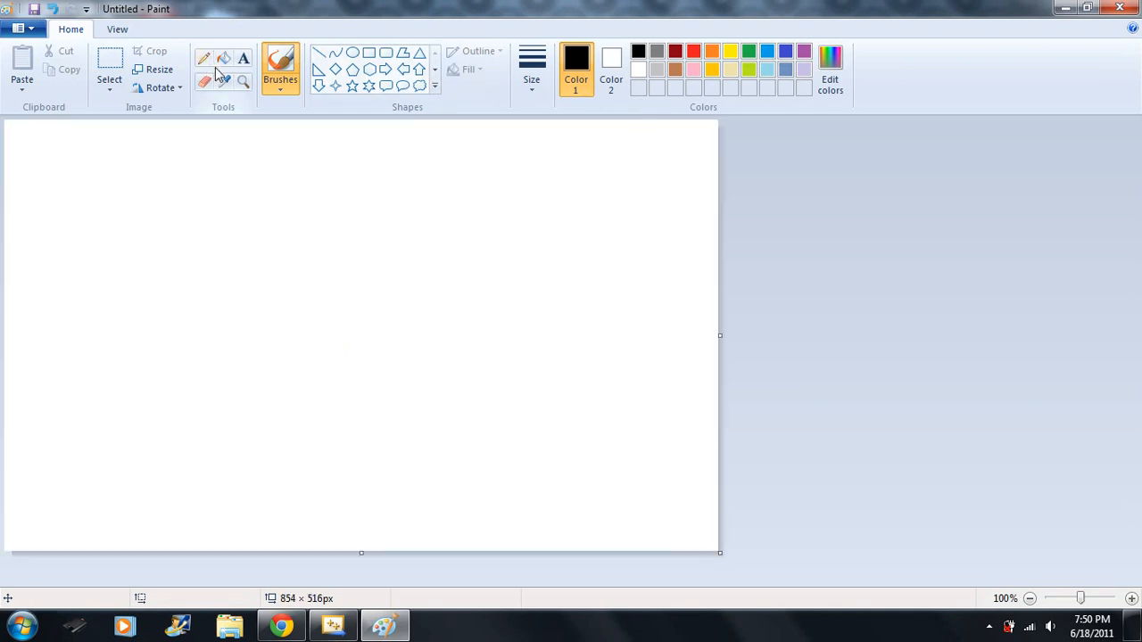
{"action": "left_click_drag", "start_coordinate": [148, 286], "coordinate": [218, 379]}
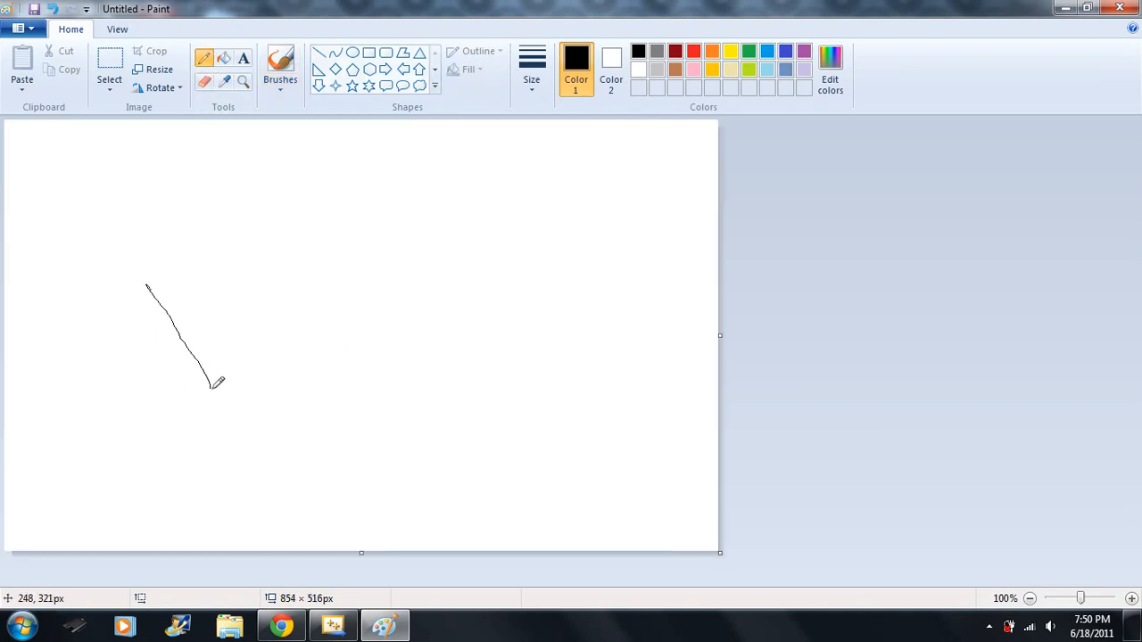
{"action": "left_click_drag", "start_coordinate": [207, 386], "coordinate": [225, 182]}
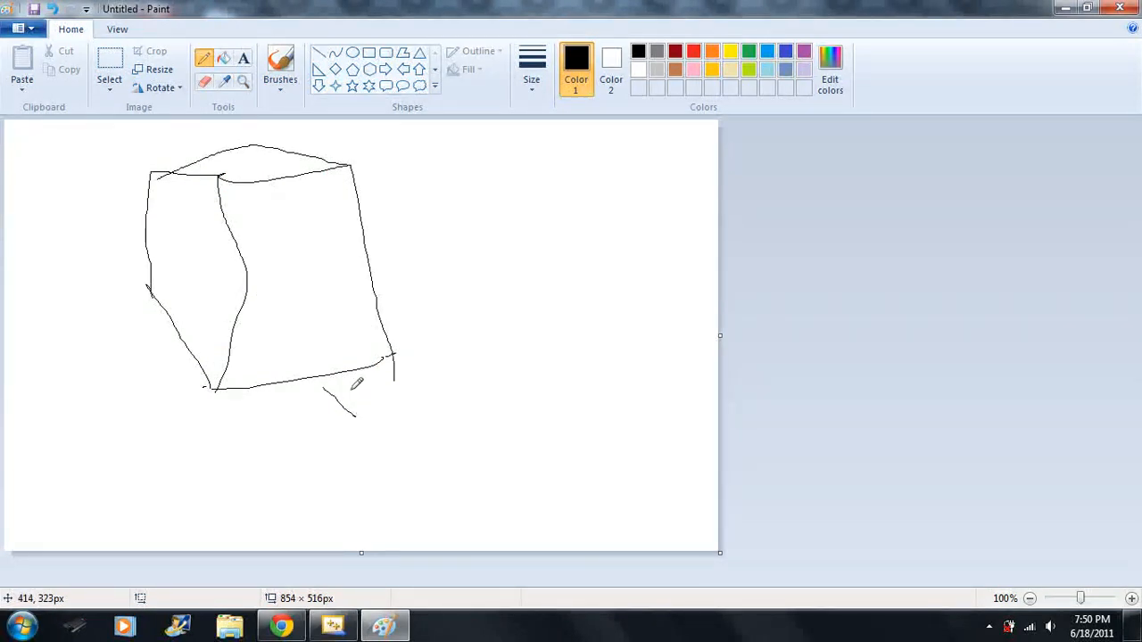
Label the box edges x, y, z and draw the dashed hidden back edges.
{"action": "left_click_drag", "start_coordinate": [343, 396], "coordinate": [321, 419]}
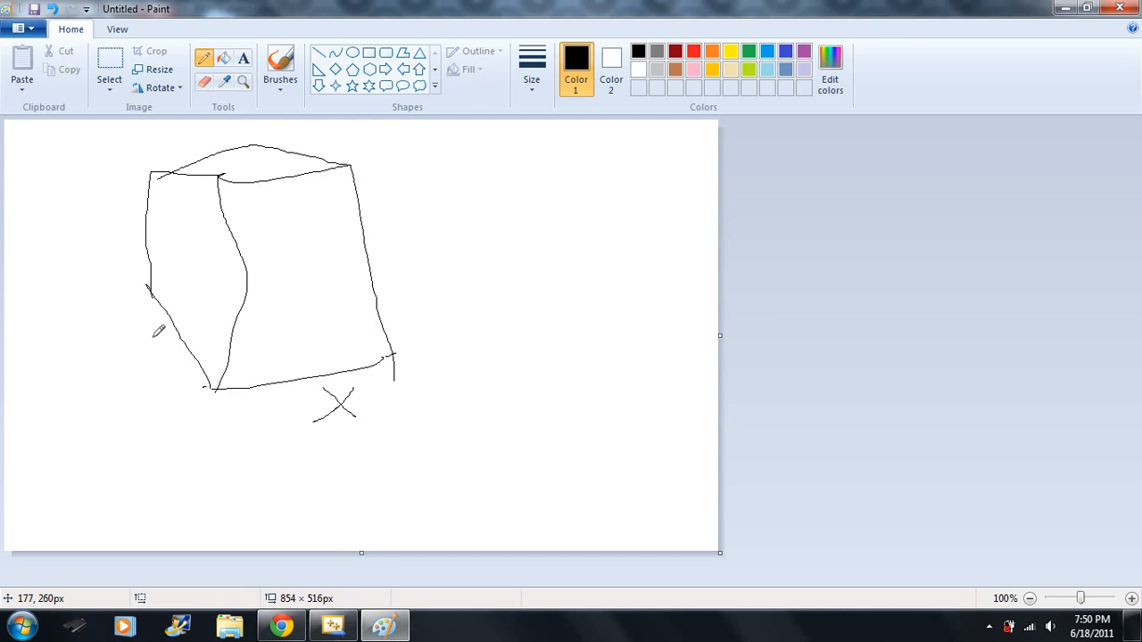
{"action": "mouse_move", "coordinate": [405, 239]}
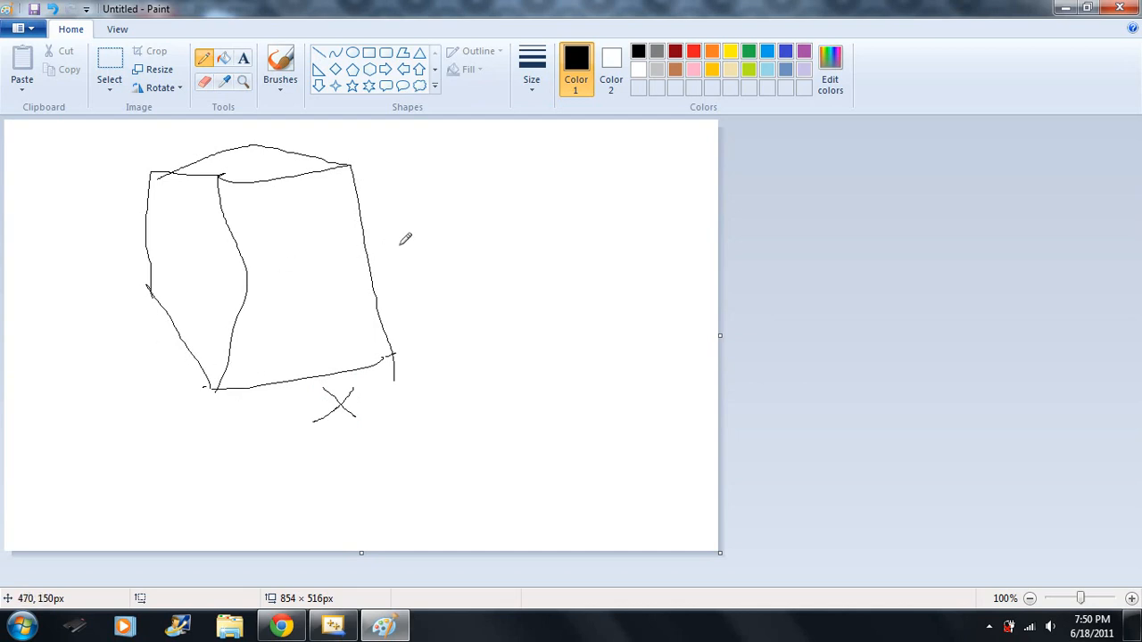
{"action": "left_click_drag", "start_coordinate": [410, 229], "coordinate": [371, 250]}
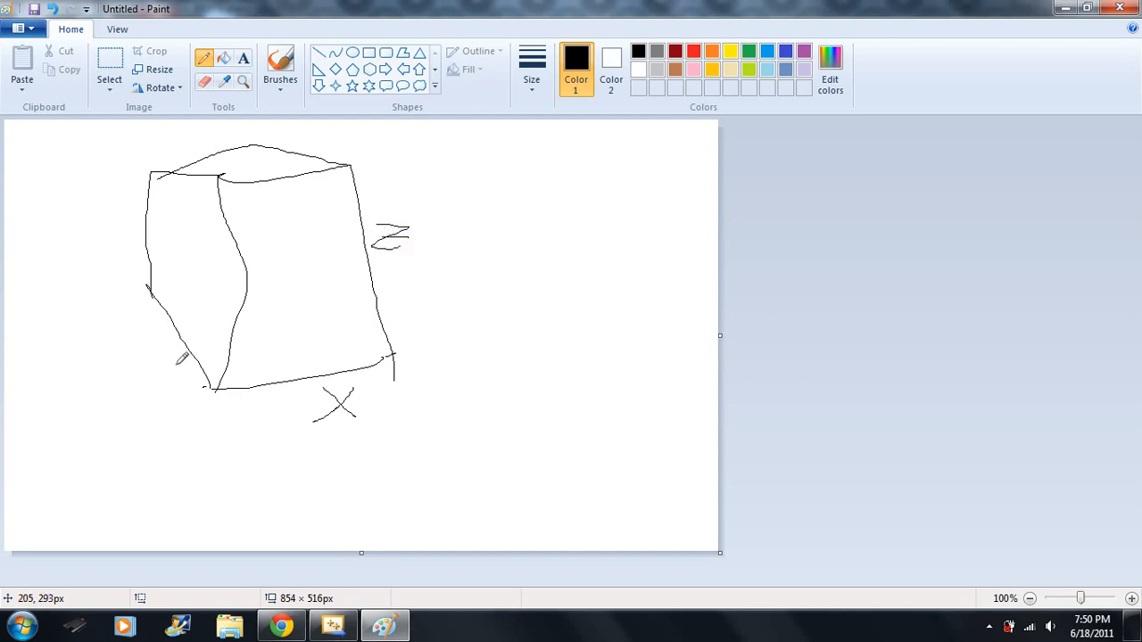
{"action": "left_click_drag", "start_coordinate": [169, 330], "coordinate": [146, 369]}
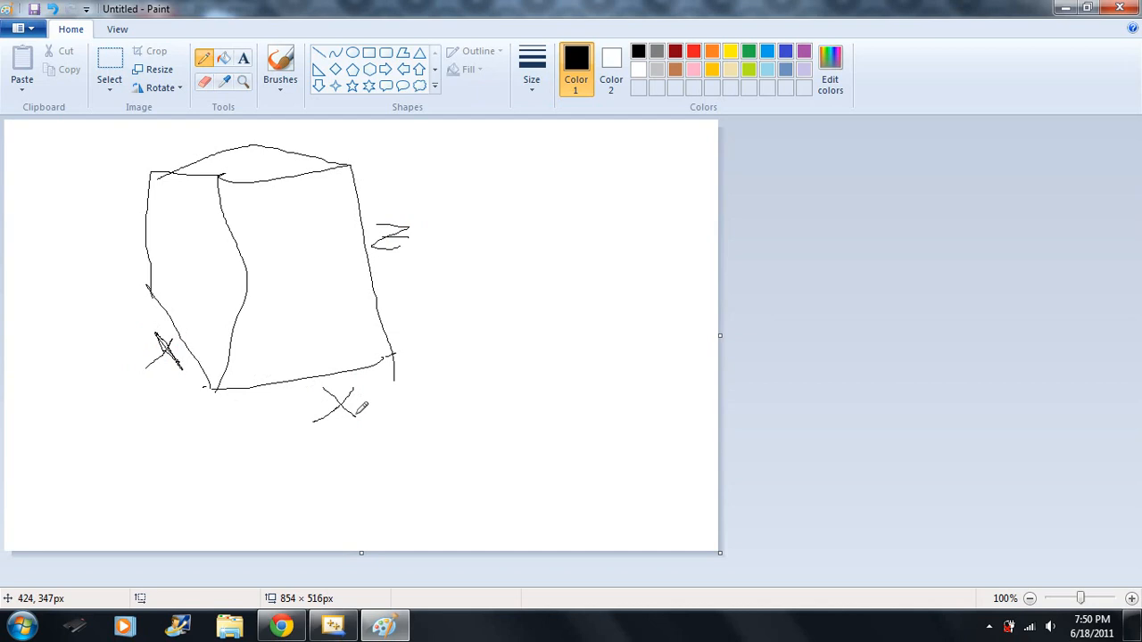
{"action": "left_click_drag", "start_coordinate": [324, 396], "coordinate": [348, 410]}
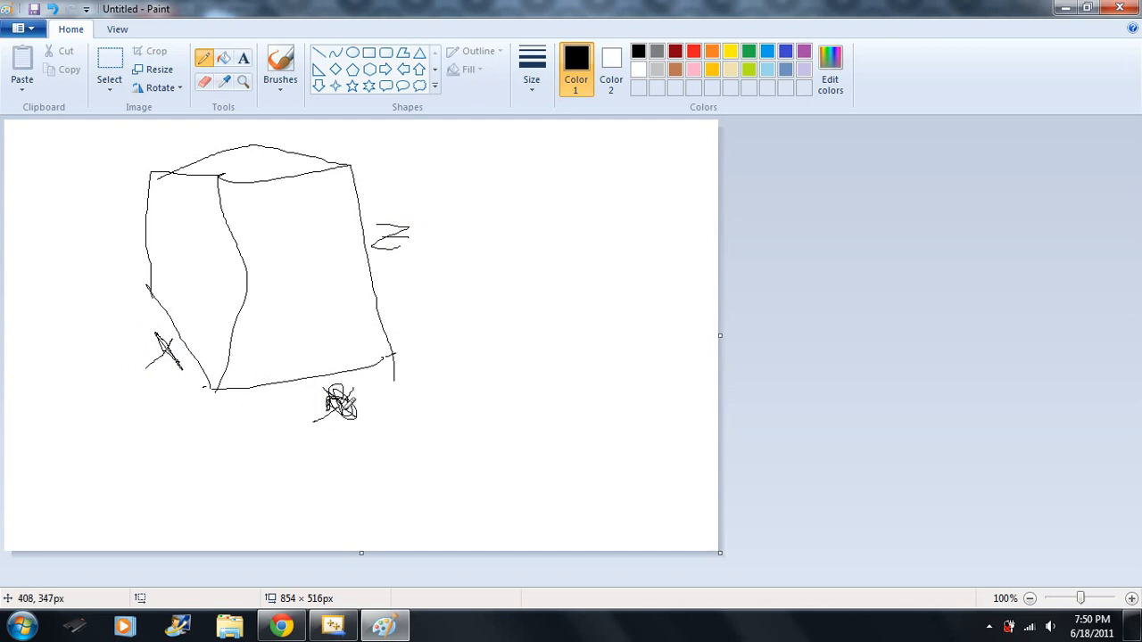
{"action": "left_click_drag", "start_coordinate": [337, 407], "coordinate": [284, 471]}
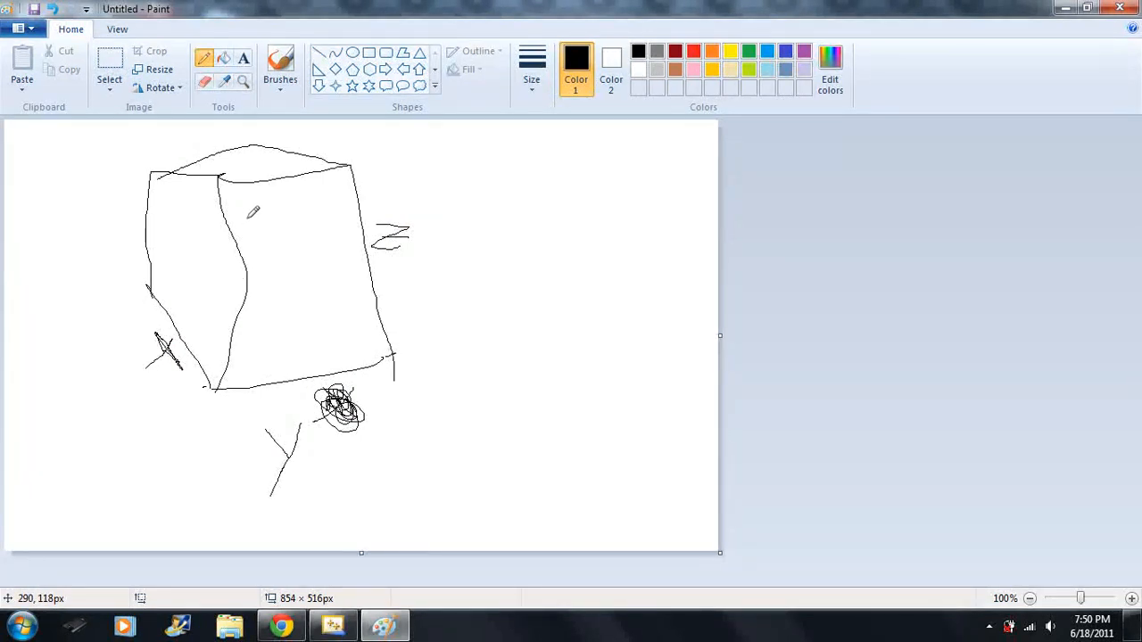
{"action": "mouse_move", "coordinate": [214, 316]}
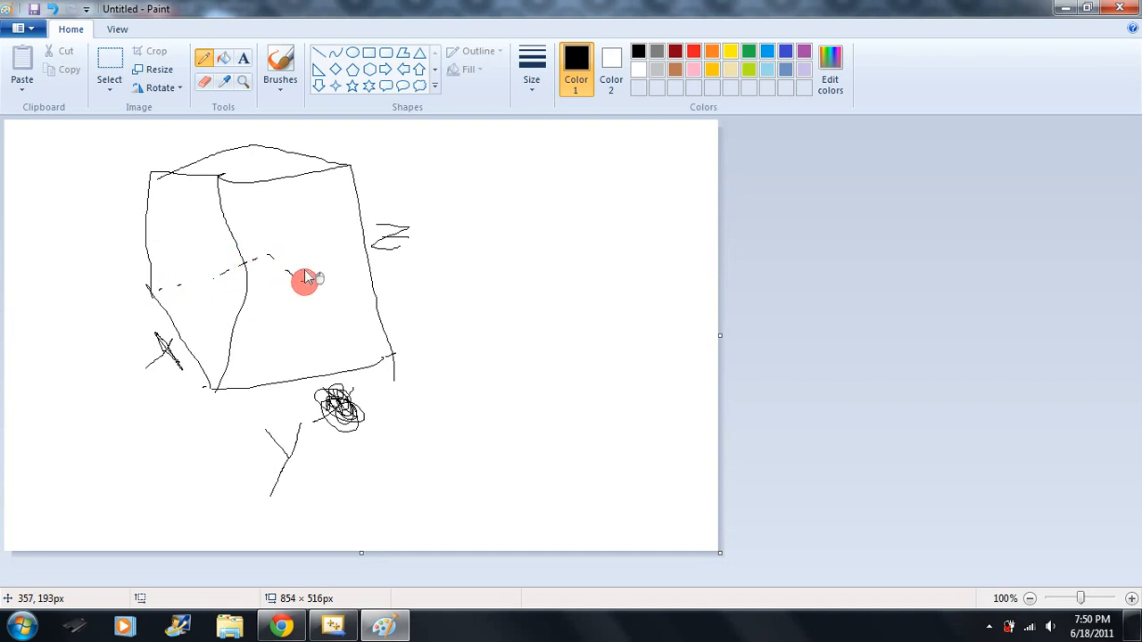
{"action": "left_click_drag", "start_coordinate": [307, 277], "coordinate": [268, 200]}
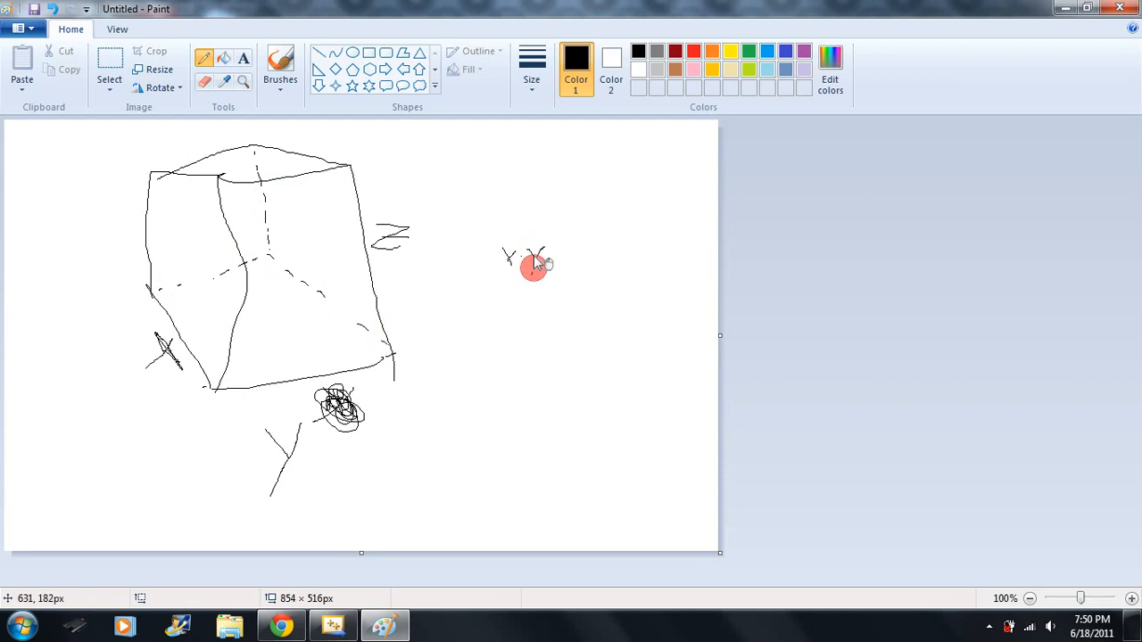
Write the face-area sum xy+zy and the terms 2xy, 2xz beside the box.
{"action": "left_click_drag", "start_coordinate": [535, 264], "coordinate": [567, 282]}
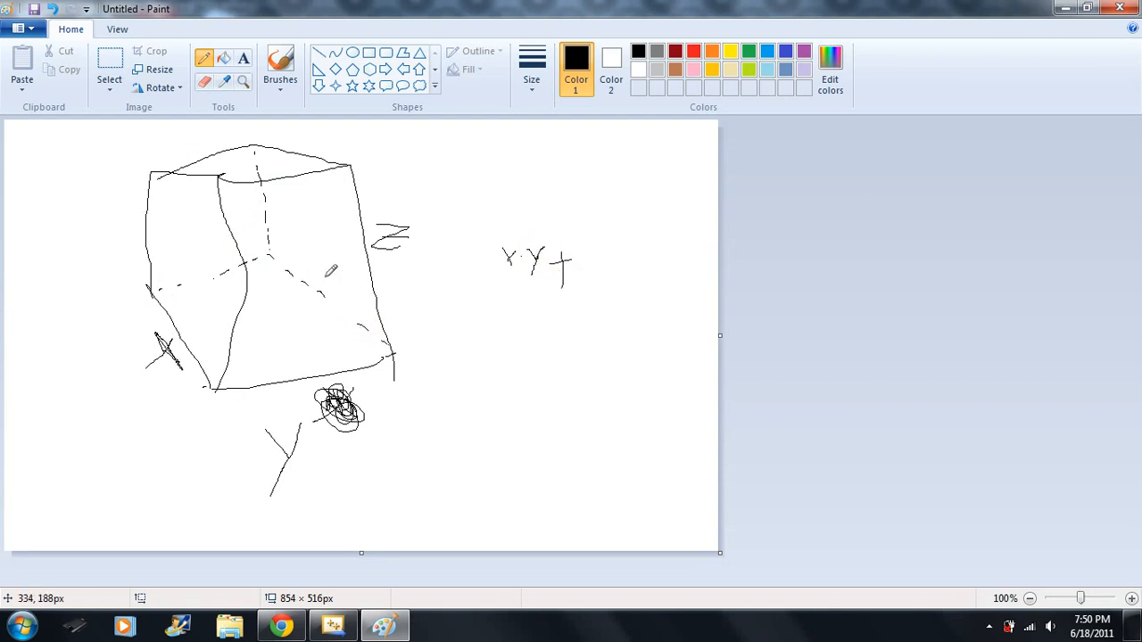
{"action": "mouse_move", "coordinate": [621, 266]}
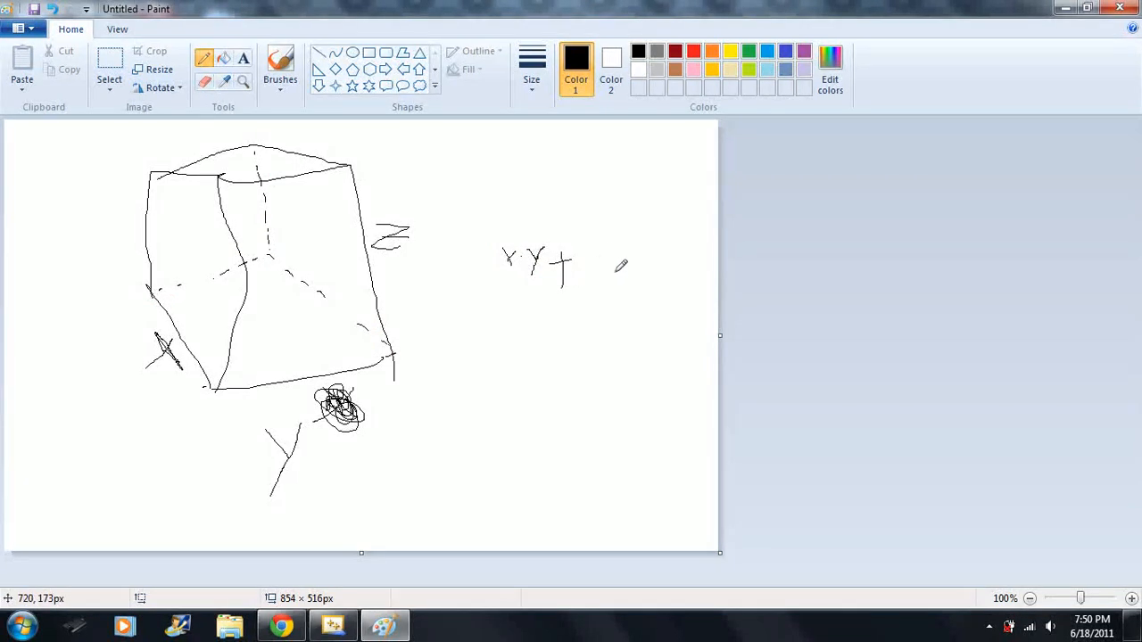
{"action": "left_click_drag", "start_coordinate": [588, 259], "coordinate": [633, 268]}
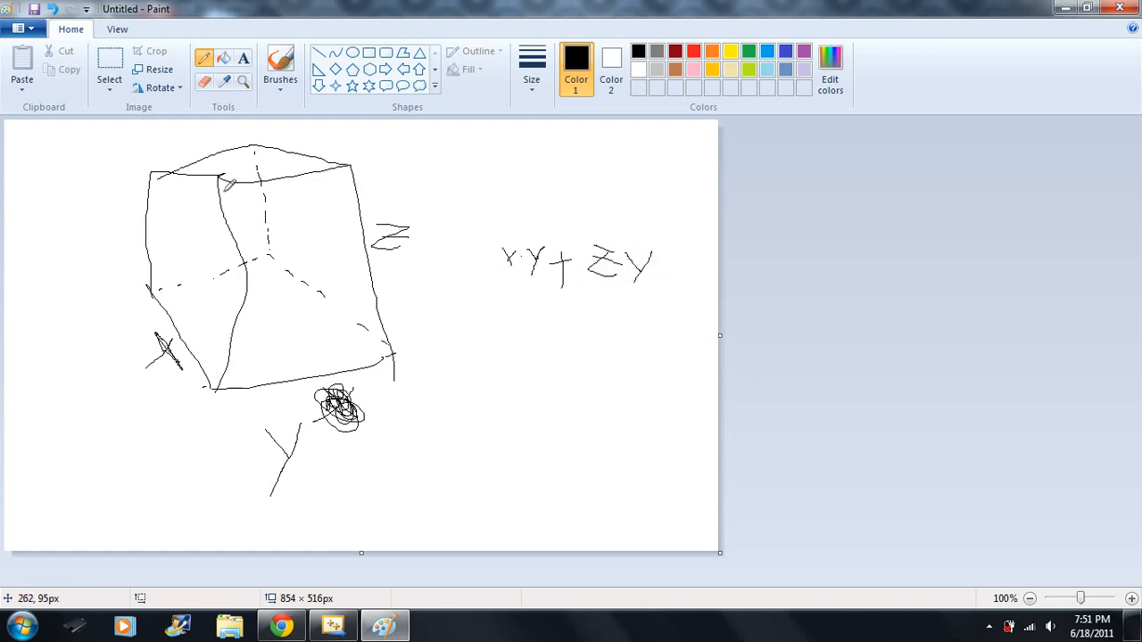
{"action": "mouse_move", "coordinate": [471, 313]}
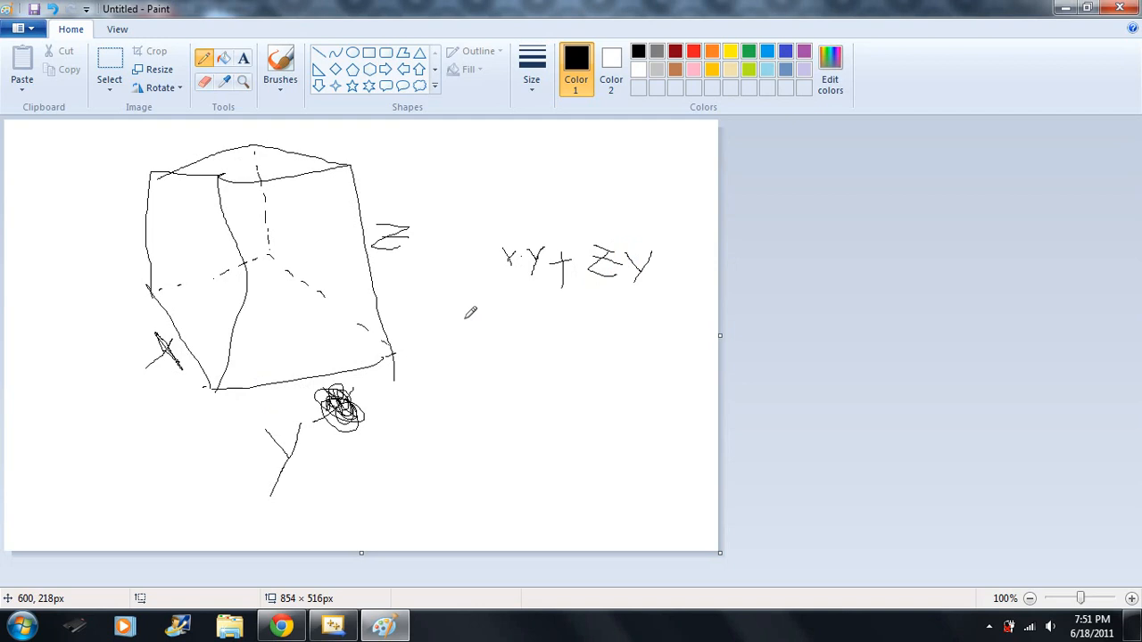
{"action": "mouse_move", "coordinate": [225, 259]}
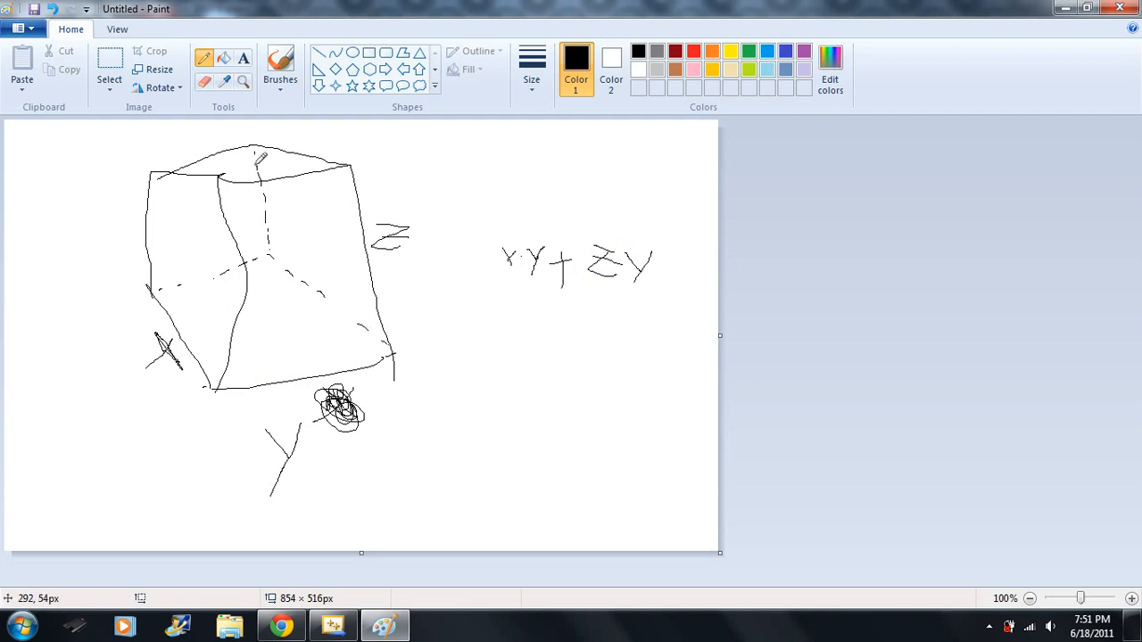
{"action": "left_click_drag", "start_coordinate": [481, 343], "coordinate": [526, 396]}
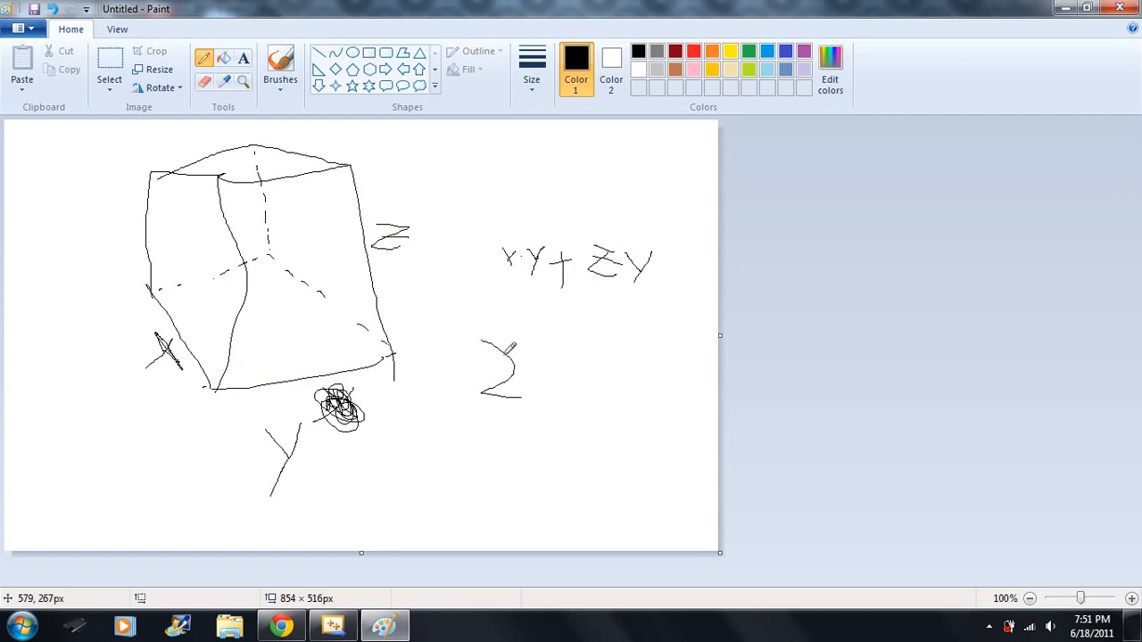
{"action": "left_click_drag", "start_coordinate": [535, 365], "coordinate": [589, 393]}
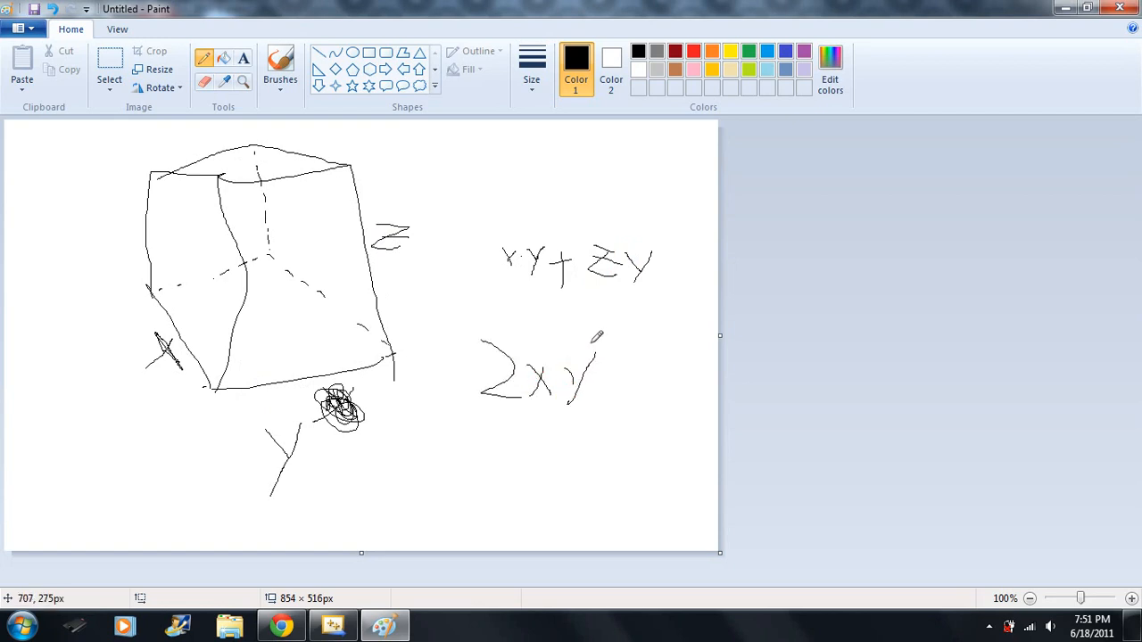
{"action": "mouse_move", "coordinate": [524, 455]}
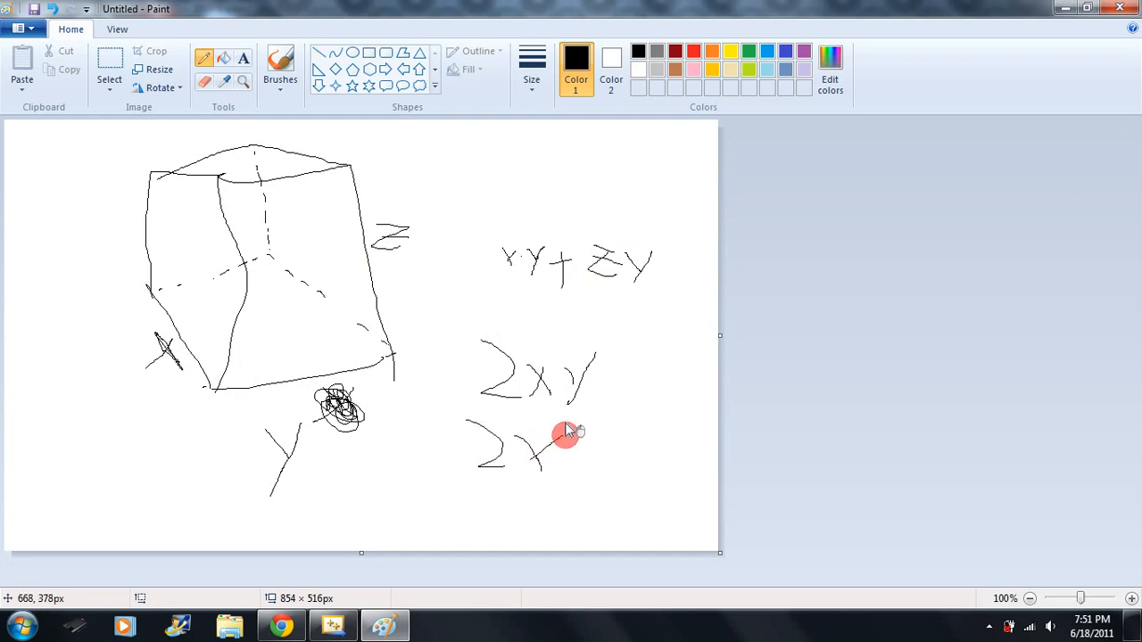
{"action": "left_click_drag", "start_coordinate": [553, 437], "coordinate": [607, 446]}
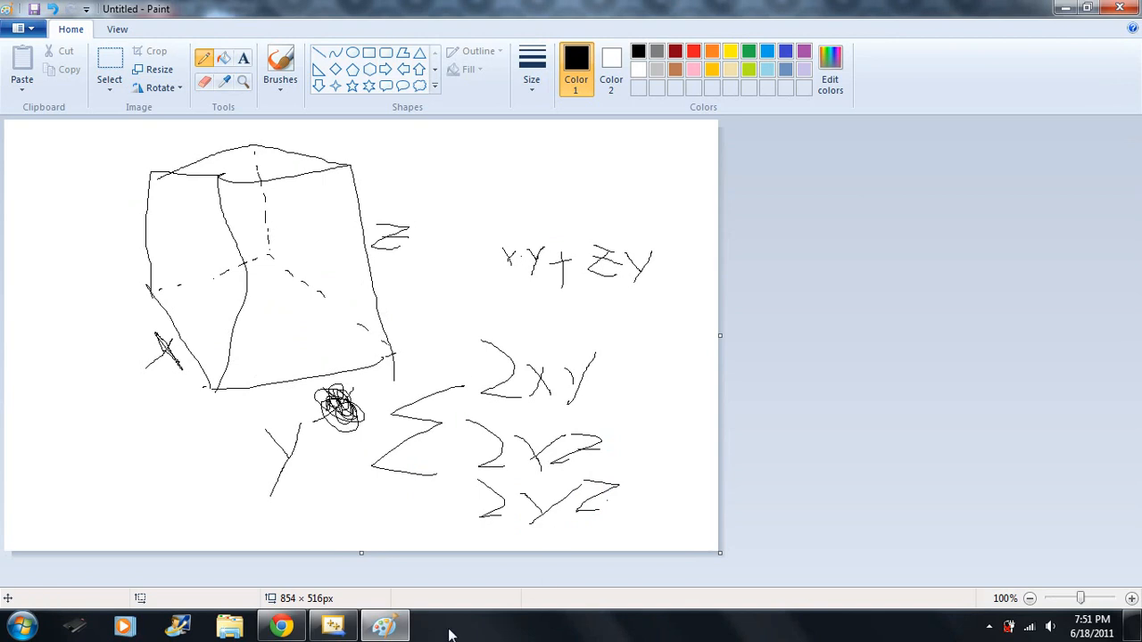
Back in the source, add double SA() returning 2*height*width+ as the first term.
{"action": "left_click", "coordinate": [331, 624]}
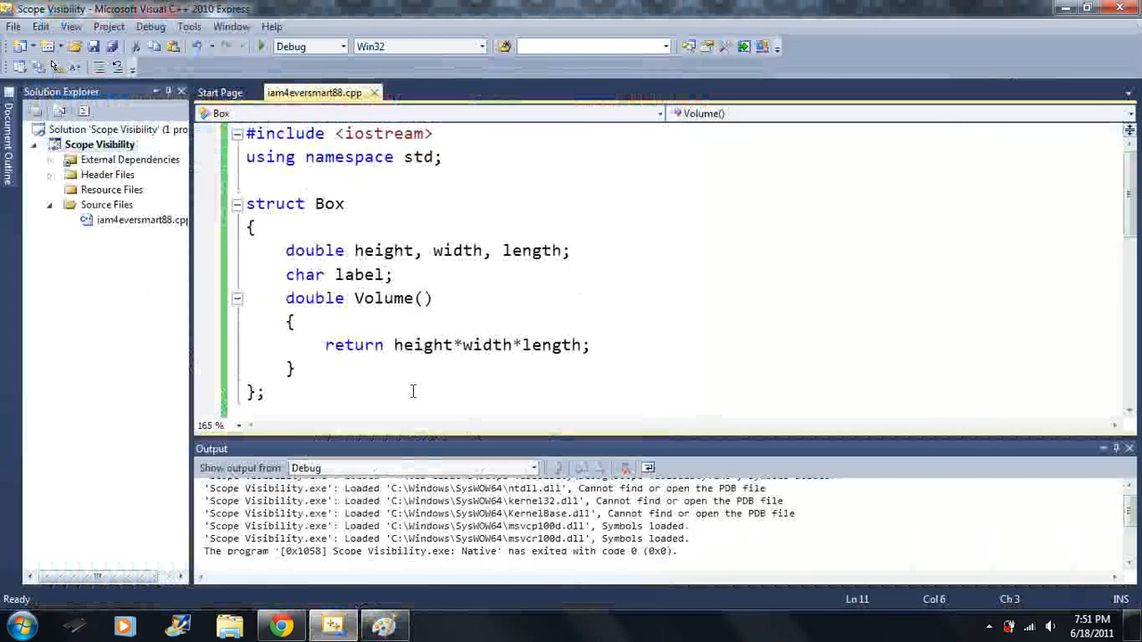
{"action": "type", "text": "d"}
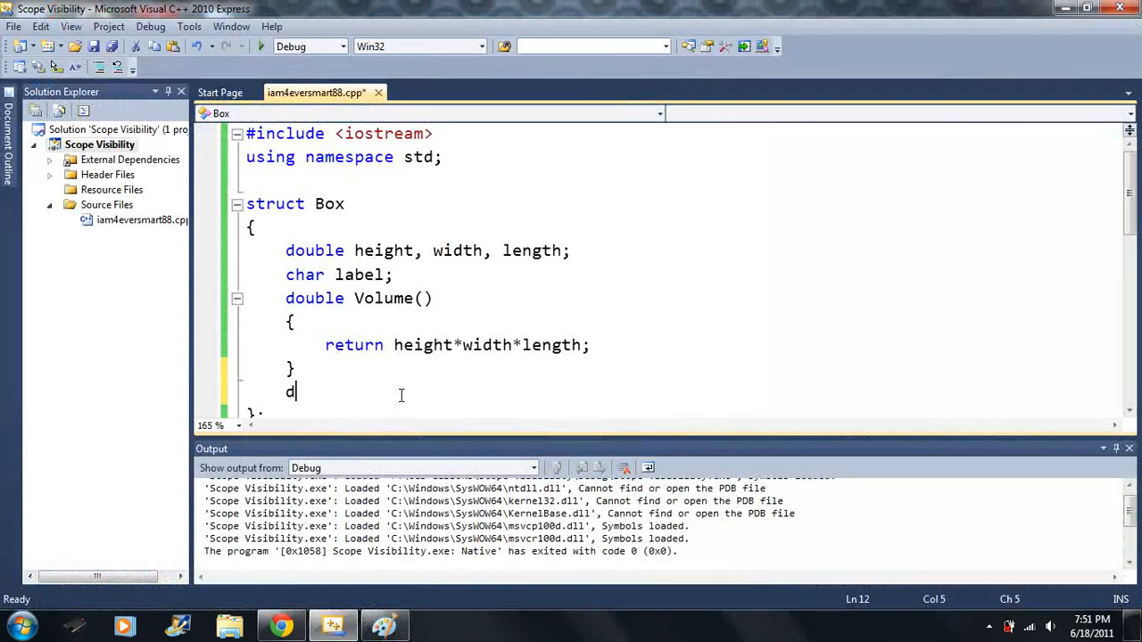
{"action": "type", "text": "ouble"}
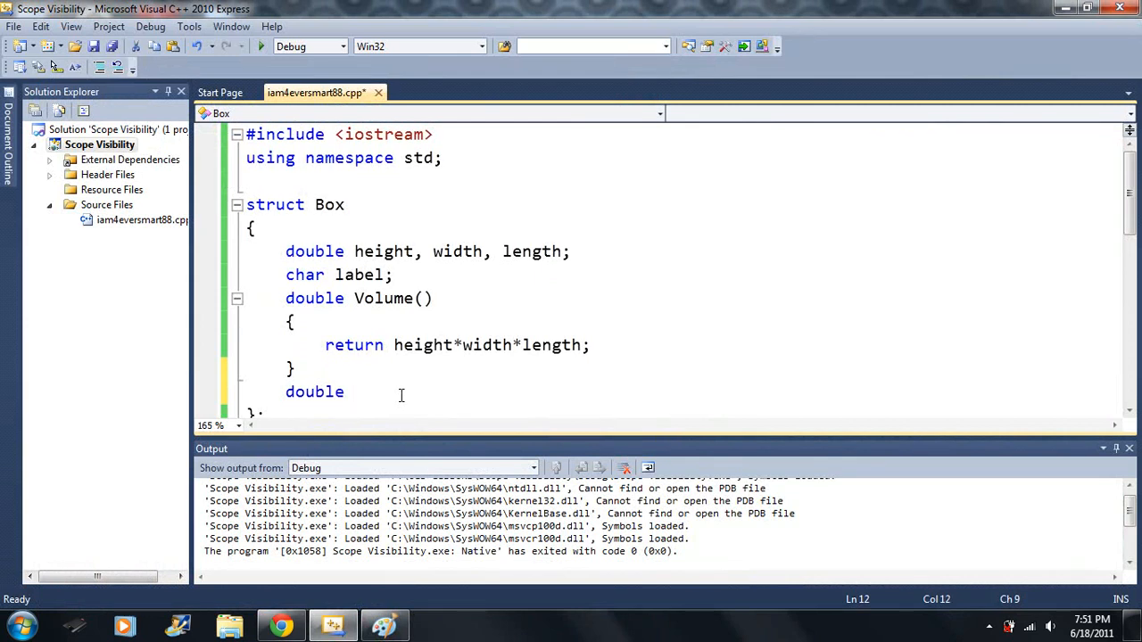
{"action": "type", "text": "SA("}
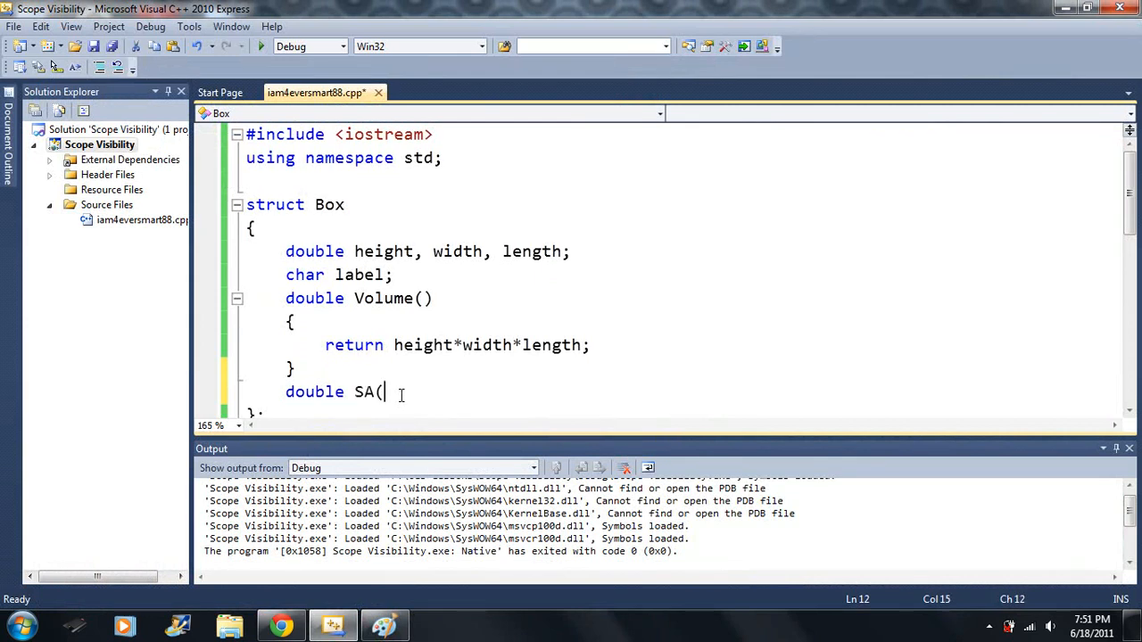
{"action": "type", "text": ")"}
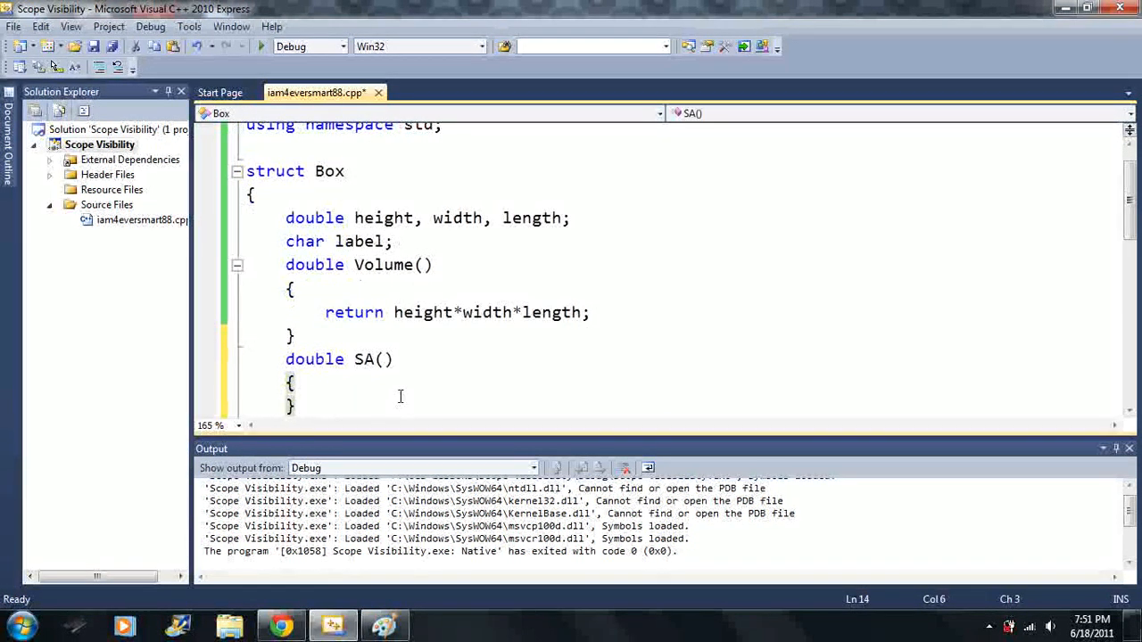
{"action": "type", "text": "return"}
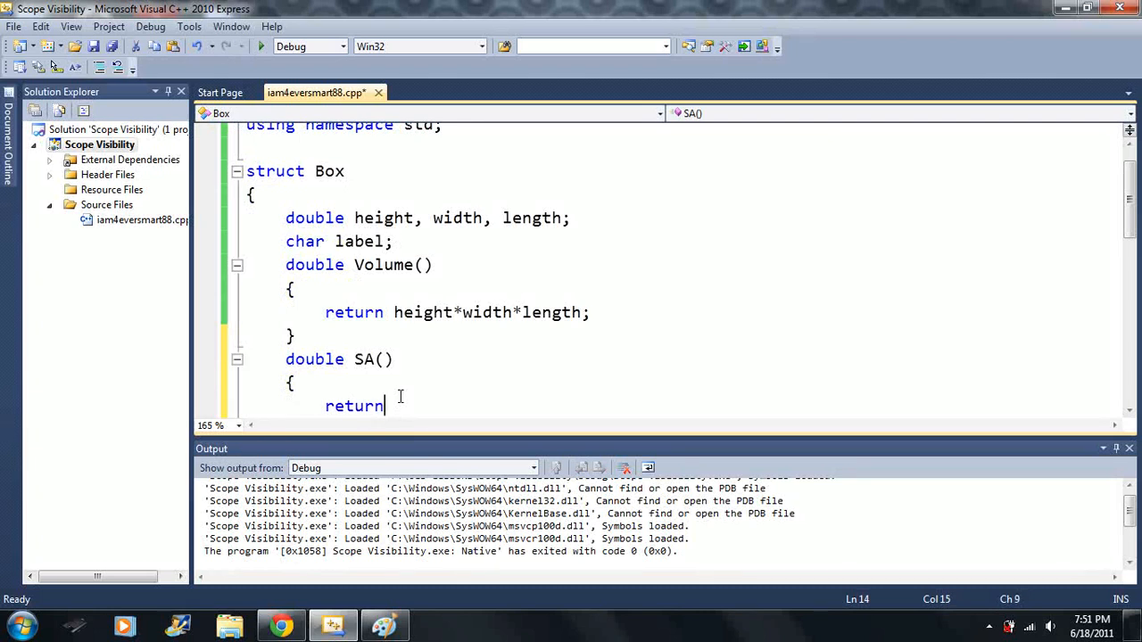
{"action": "type", "text": "2"}
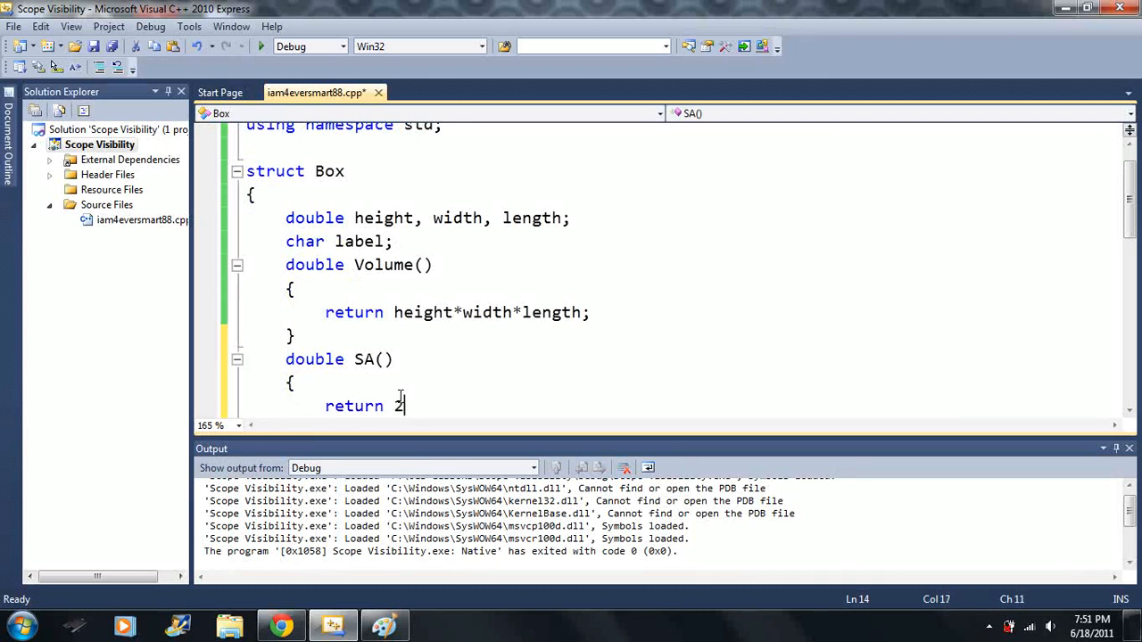
{"action": "type", "text": "*height"}
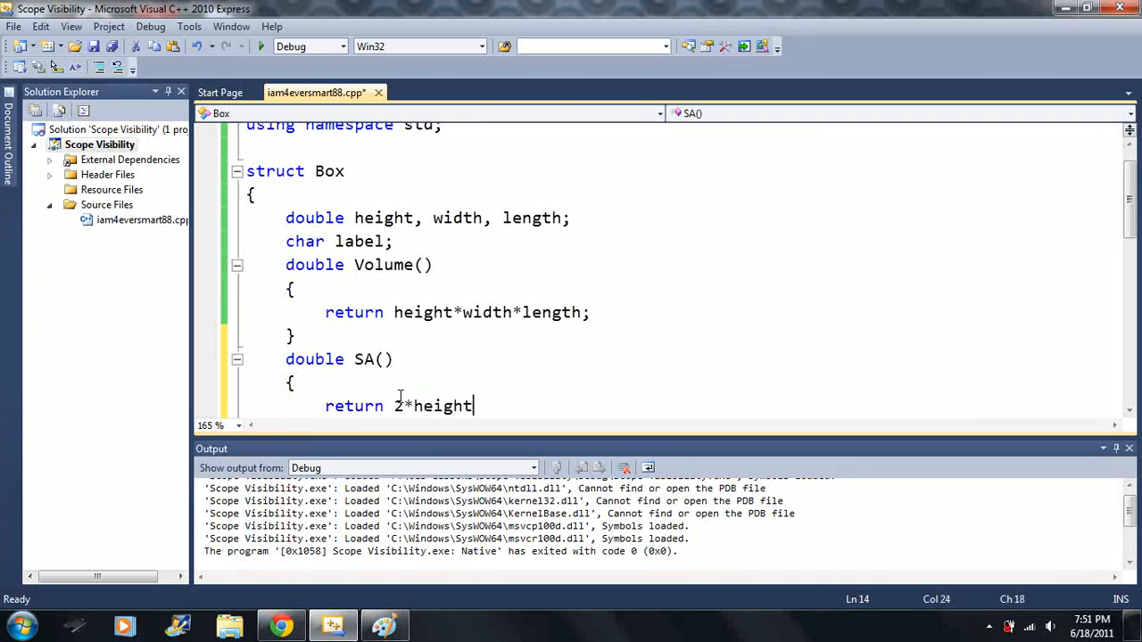
{"action": "type", "text": "*w"}
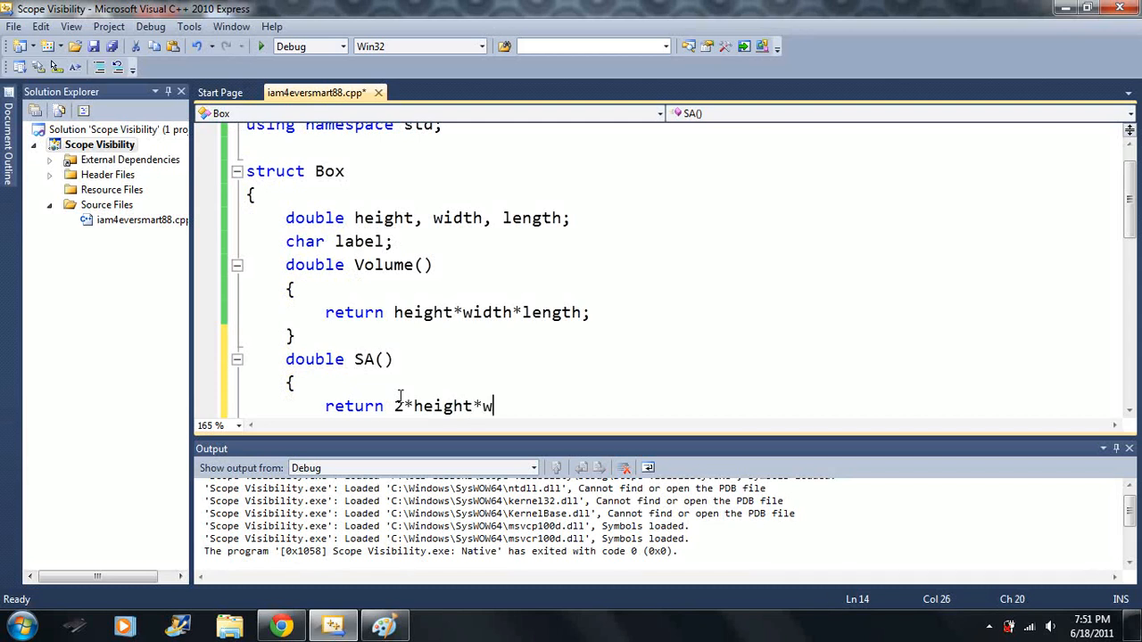
{"action": "type", "text": "idth+"}
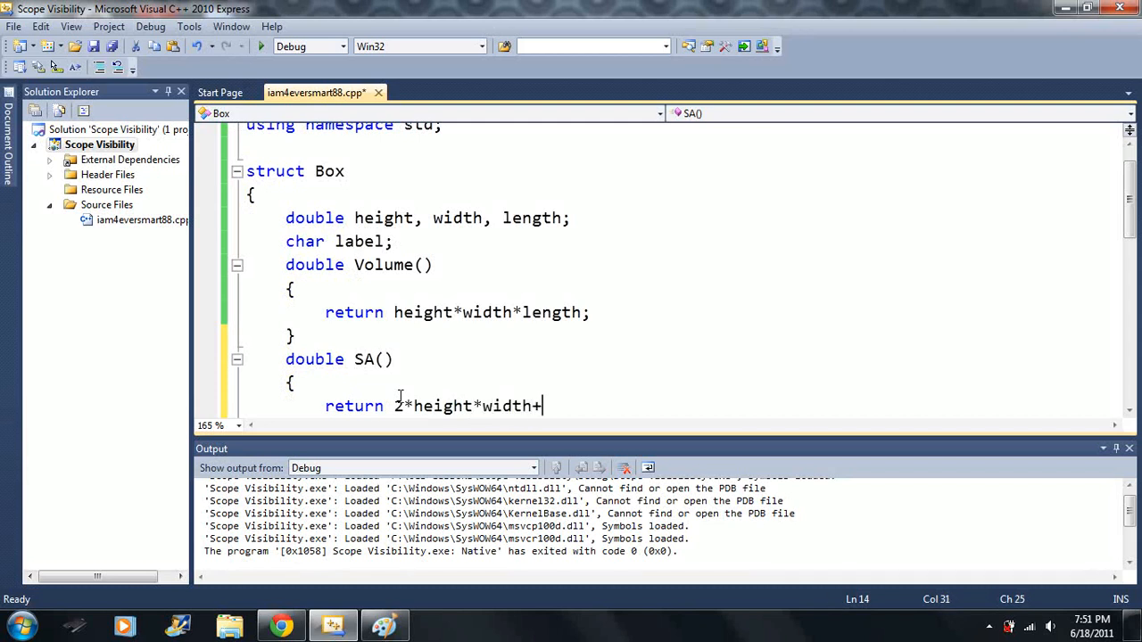
Finish the SA() return with +2*height*length+2*length*width;.
{"action": "type", "text": "2*"}
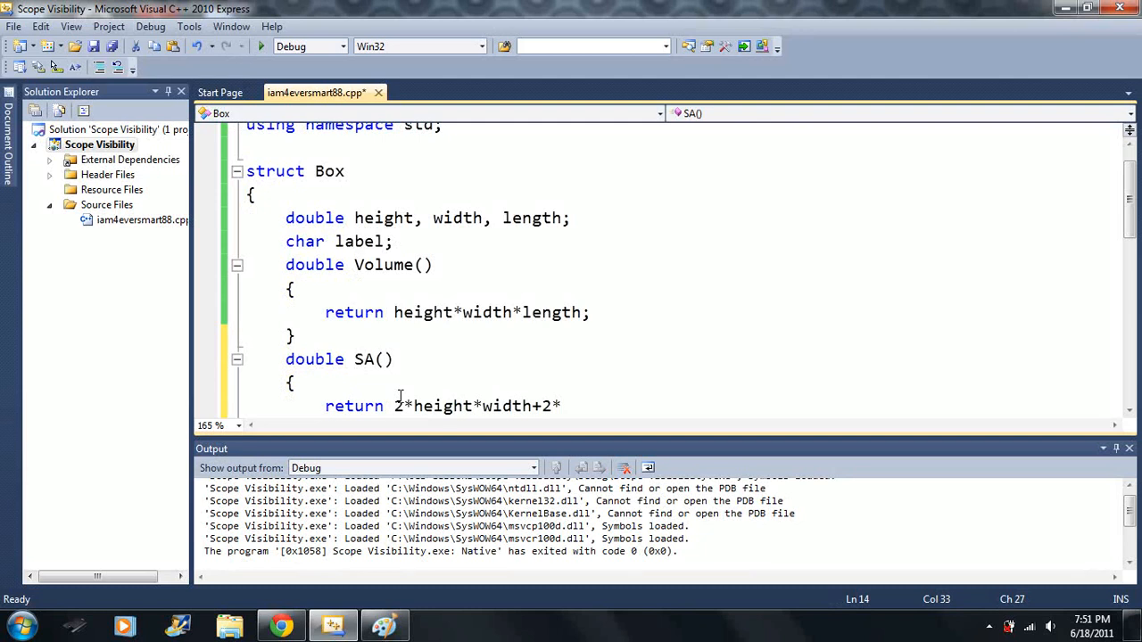
{"action": "type", "text": "heid"}
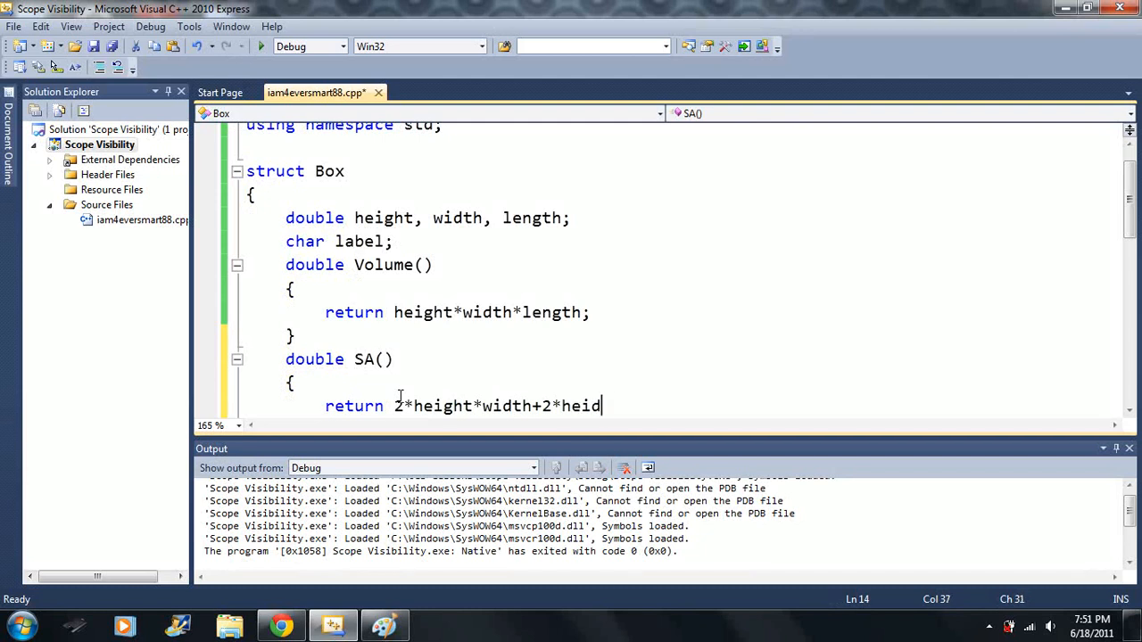
{"action": "type", "text": "h"}
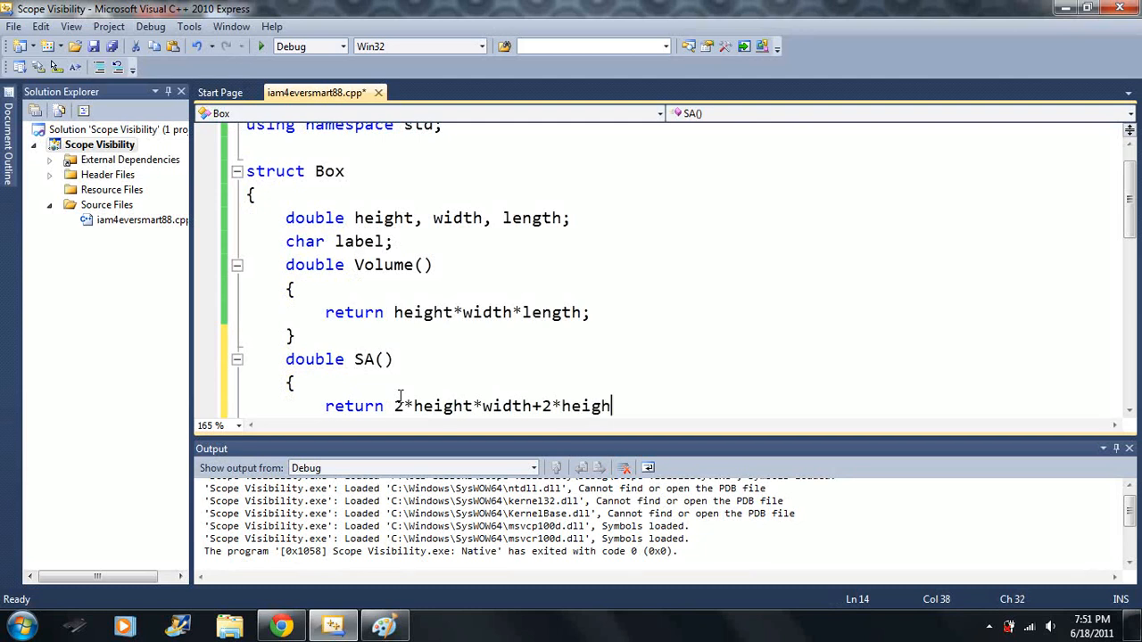
{"action": "type", "text": "t*"}
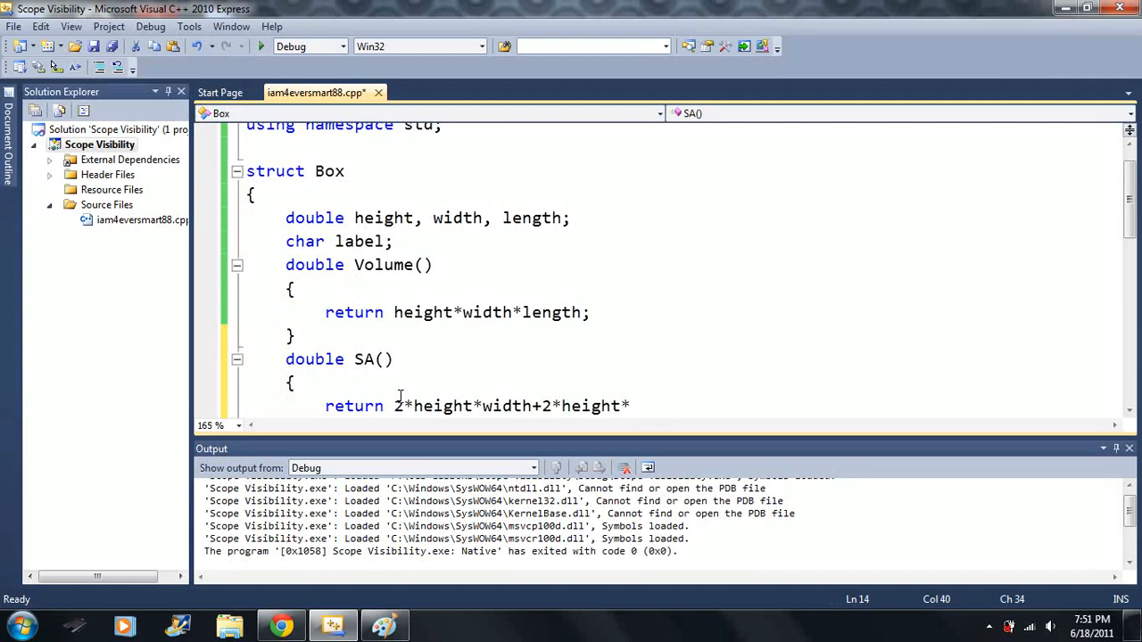
{"action": "type", "text": "length"}
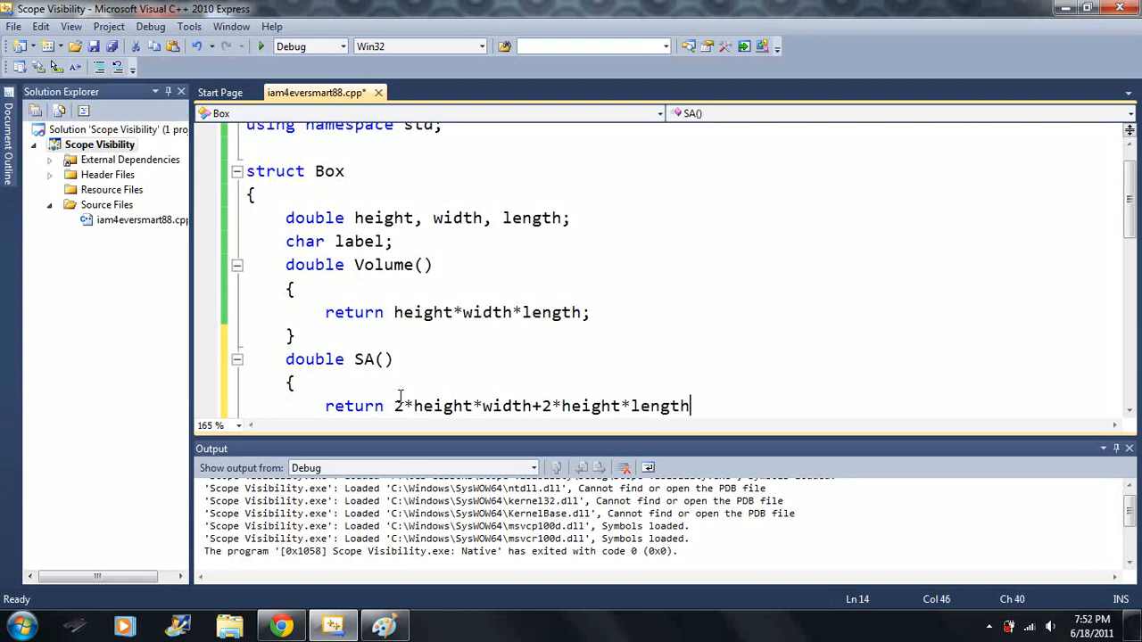
{"action": "type", "text": "+2*lentgth"}
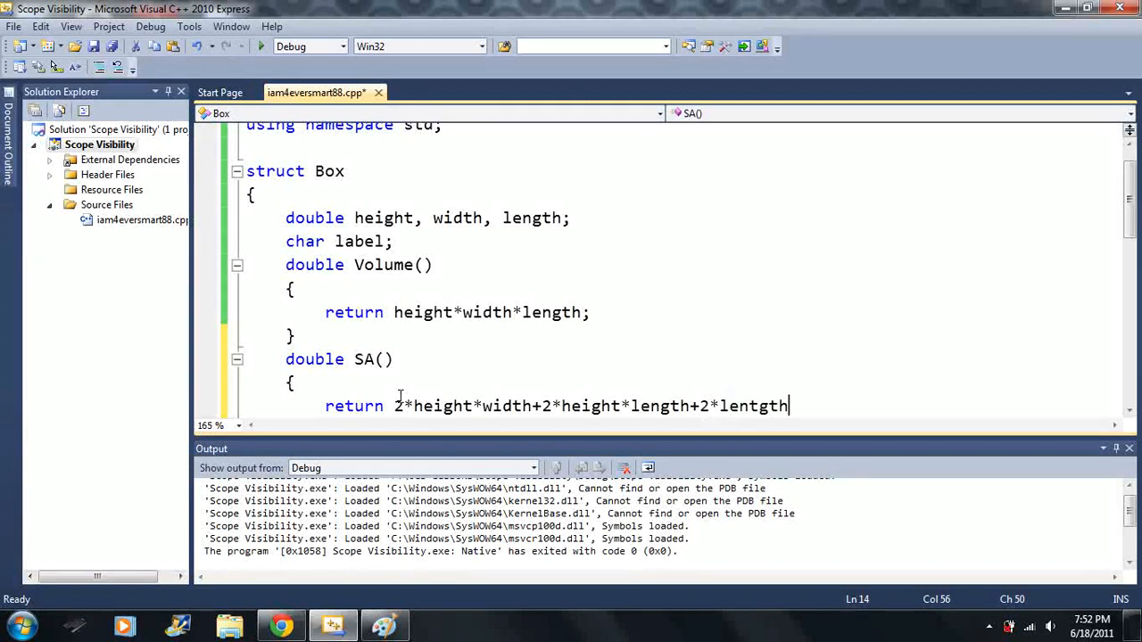
{"action": "key", "text": "Backspace"}
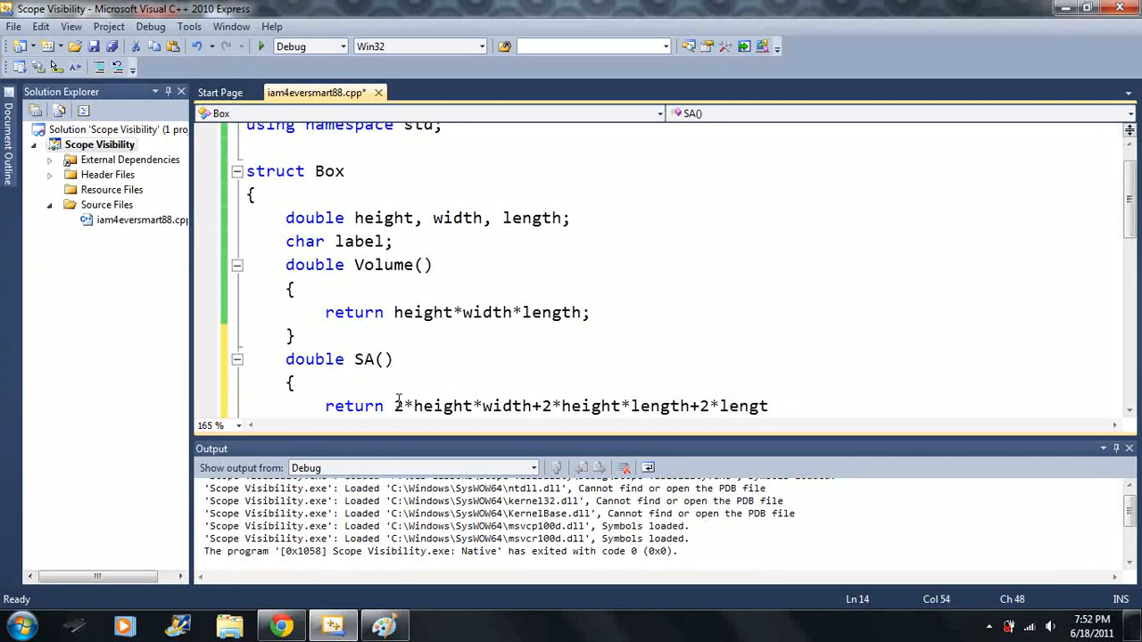
{"action": "type", "text": "h*wo"}
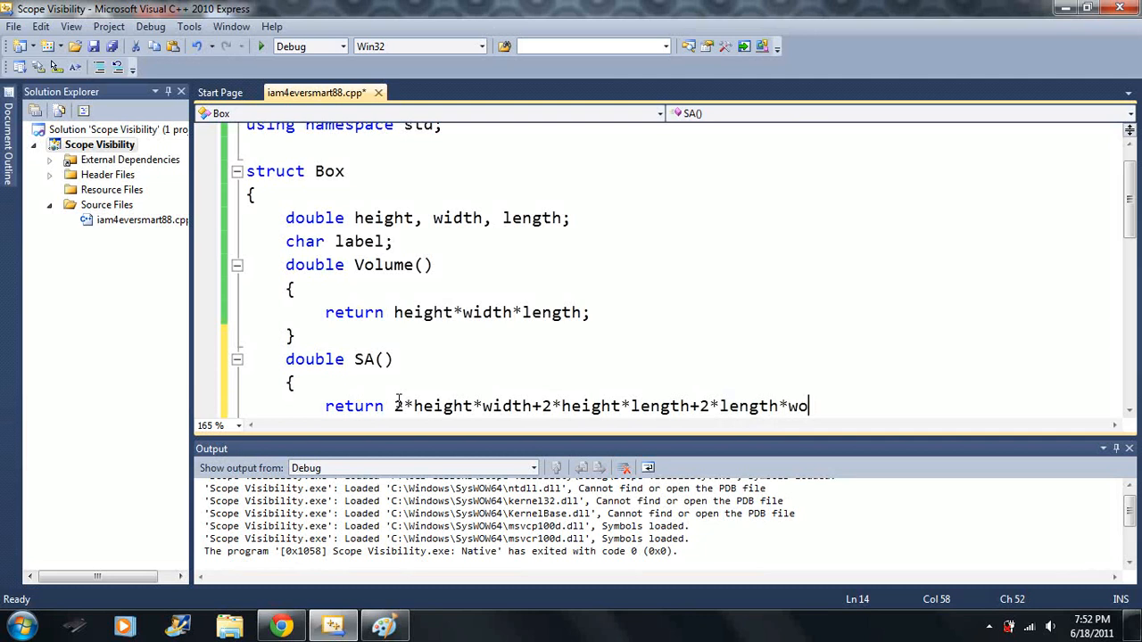
{"action": "type", "text": "id"}
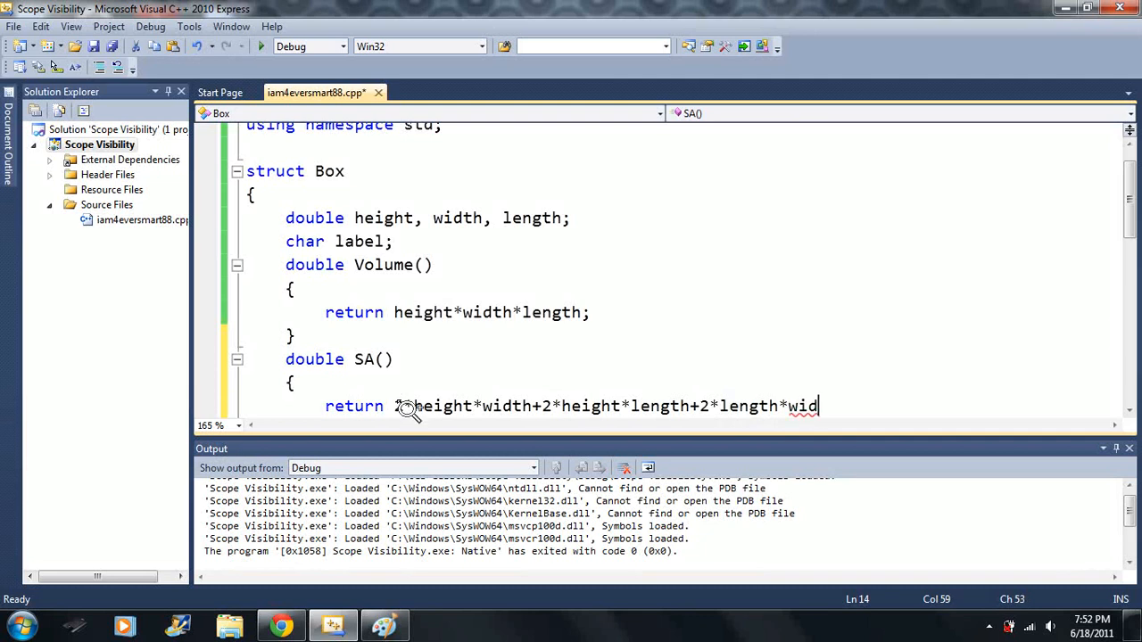
{"action": "type", "text": "th;"}
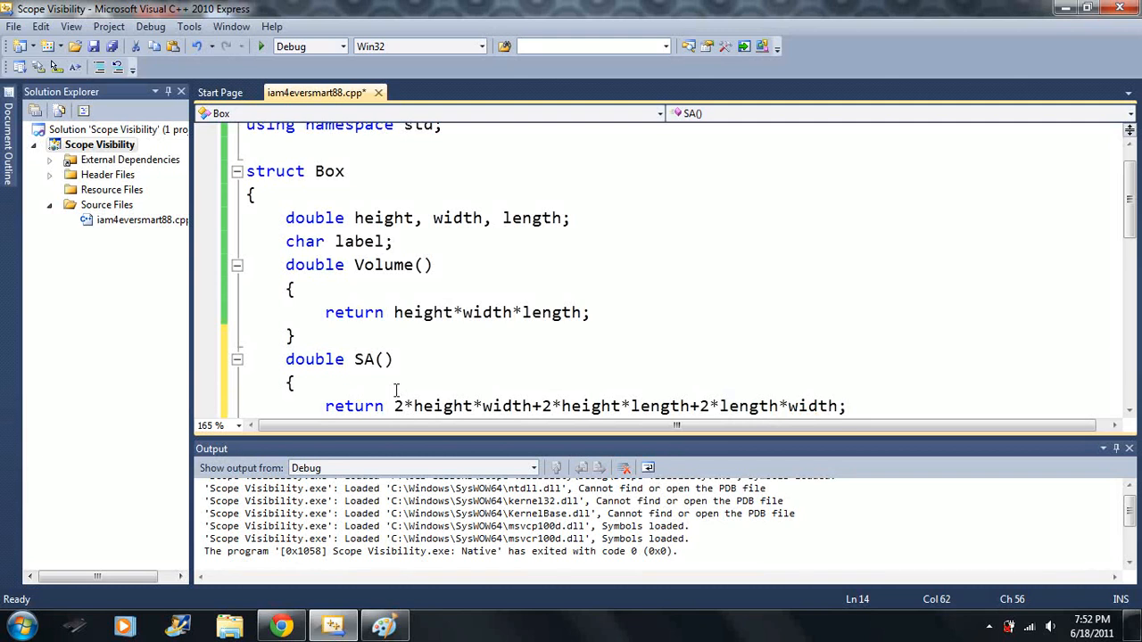
Change VOLUME = x.Volume() to x.SA(), run the program and close the console.
{"action": "scroll", "scroll_direction": "down", "scroll_amount": 3}
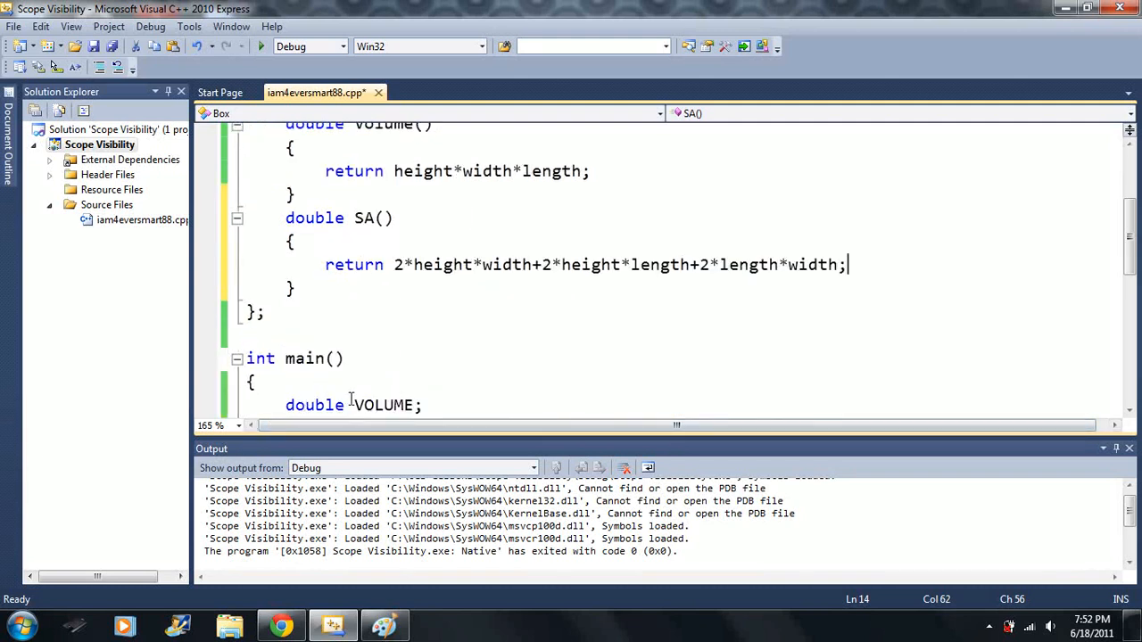
{"action": "scroll", "scroll_direction": "down", "scroll_amount": 3}
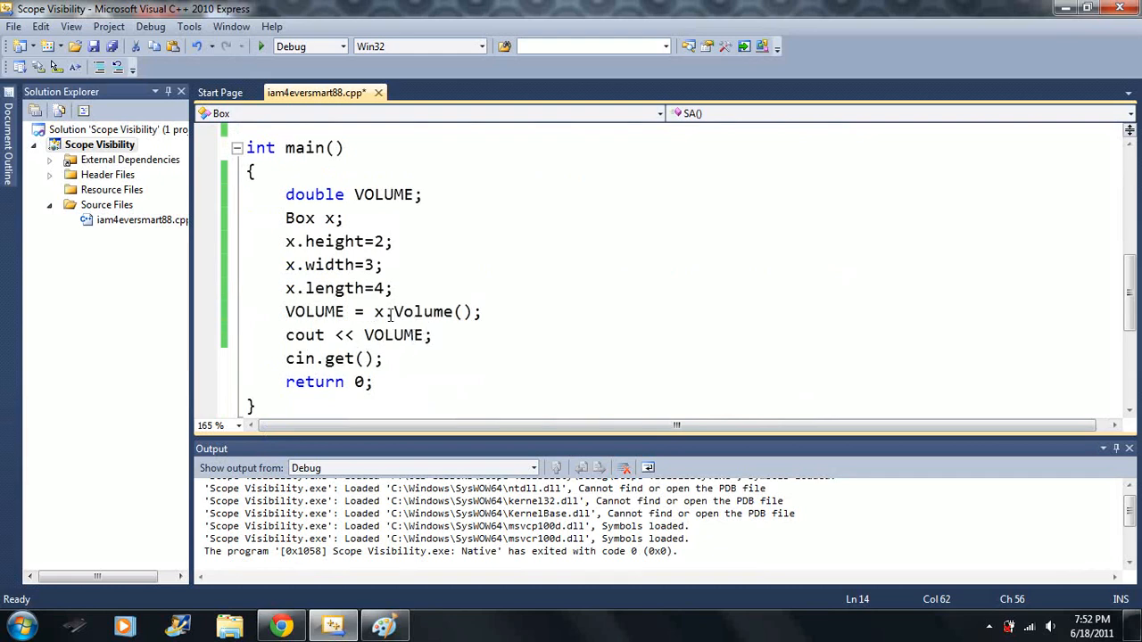
{"action": "double_click", "coordinate": [421, 310]}
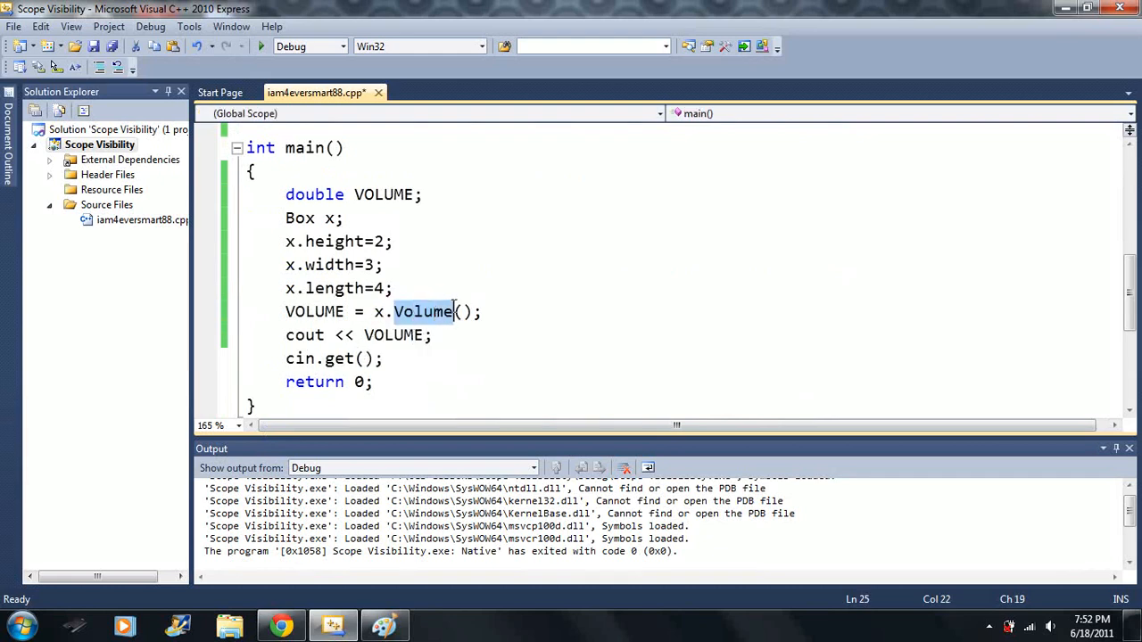
{"action": "type", "text": "SA"}
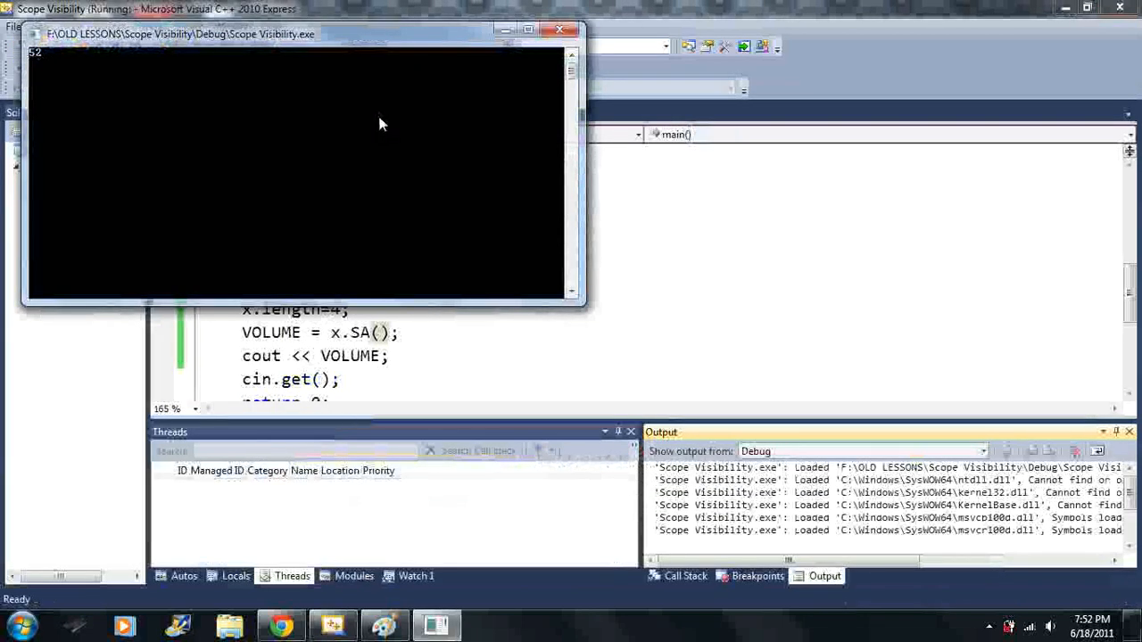
{"action": "left_click", "coordinate": [561, 29]}
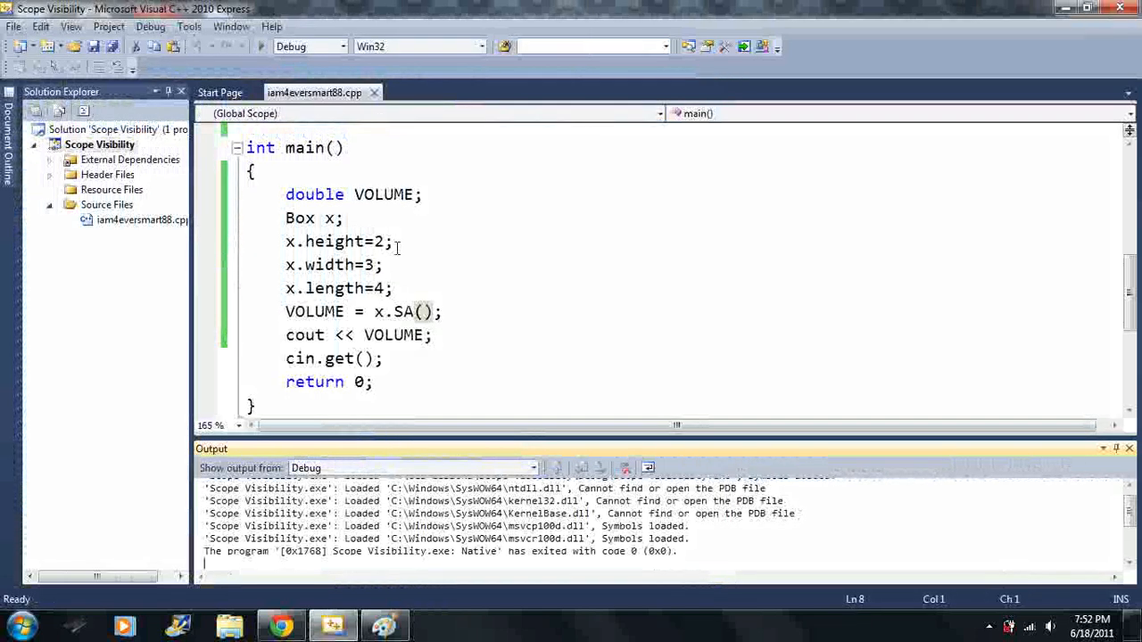
{"action": "scroll", "scroll_direction": "up", "scroll_amount": 3}
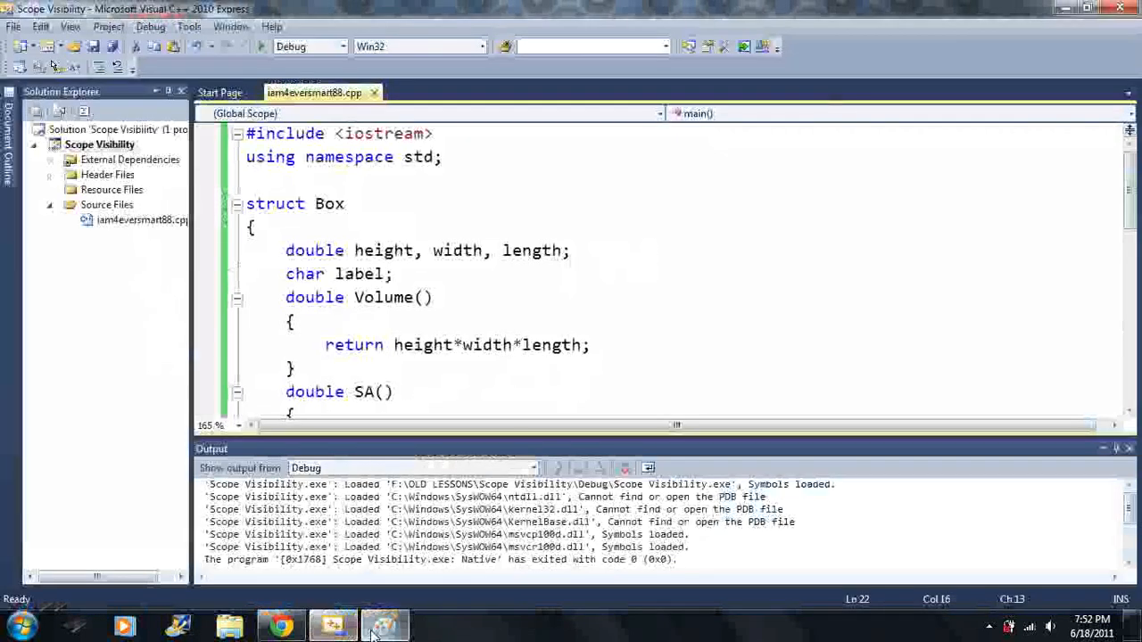
{"action": "scroll", "scroll_direction": "down", "scroll_amount": 3}
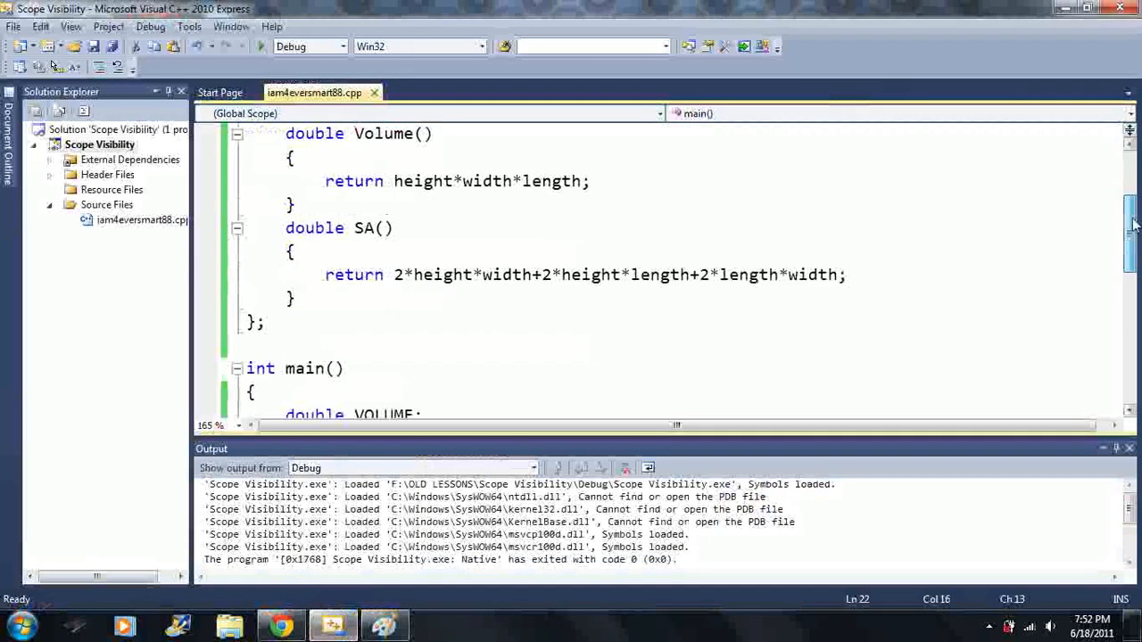
{"action": "scroll", "scroll_direction": "down", "scroll_amount": 3}
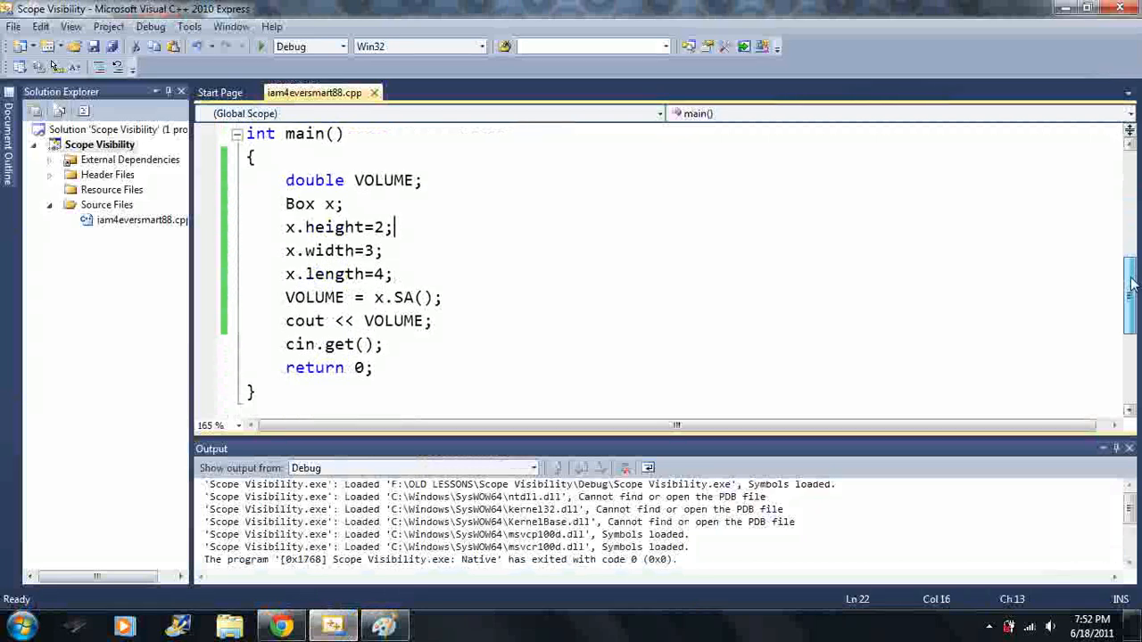
{"action": "scroll", "scroll_direction": "up", "scroll_amount": 3}
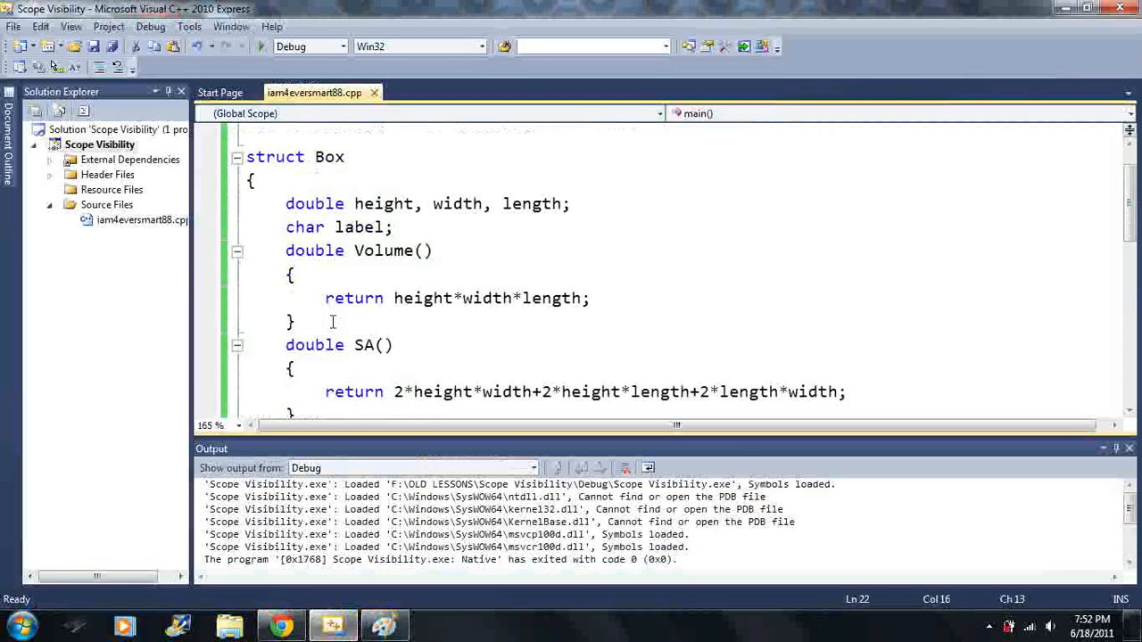
{"action": "left_click", "coordinate": [375, 227]}
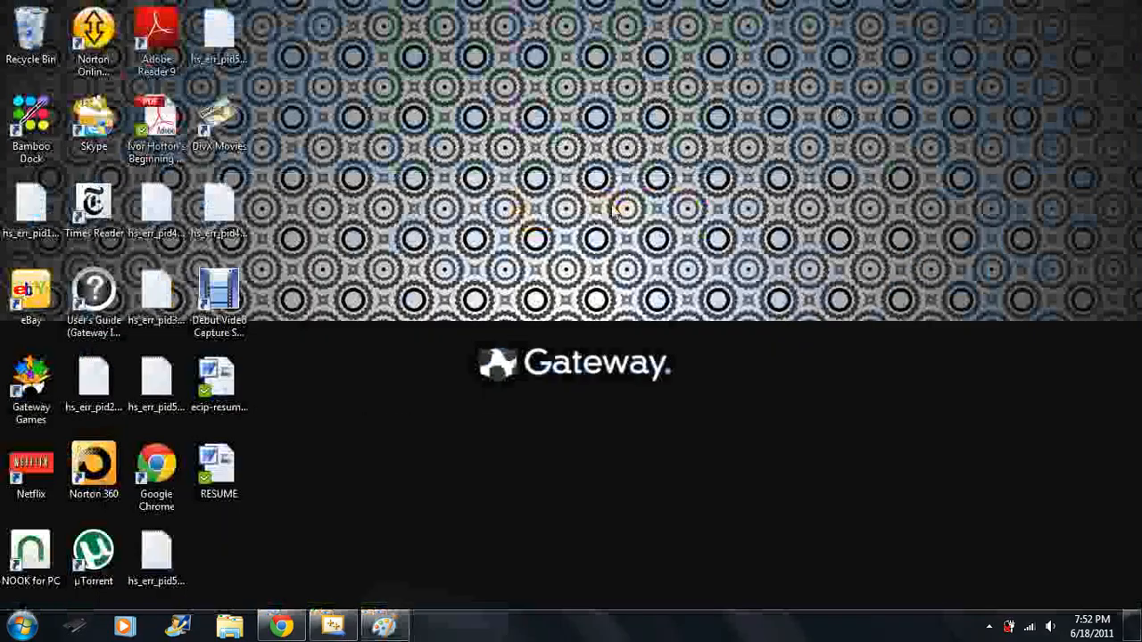
{"action": "double_click", "coordinate": [218, 289]}
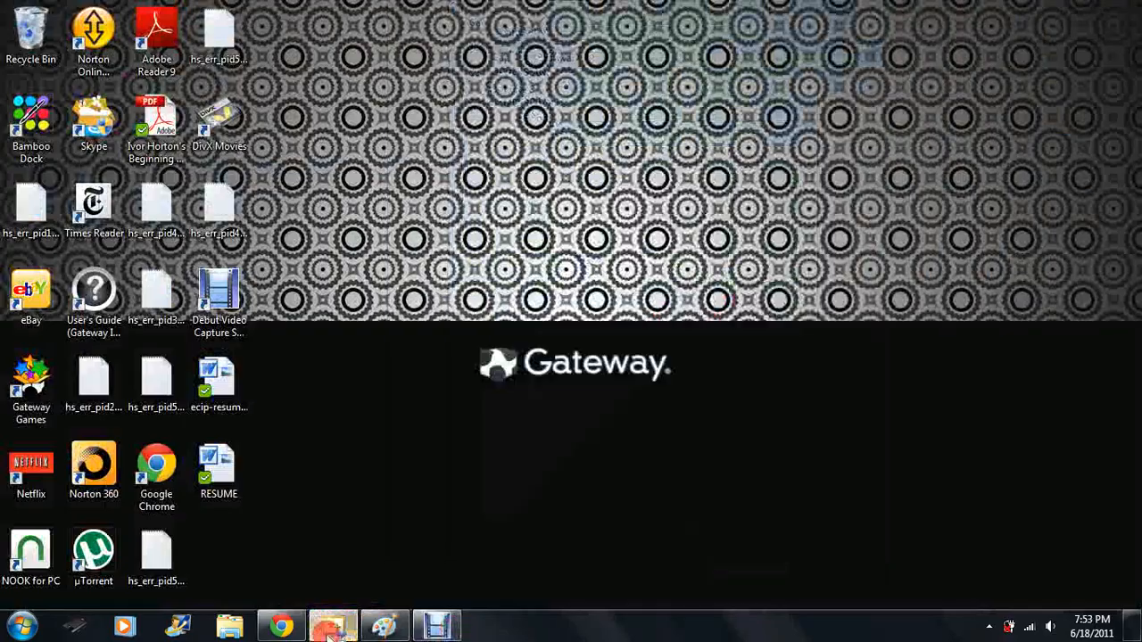
{"action": "left_click", "coordinate": [332, 624]}
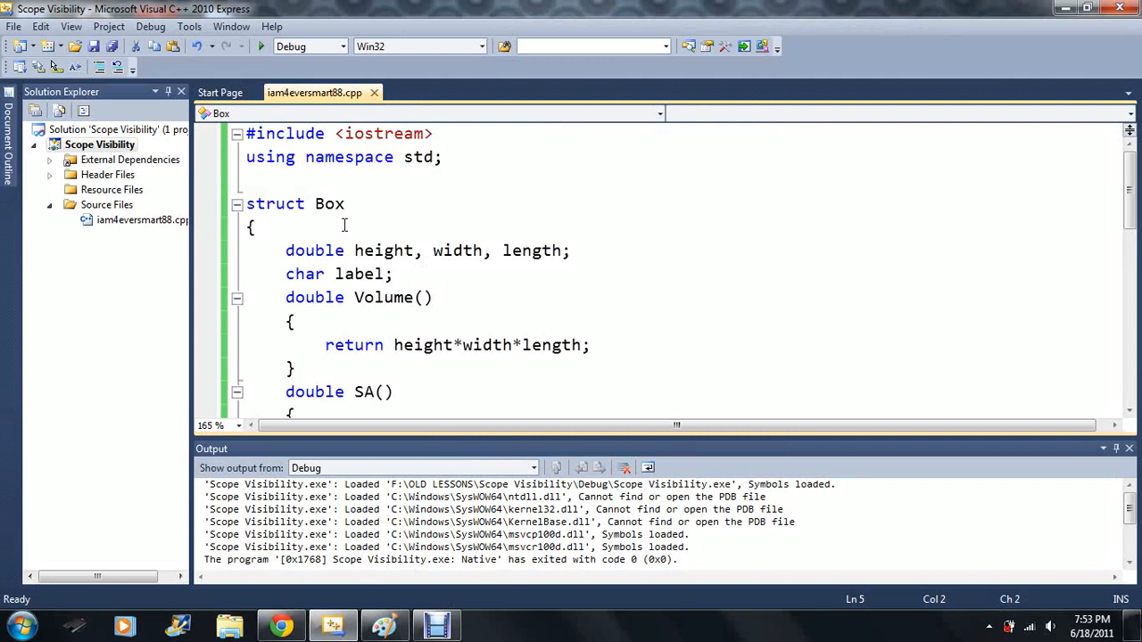
{"action": "left_click", "coordinate": [259, 229]}
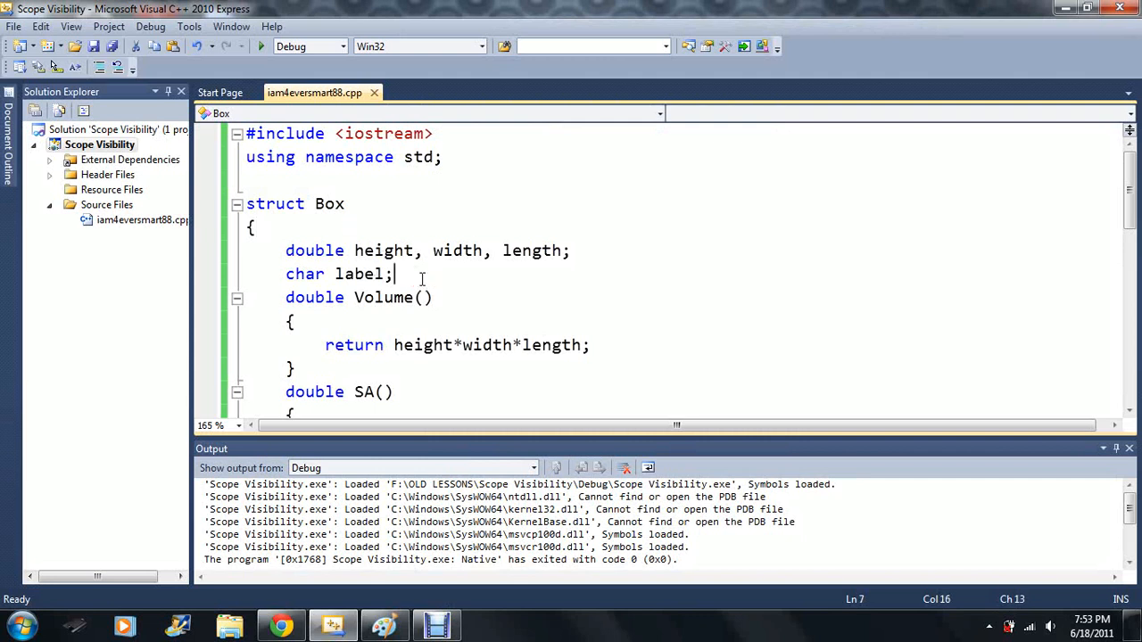
{"action": "scroll", "scroll_direction": "down", "scroll_amount": 3}
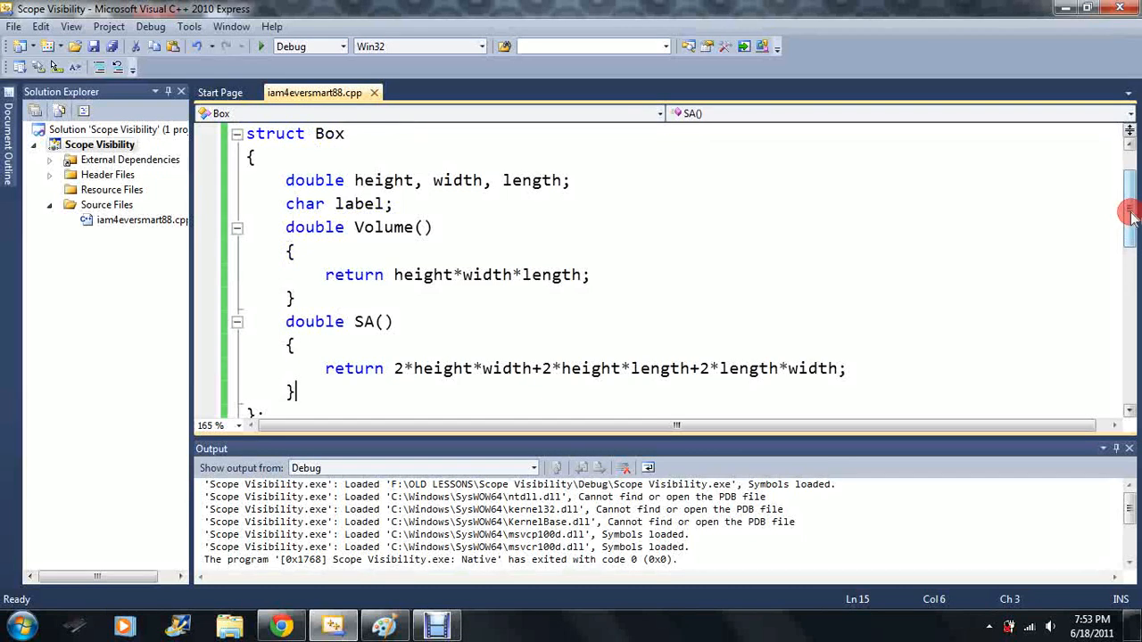
{"action": "scroll", "scroll_direction": "up", "scroll_amount": 3}
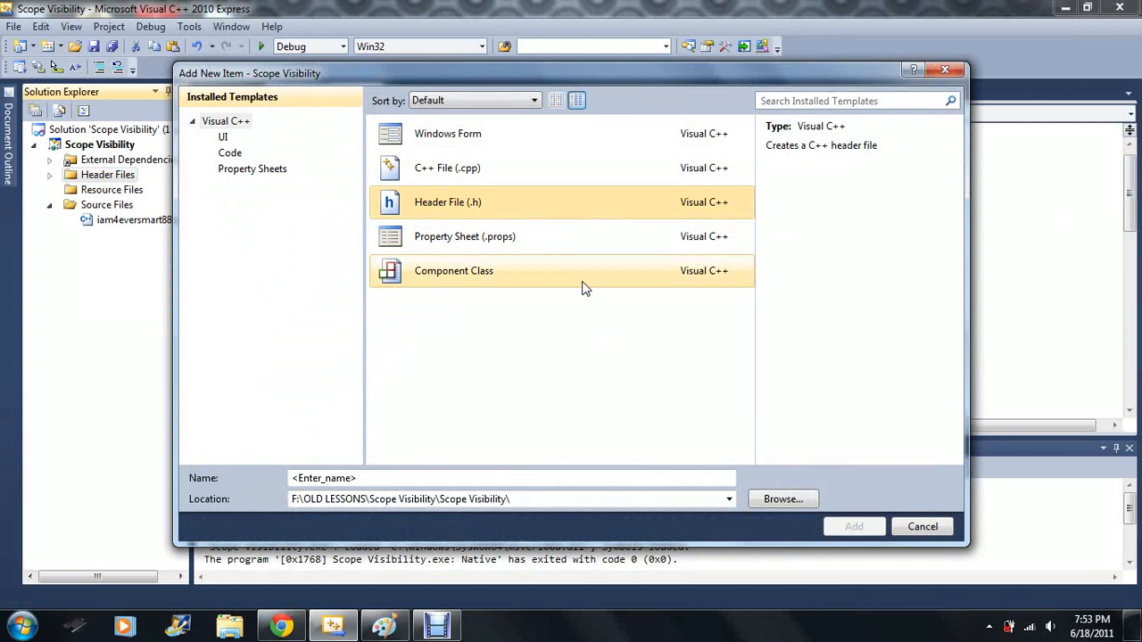
{"action": "left_click", "coordinate": [922, 526]}
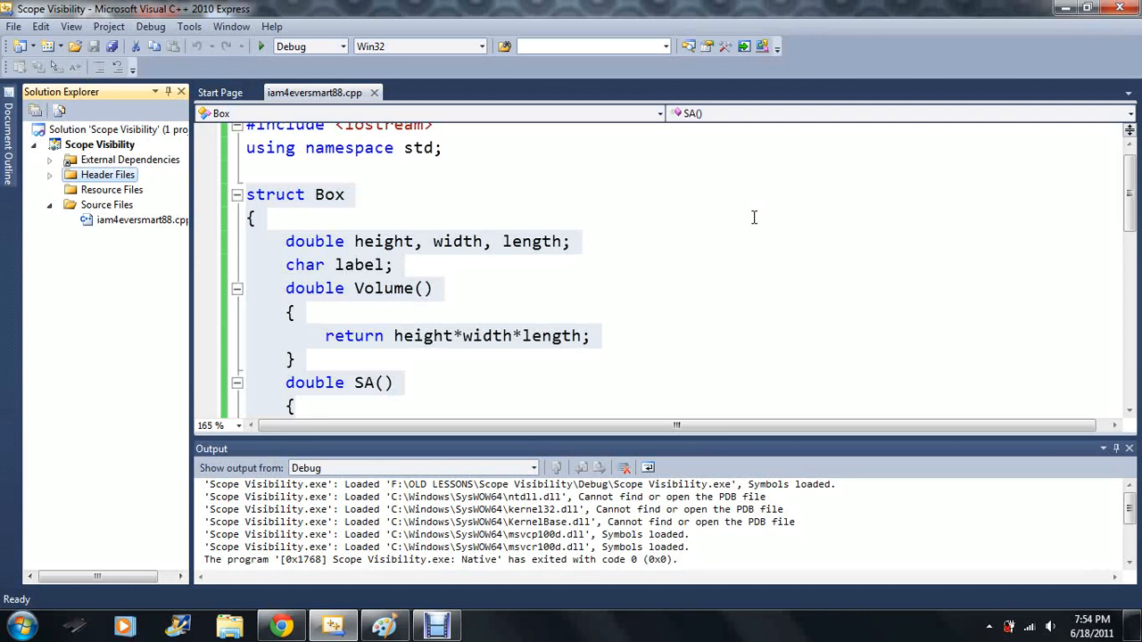
{"action": "mouse_move", "coordinate": [745, 219]}
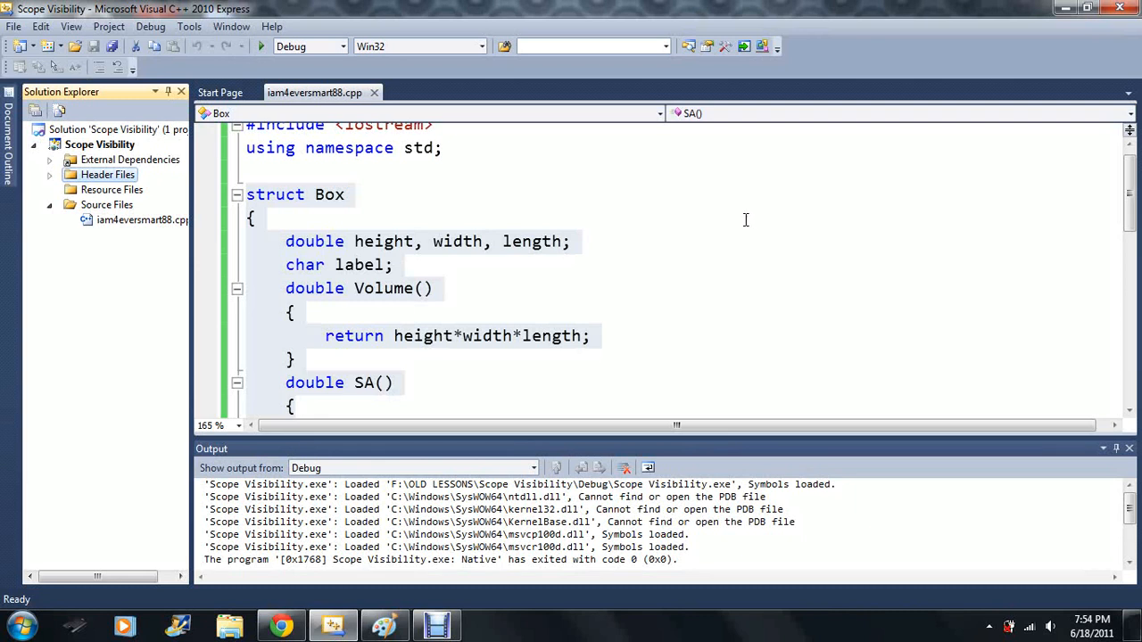
{"action": "left_click", "coordinate": [435, 287]}
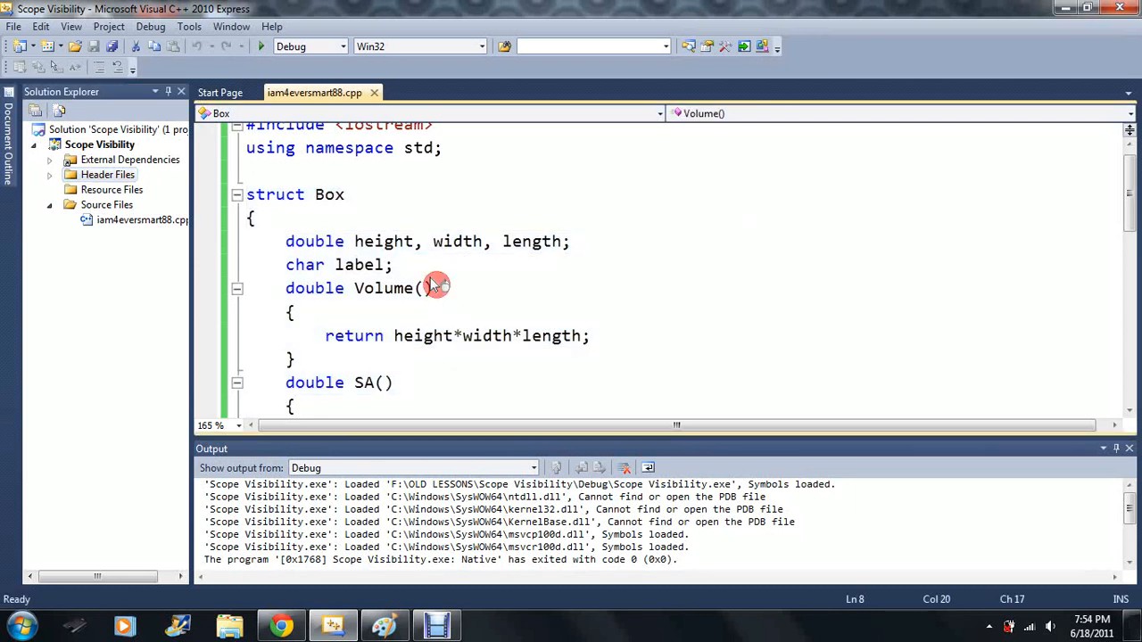
{"action": "scroll", "scroll_direction": "down", "scroll_amount": 3}
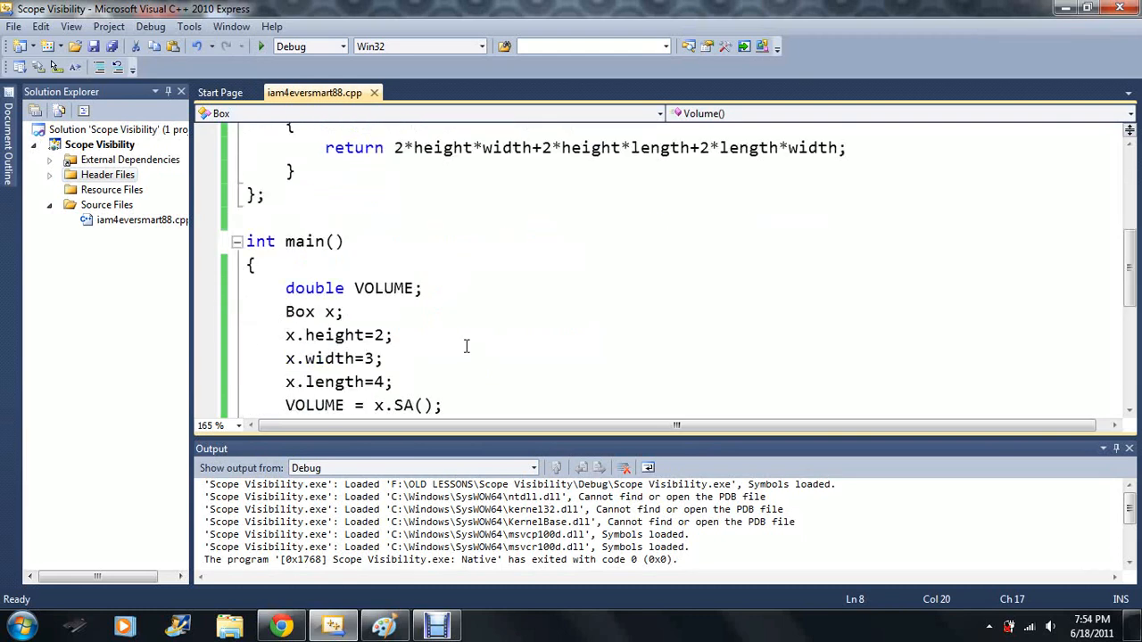
{"action": "scroll", "scroll_direction": "down", "scroll_amount": 3}
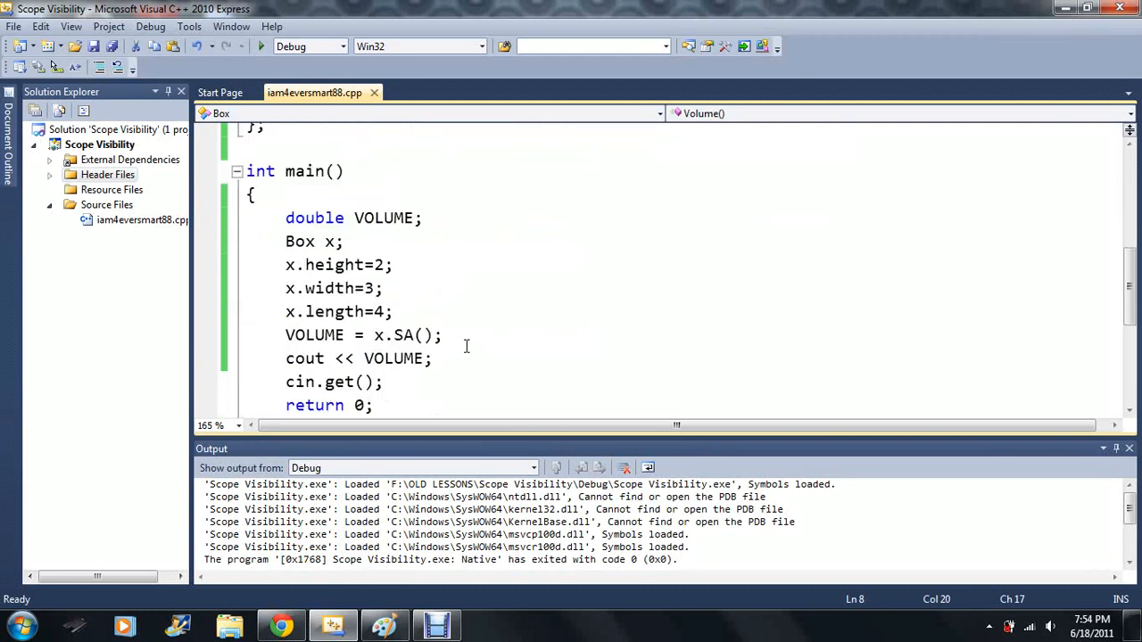
{"action": "mouse_move", "coordinate": [507, 328]}
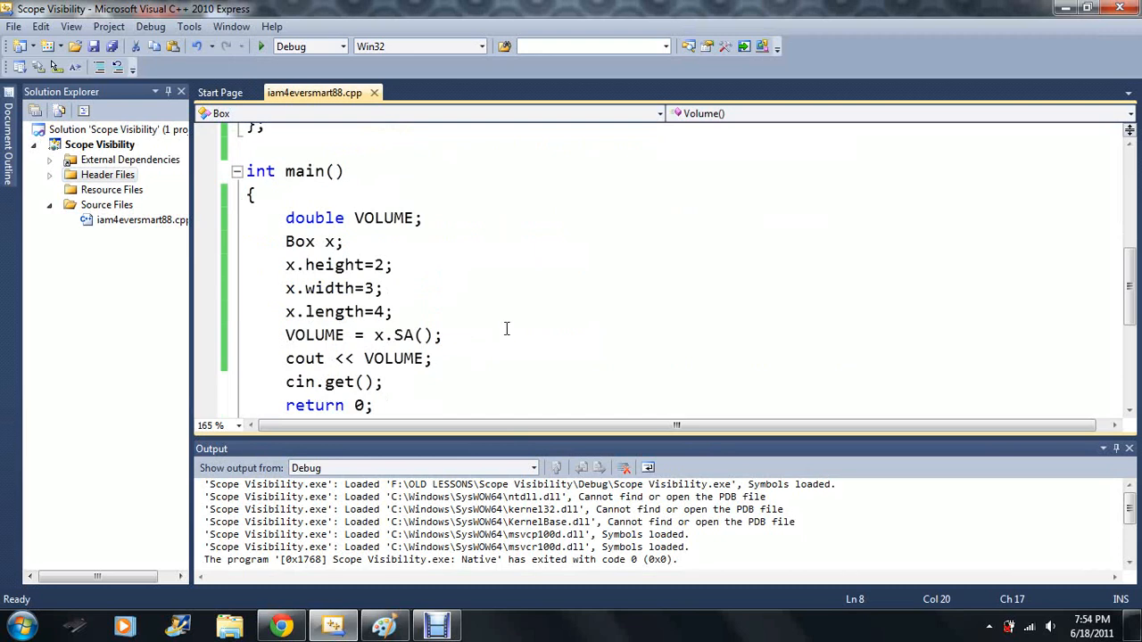
{"action": "mouse_move", "coordinate": [489, 328]}
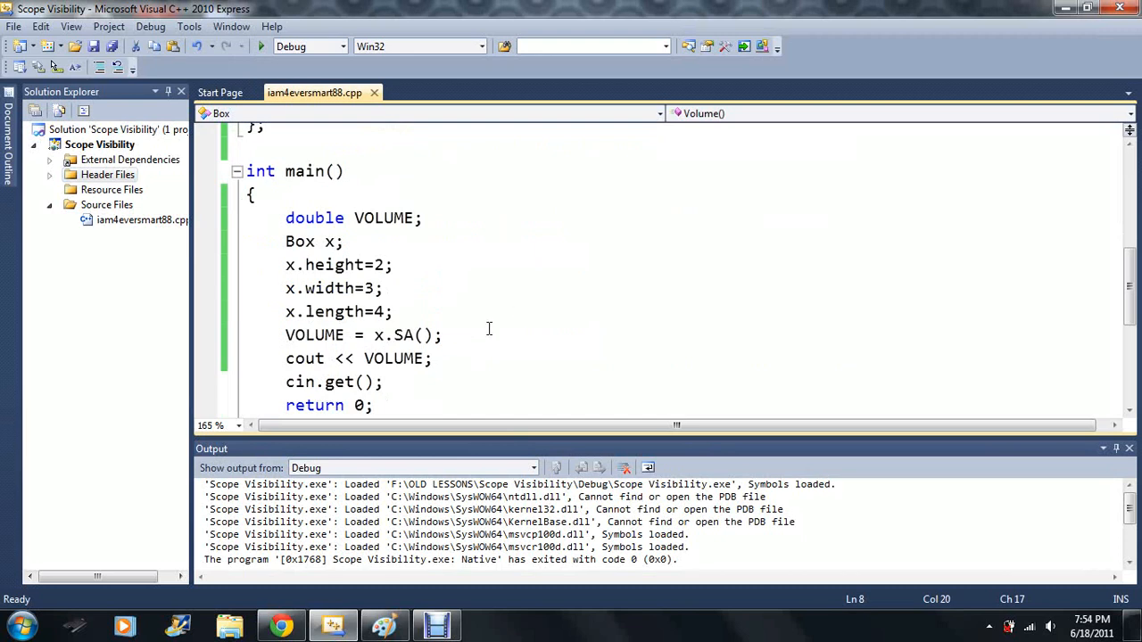